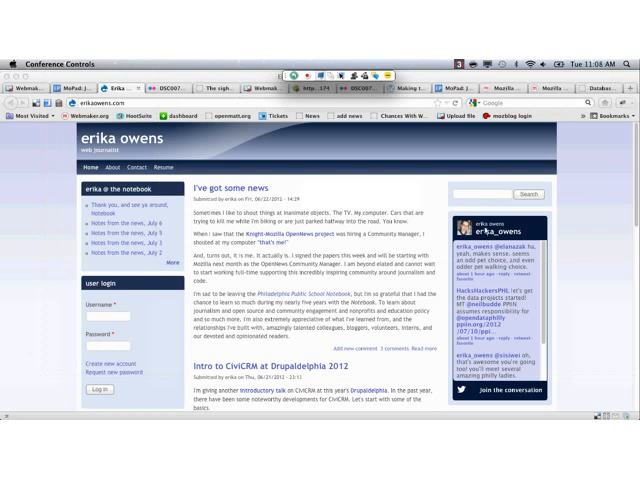
mouse_move(482, 228)
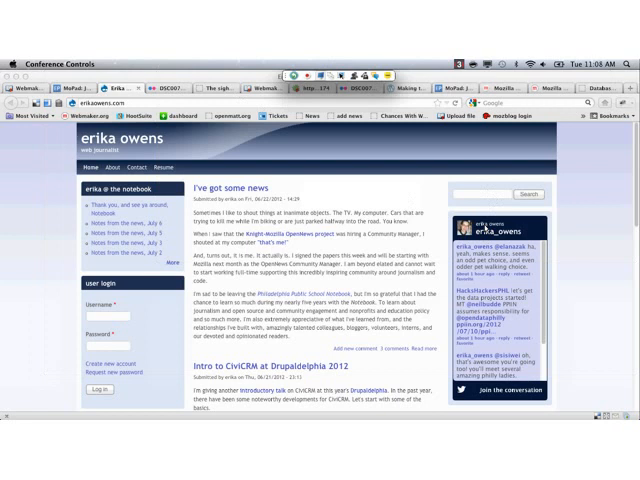
mouse_move(510, 262)
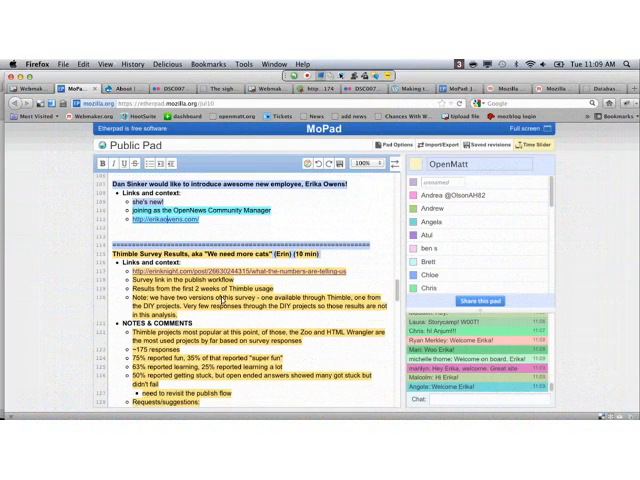
Step: Scroll the MoPad agenda to the Thimble Survey Results item and open the survey blog post
scroll(down, 3)
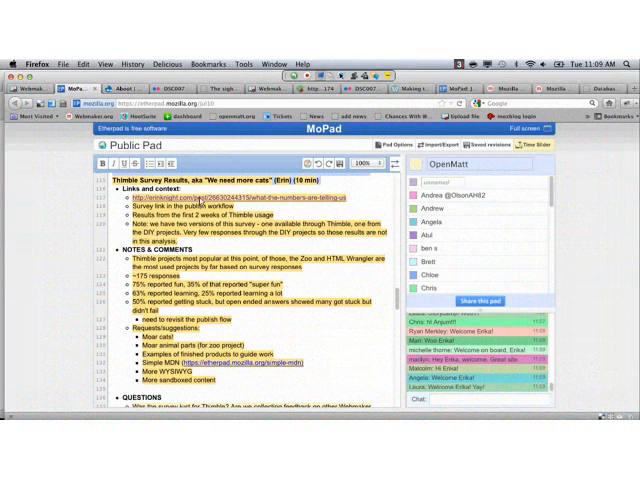
click(200, 200)
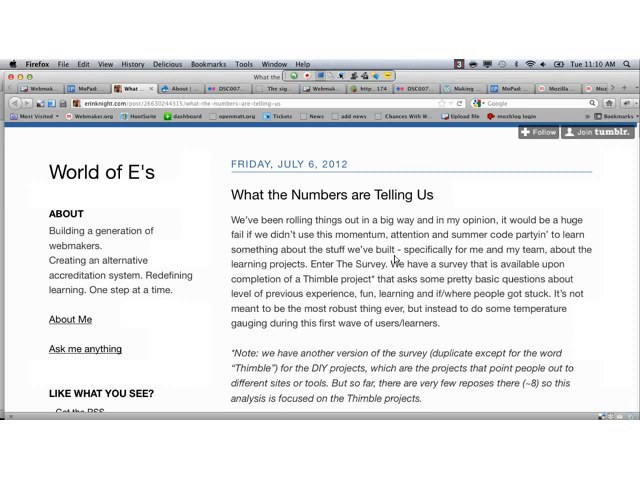
Step: Scroll the 'What the Numbers are Telling Us' post down to its Findings heading and 150-responses note
scroll(down, 3)
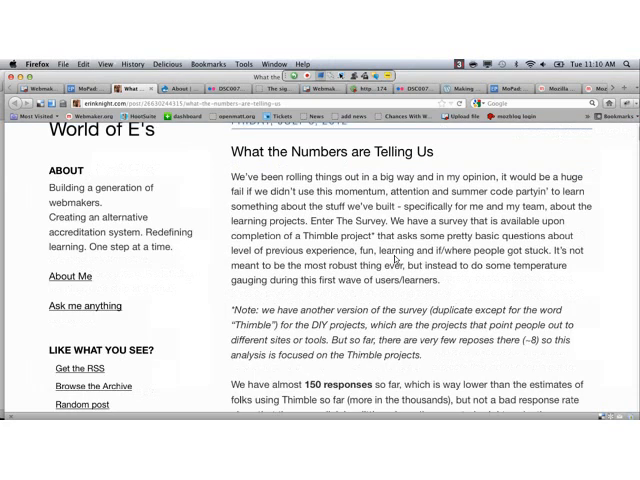
scroll(down, 3)
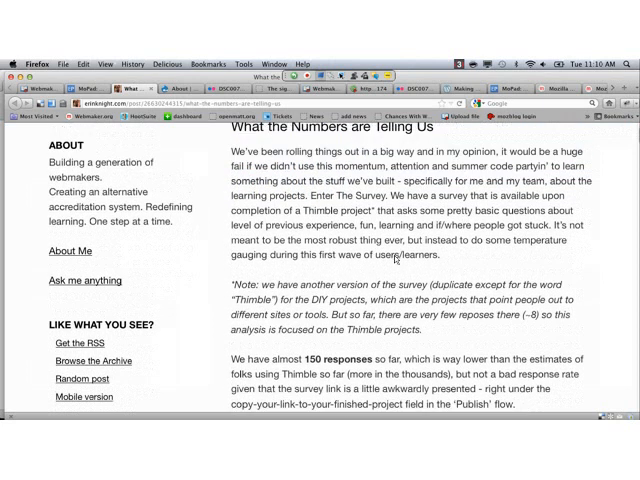
scroll(down, 3)
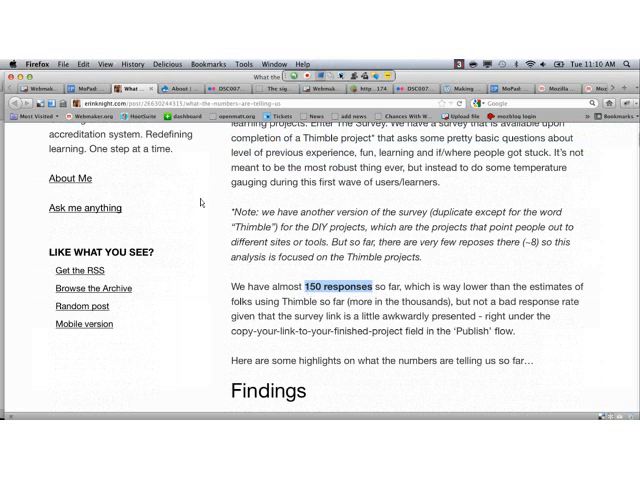
Step: Return to the agenda pad and note under QUESTIONS how to get more responses, 150 responses so far
click(84, 88)
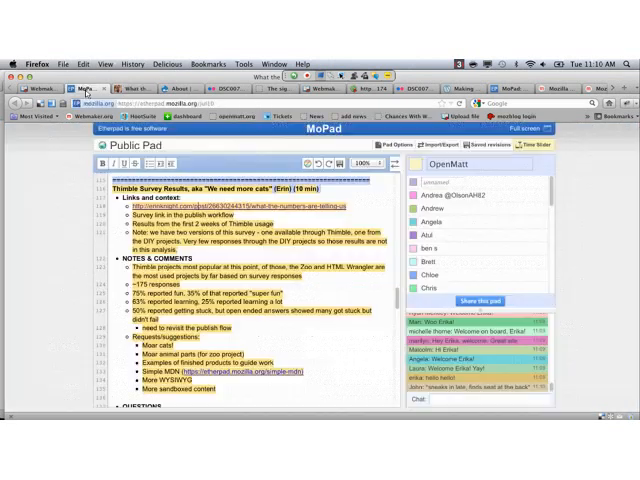
scroll(down, 3)
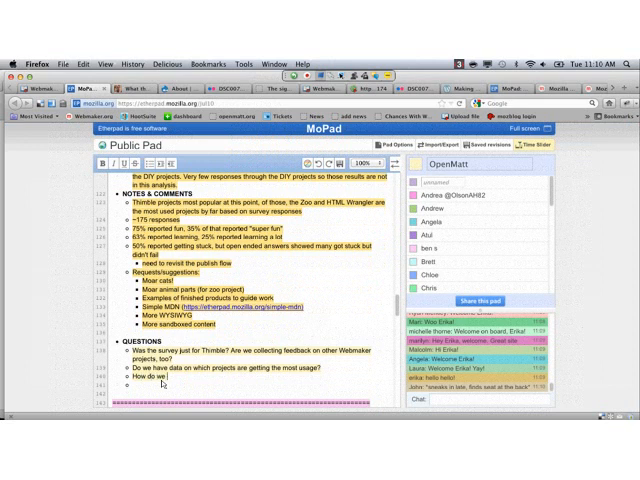
text(get more respon)
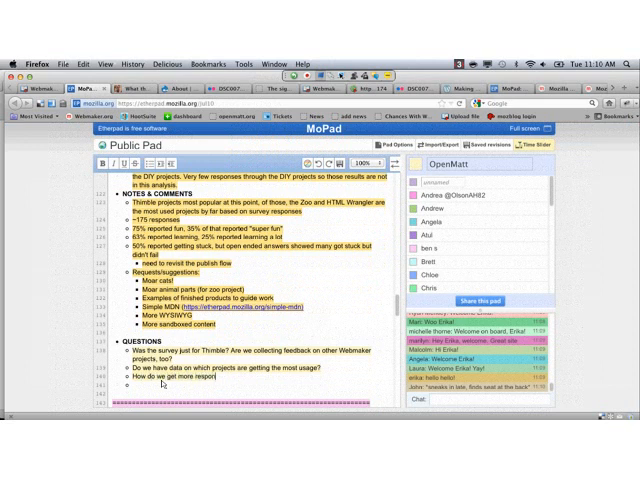
text(150 responses so far.)
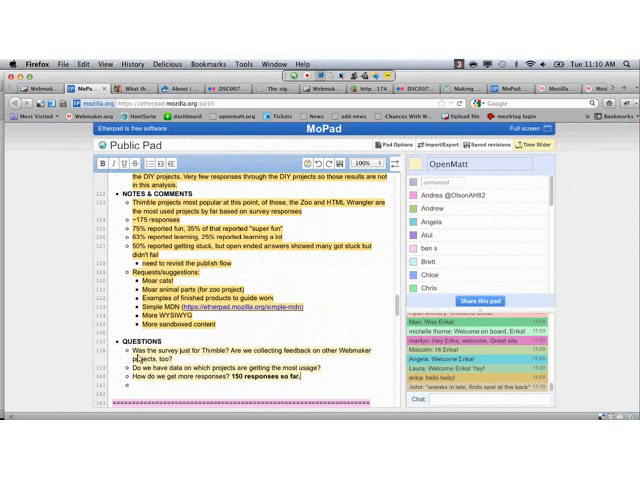
Step: Add a 'Webmaker Project Survey' entry under the survey item's links
scroll(down, 3)
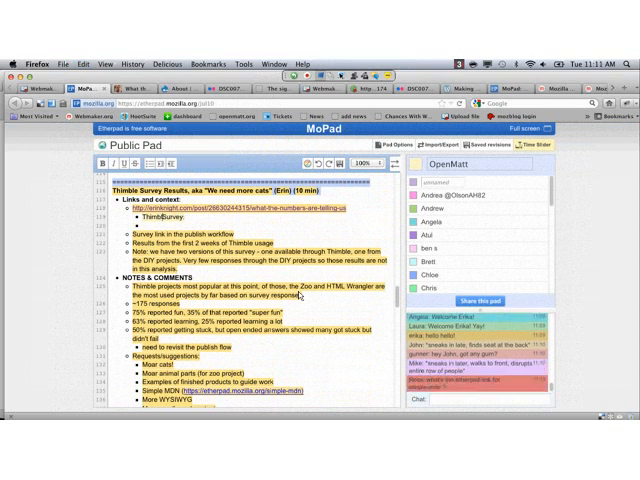
text(Webmaker Project Sur)
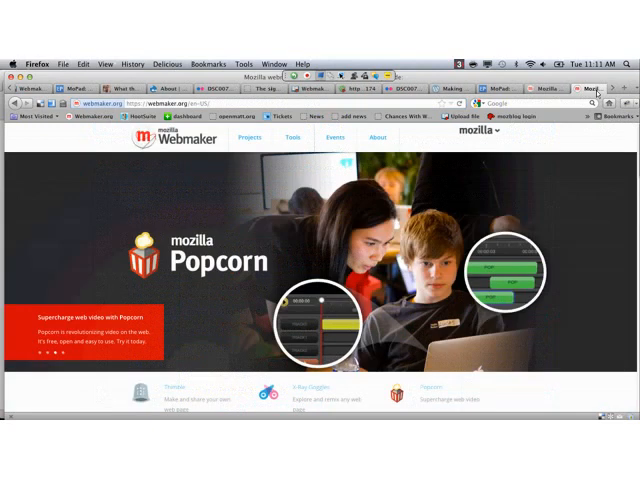
Step: Scroll the Webmaker Popcorn page, then return to the MoPad agenda tab
scroll(down, 3)
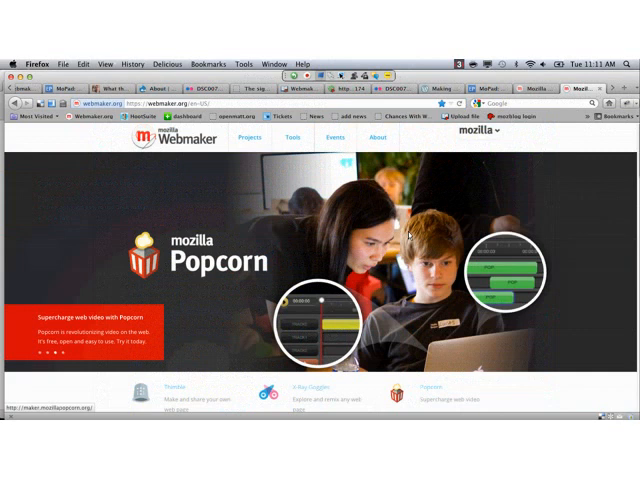
click(248, 136)
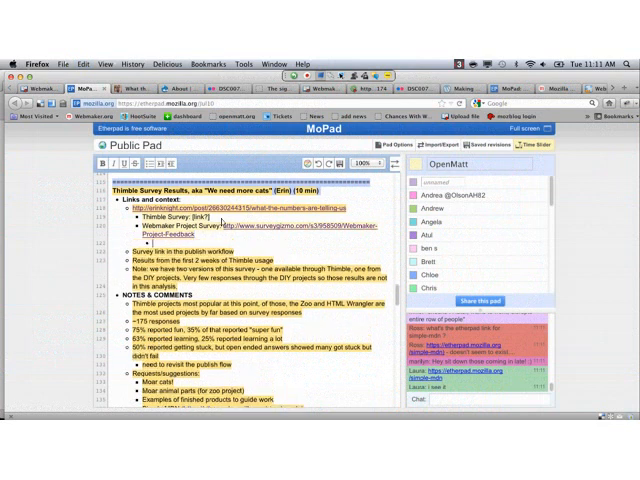
Step: Add a 'Ticket:' line under the survey item's links in the pad
text(Ticket:)
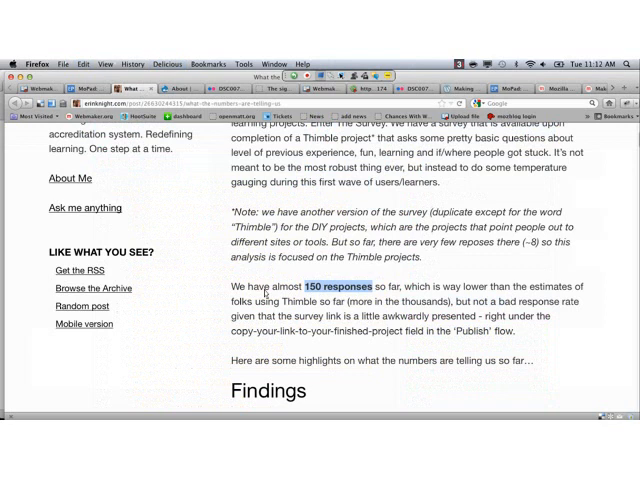
Step: Scroll the blog post through its Findings pie charts on experience, fun and perceived learning
scroll(down, 3)
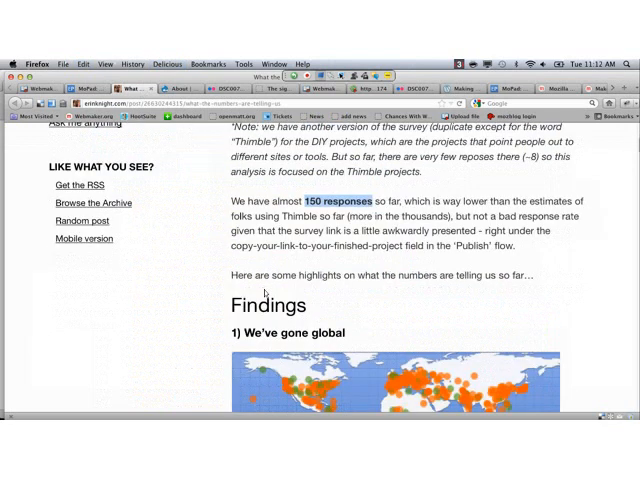
scroll(down, 3)
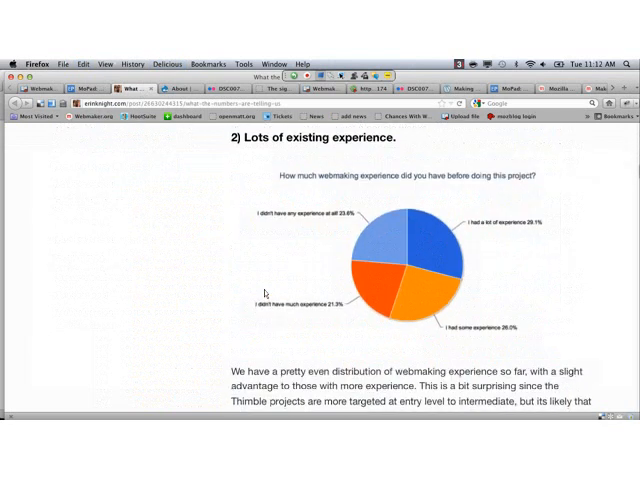
scroll(down, 3)
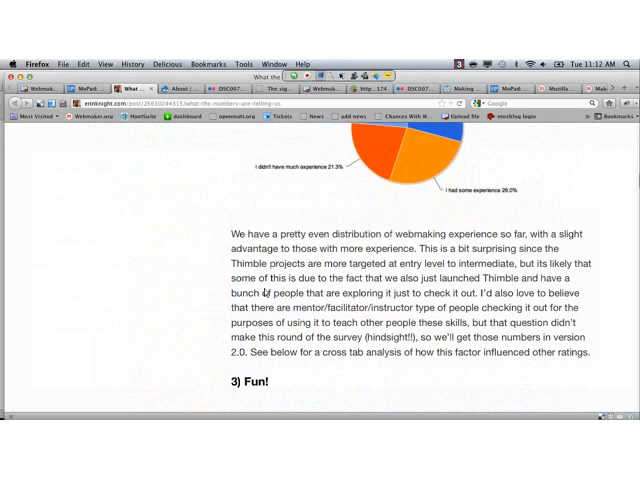
scroll(down, 3)
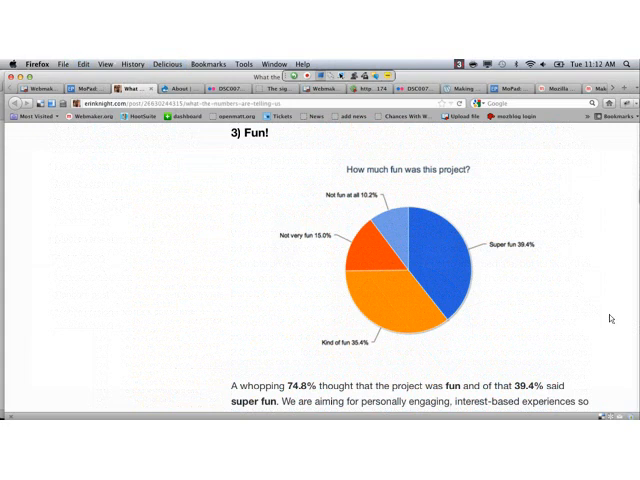
mouse_move(612, 320)
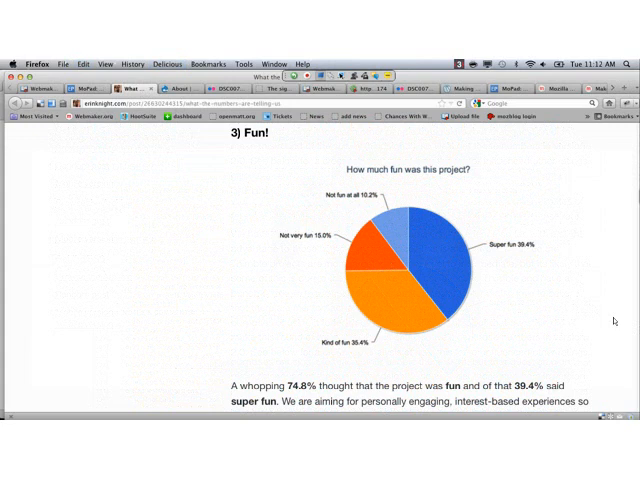
scroll(down, 3)
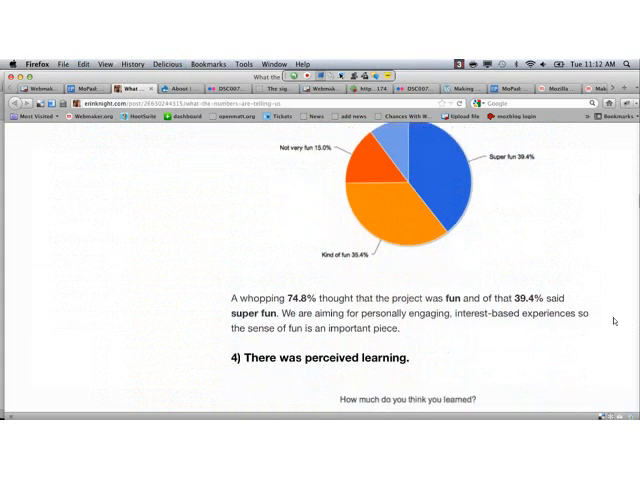
scroll(down, 3)
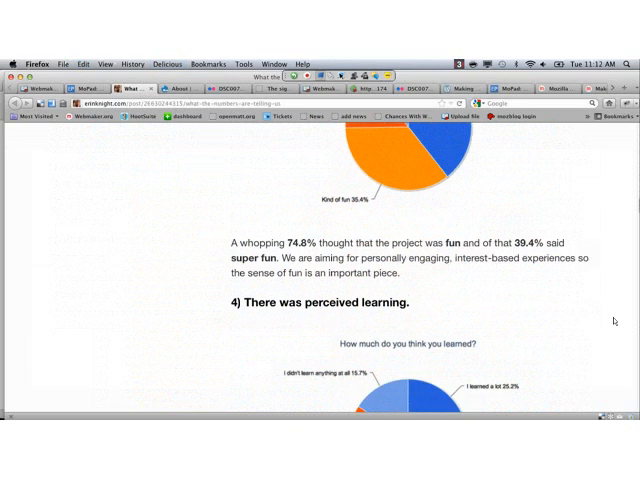
scroll(down, 3)
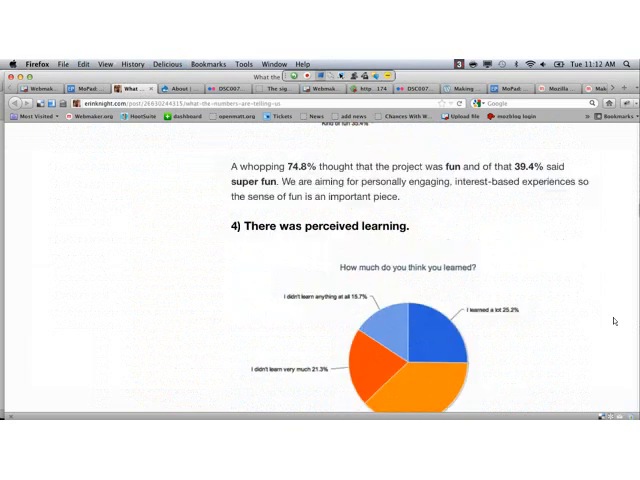
scroll(down, 3)
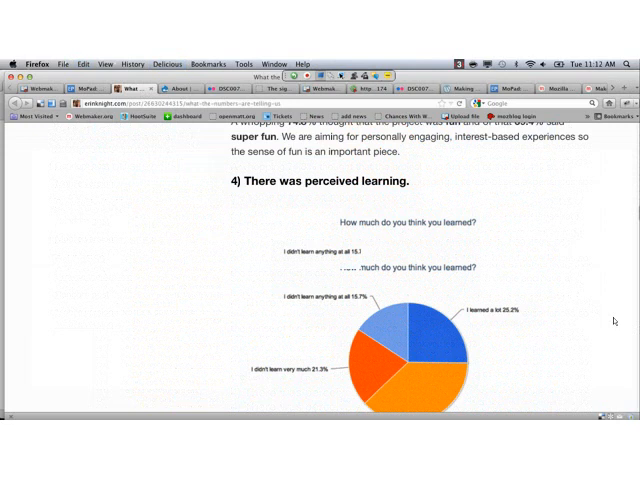
scroll(down, 3)
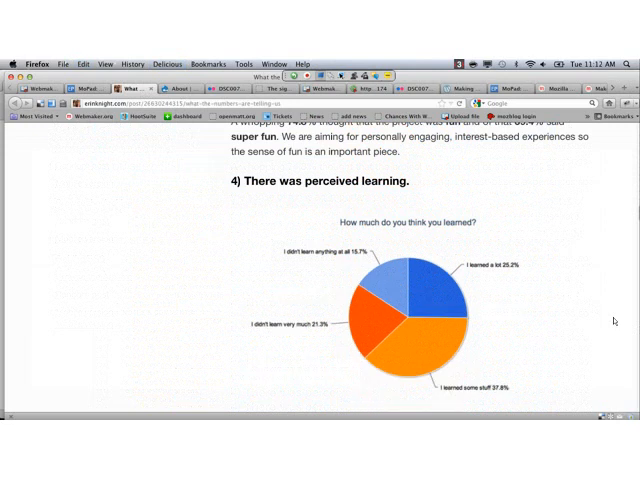
scroll(down, 3)
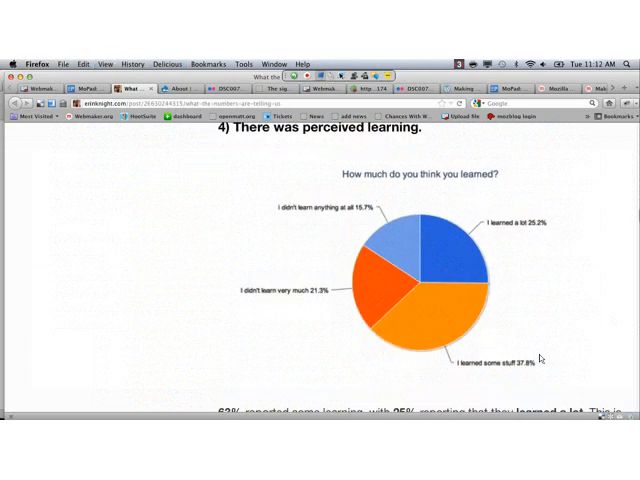
scroll(down, 3)
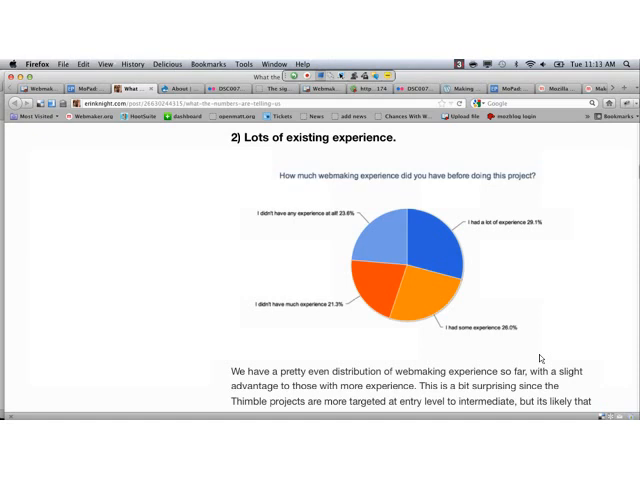
mouse_move(610, 358)
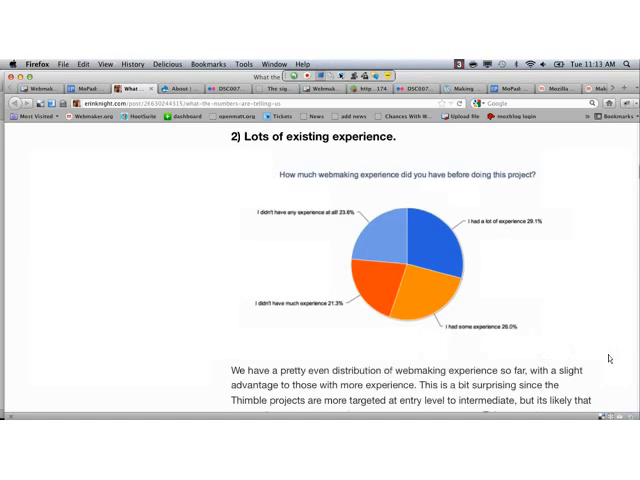
Step: Scroll to the 'Cross Tab == Cool' section and highlight the 66.6% some-learning statistic
scroll(down, 3)
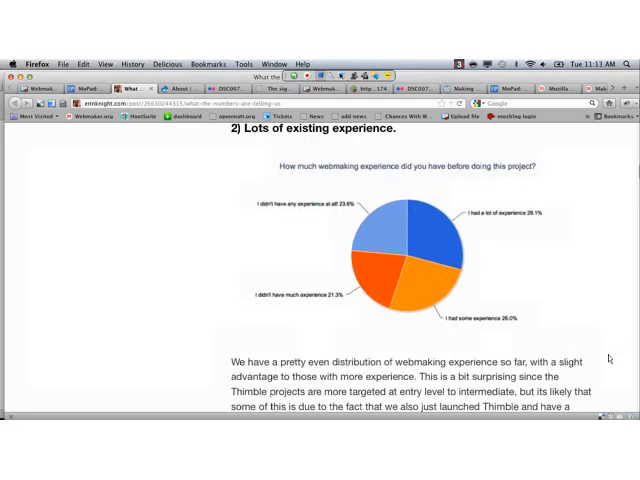
scroll(down, 3)
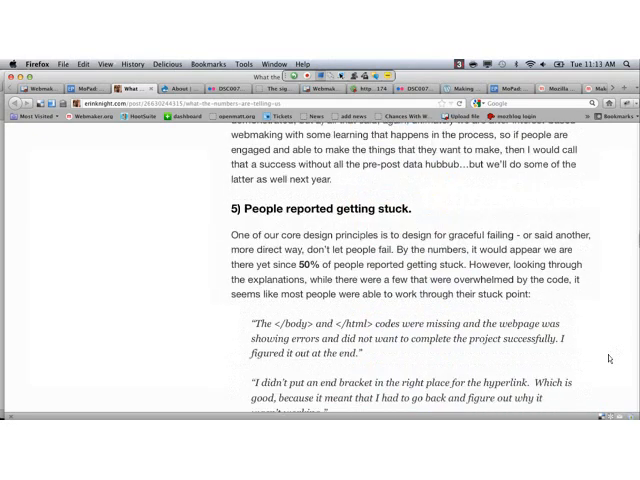
scroll(down, 3)
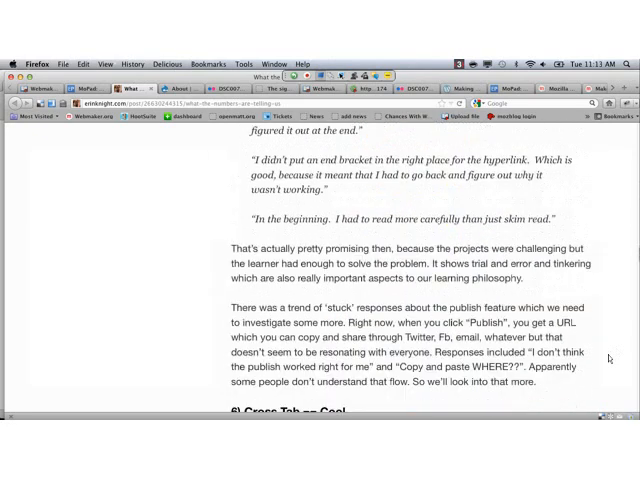
scroll(down, 3)
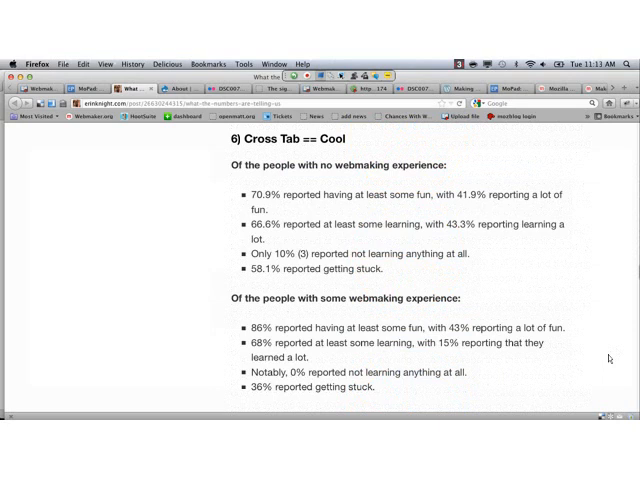
mouse_move(478, 294)
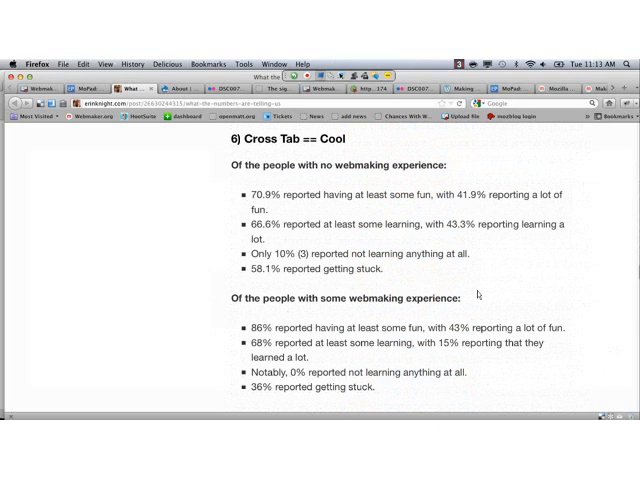
mouse_move(476, 292)
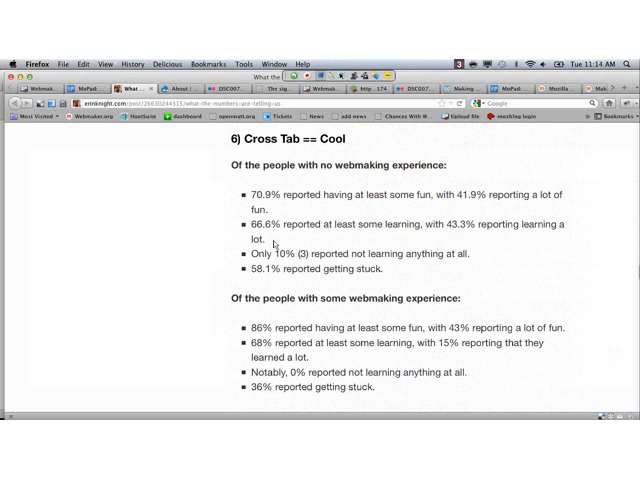
drag(248, 224, 260, 240)
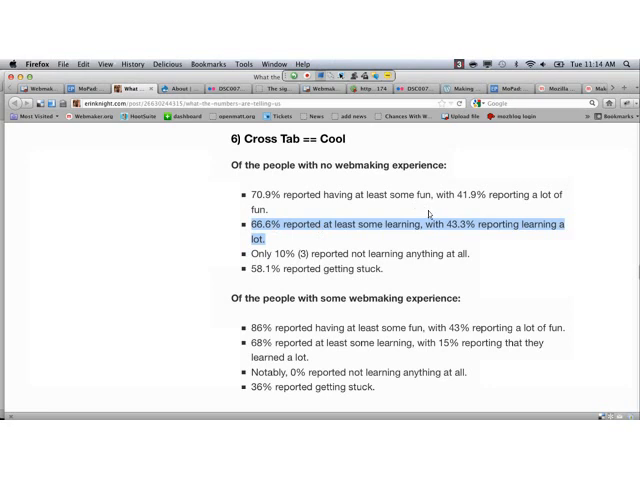
mouse_move(424, 216)
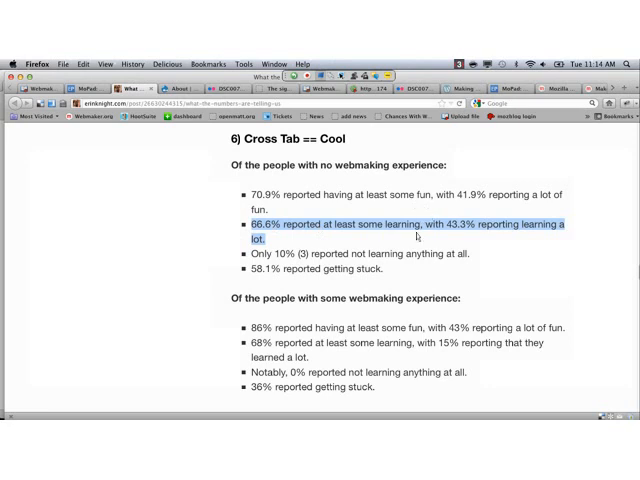
mouse_move(410, 258)
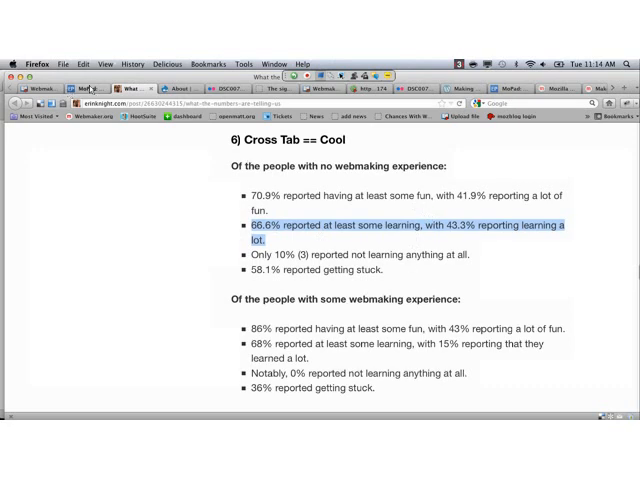
click(108, 88)
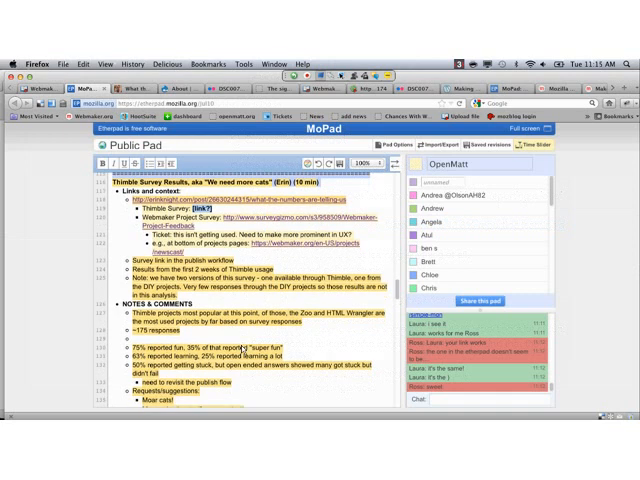
scroll(down, 3)
text(Interesting: total newcomes reported)
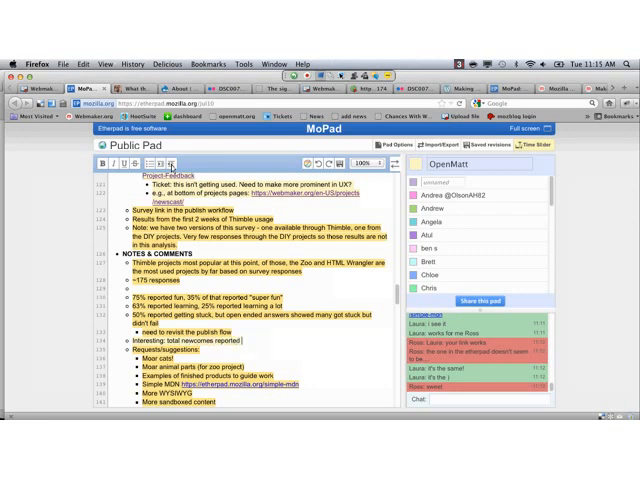
text(having)
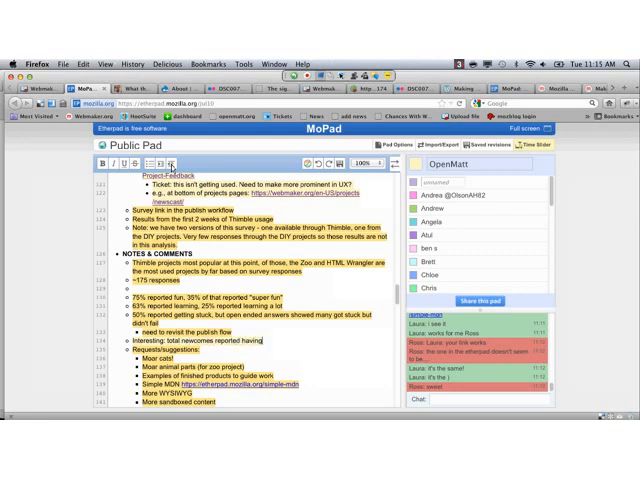
text(the least fun)
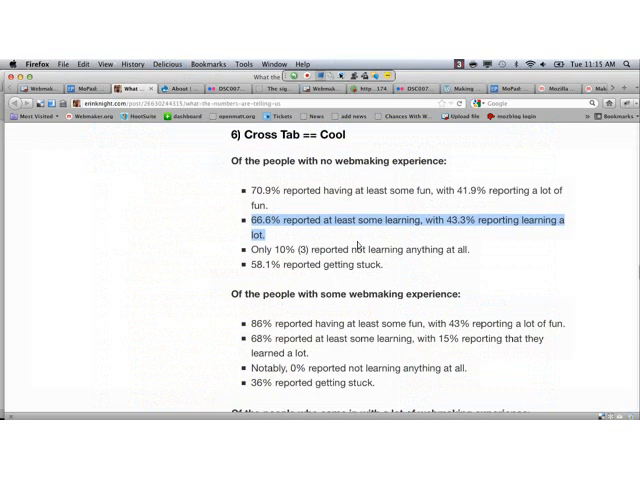
Step: Read through the blog post's Takeaways section, scrolling back and forth over its points
scroll(down, 3)
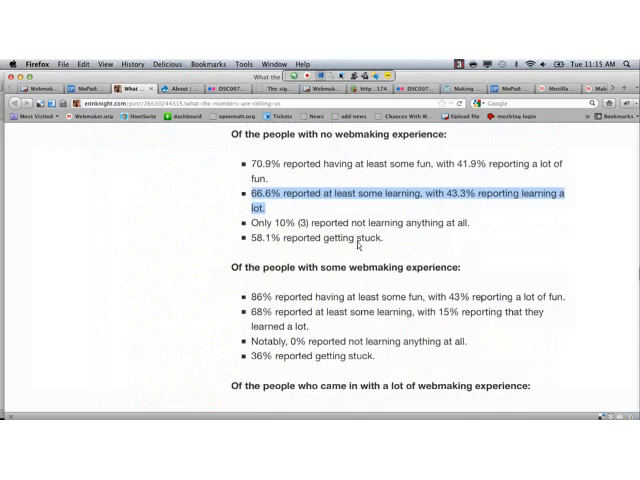
scroll(down, 3)
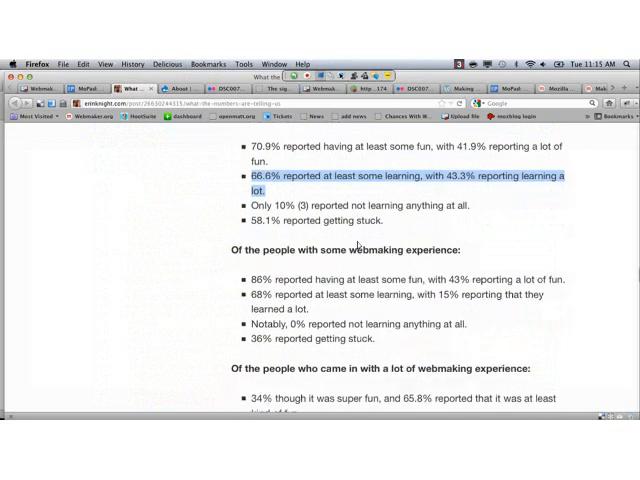
scroll(down, 3)
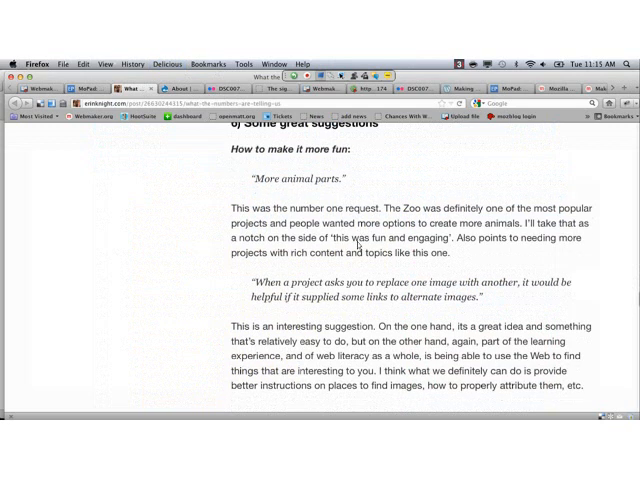
scroll(down, 3)
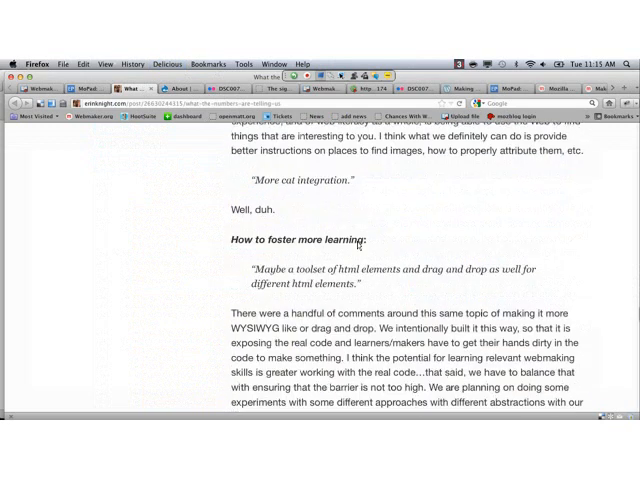
scroll(down, 3)
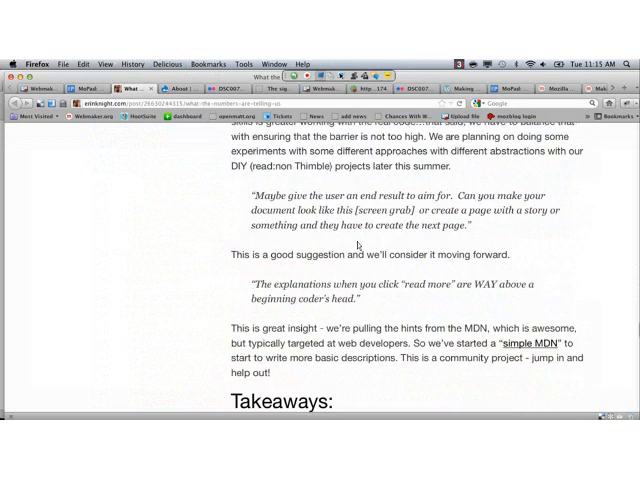
scroll(down, 3)
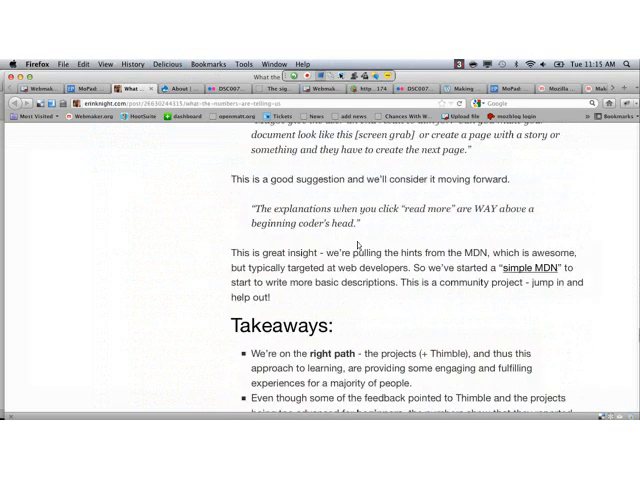
scroll(up, 3)
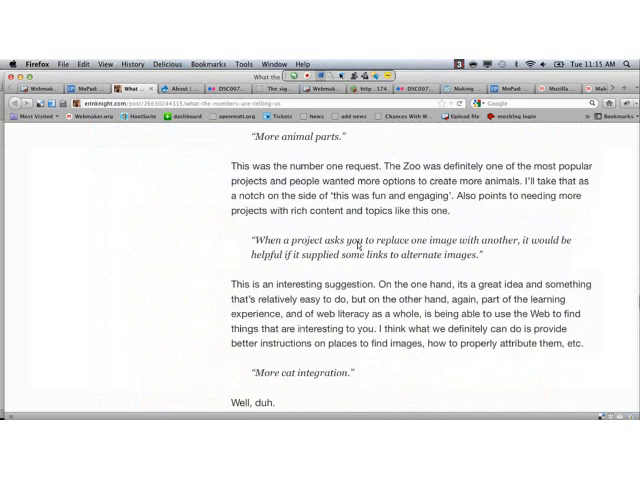
scroll(down, 3)
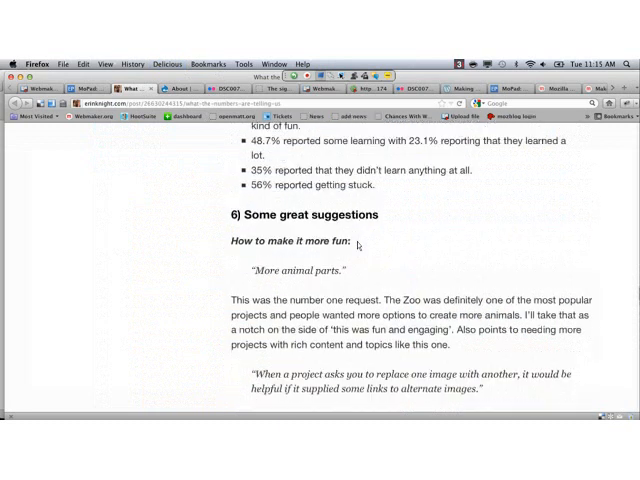
scroll(up, 3)
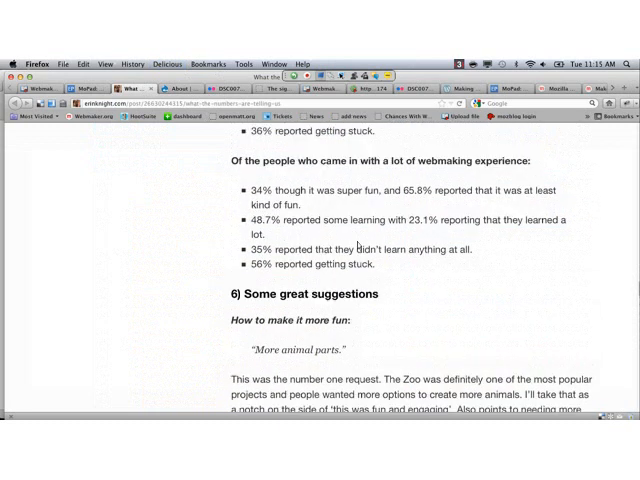
scroll(up, 3)
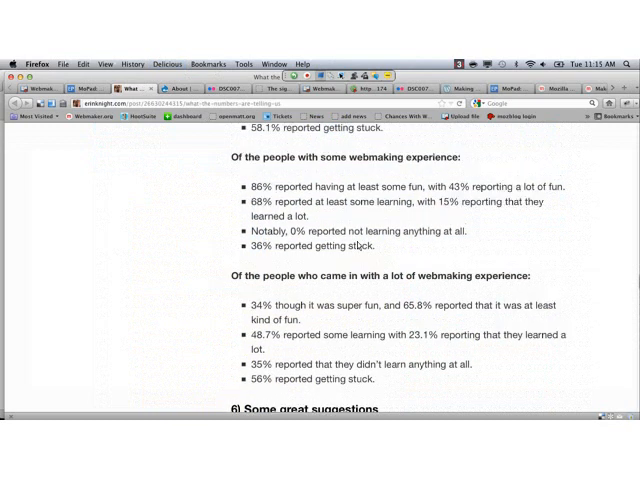
scroll(down, 3)
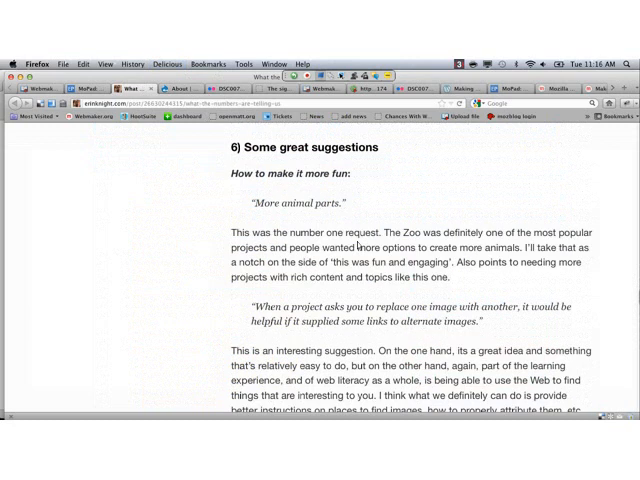
scroll(down, 3)
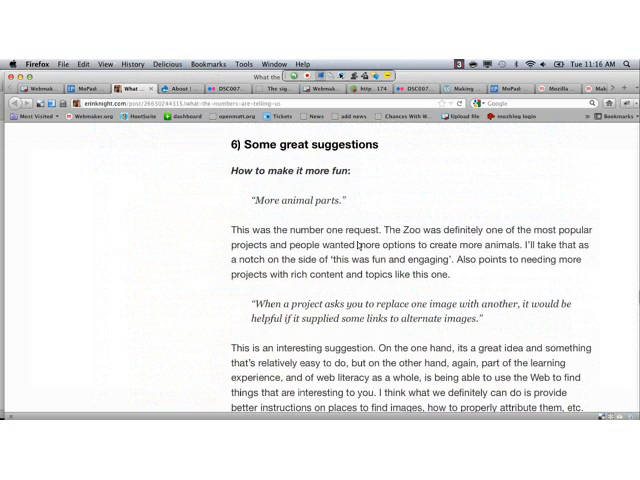
Step: Continue down to the 'Some great suggestions' feedback on making projects more fun
scroll(down, 3)
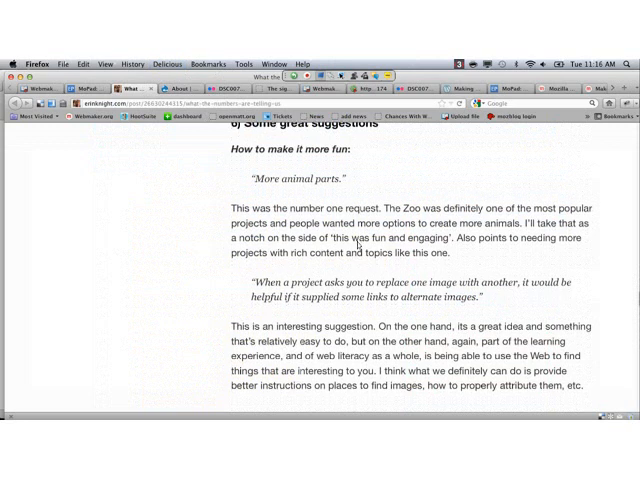
scroll(down, 3)
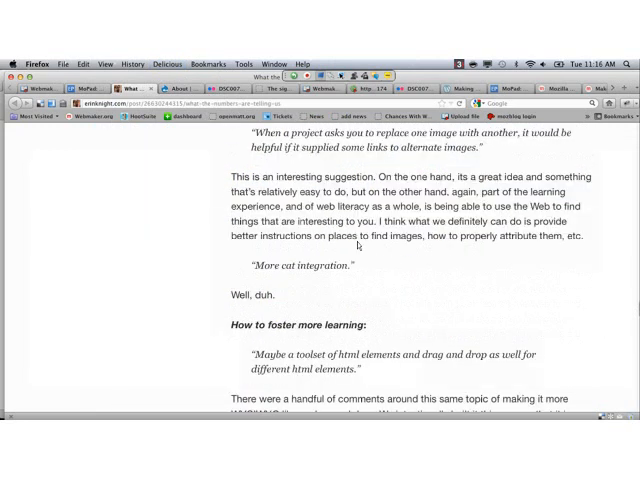
scroll(down, 3)
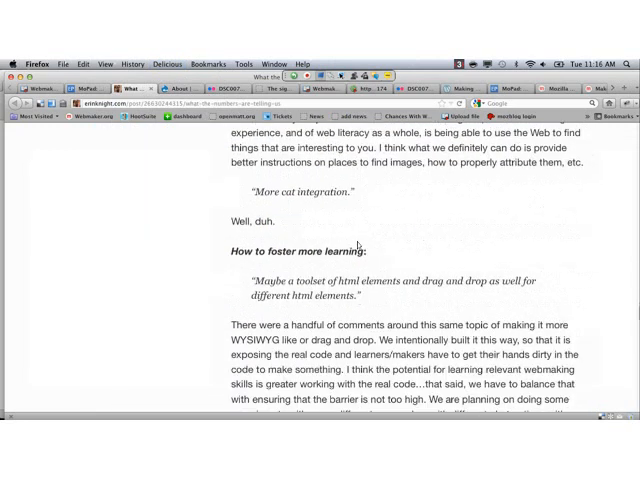
scroll(down, 3)
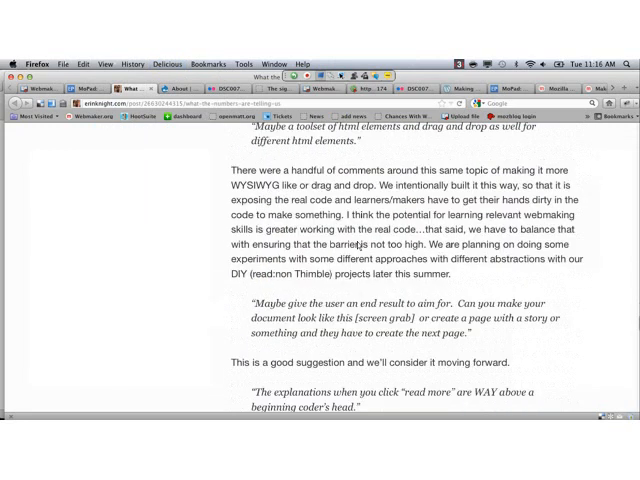
scroll(down, 3)
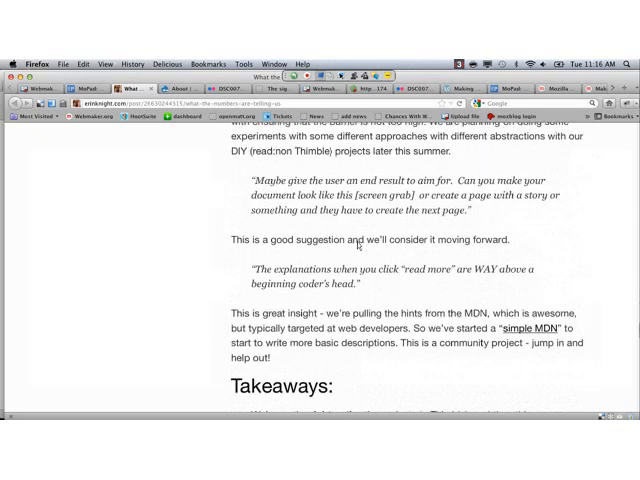
scroll(down, 3)
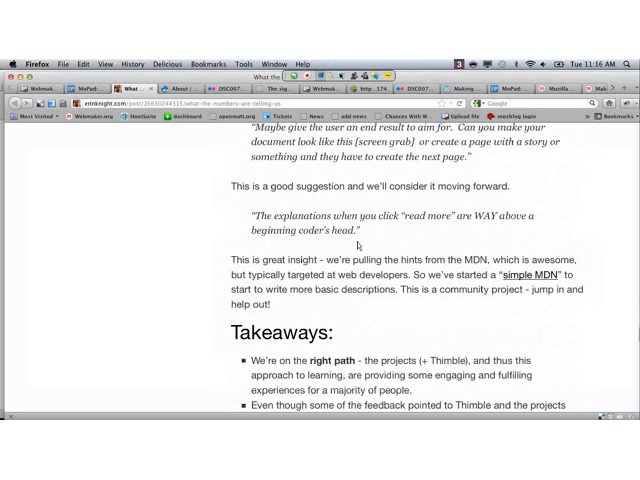
scroll(down, 3)
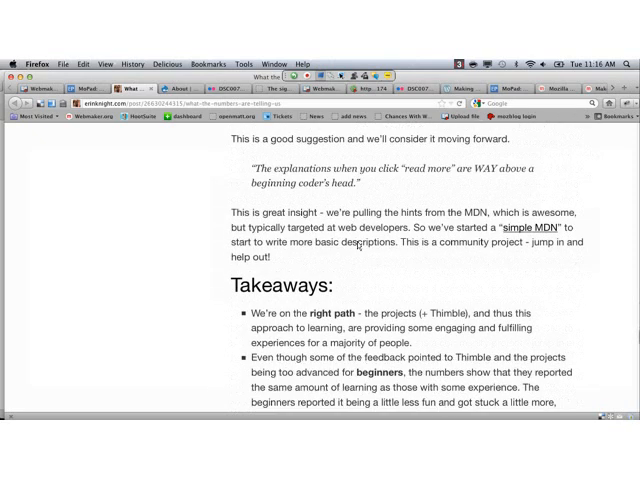
scroll(down, 3)
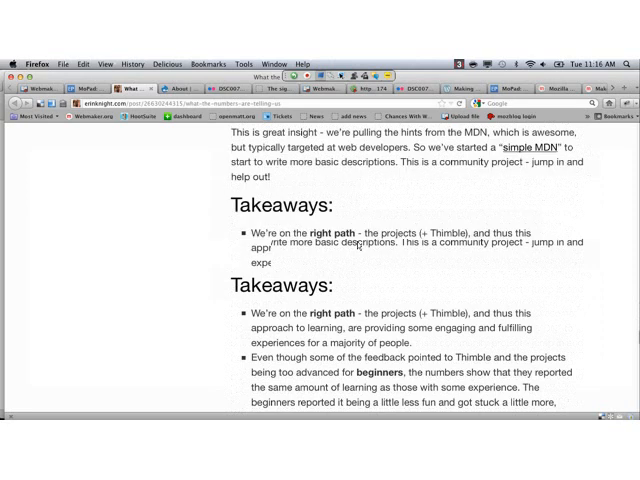
scroll(down, 3)
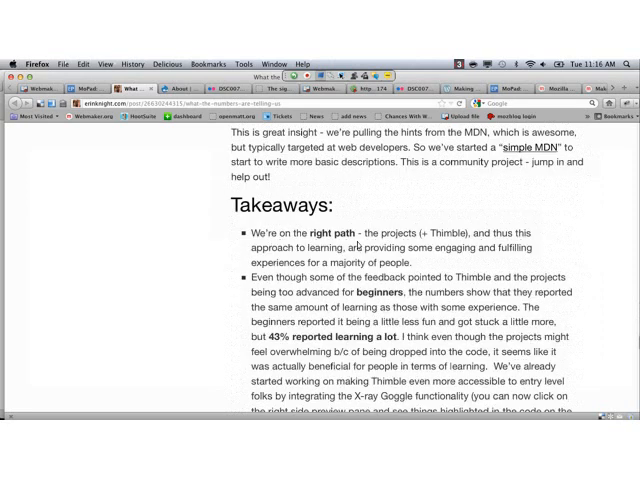
scroll(down, 3)
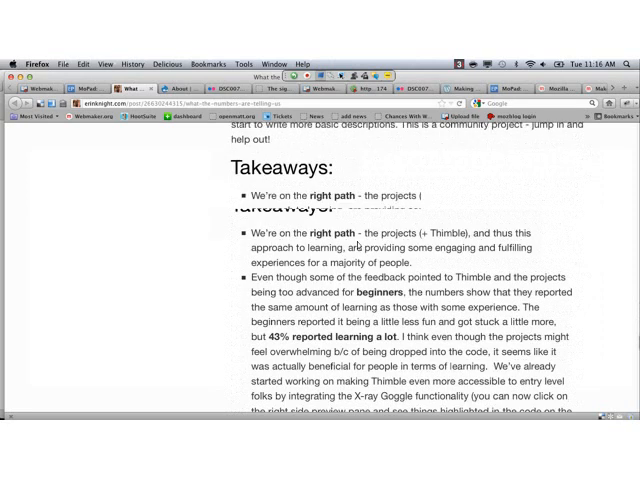
scroll(down, 3)
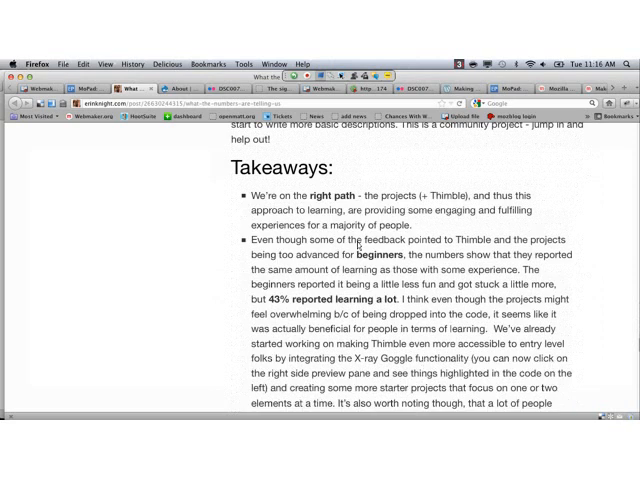
scroll(down, 3)
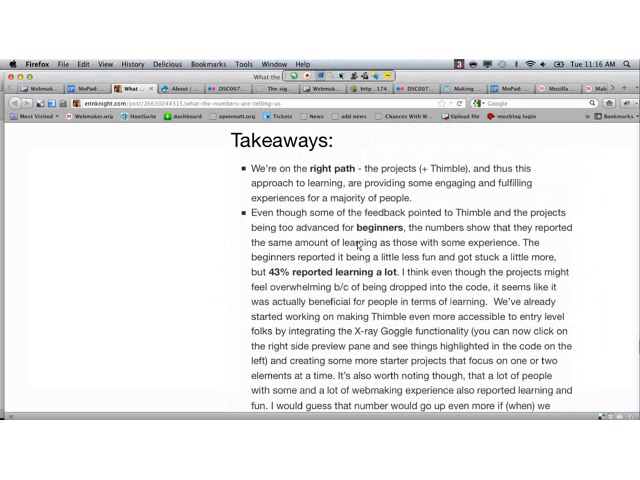
scroll(down, 3)
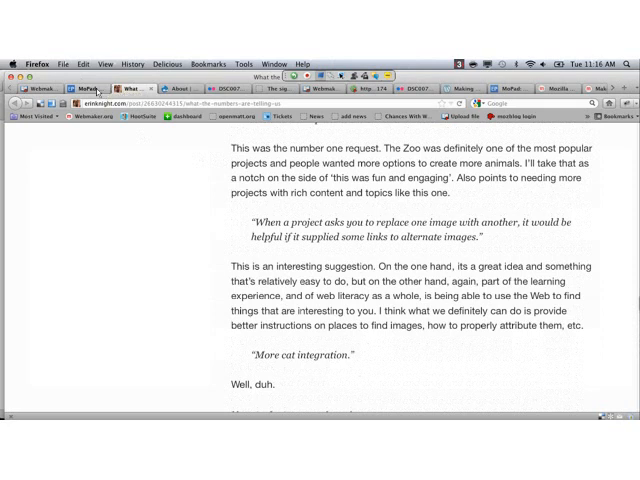
click(84, 88)
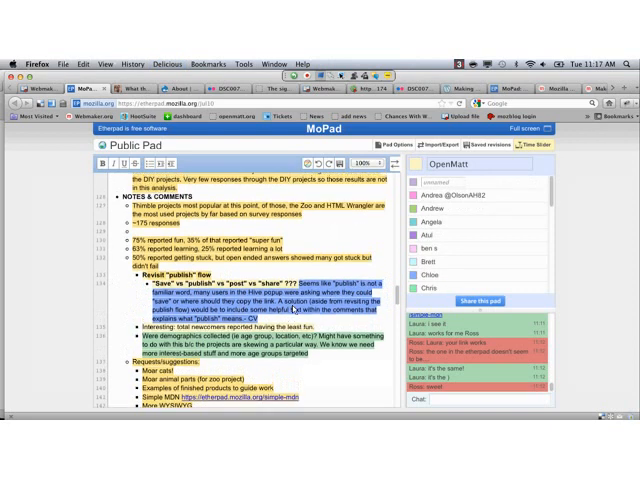
Step: Scroll through the blog's 'How to foster more learning' section and into the HTML descriptions pad
scroll(down, 3)
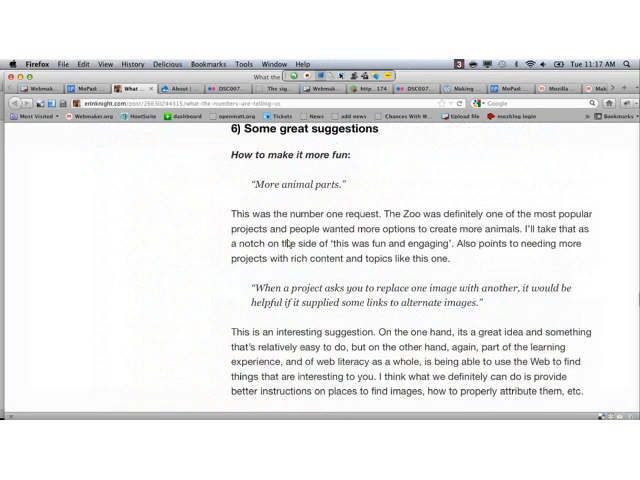
scroll(down, 3)
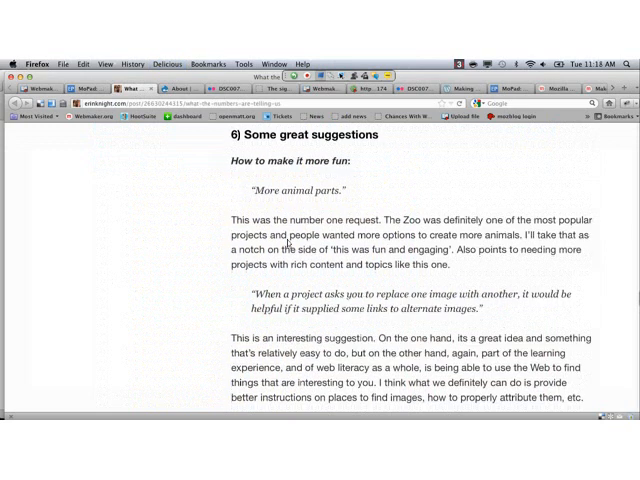
scroll(down, 3)
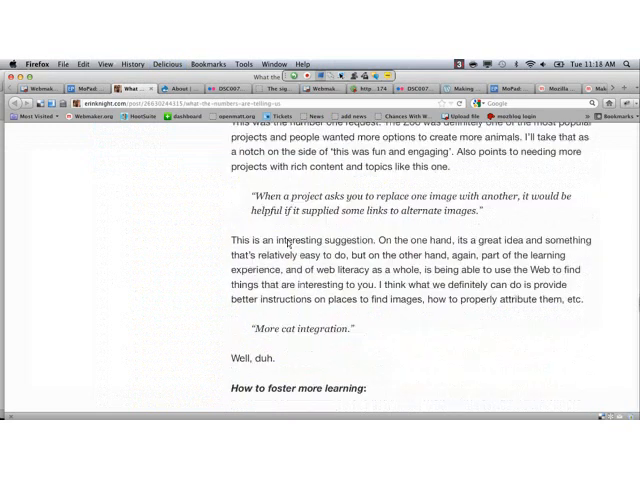
scroll(down, 3)
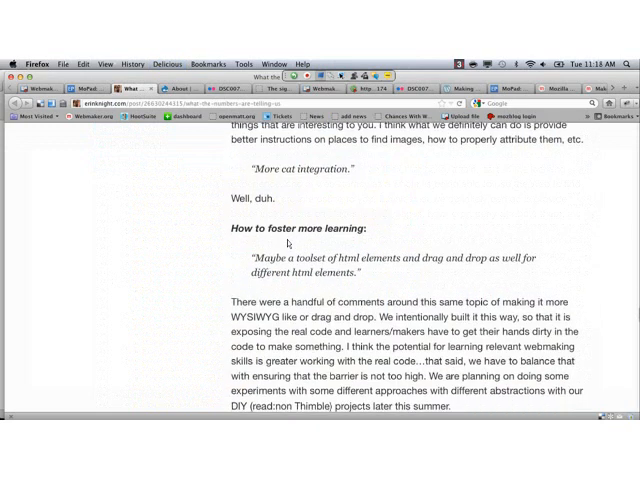
scroll(down, 3)
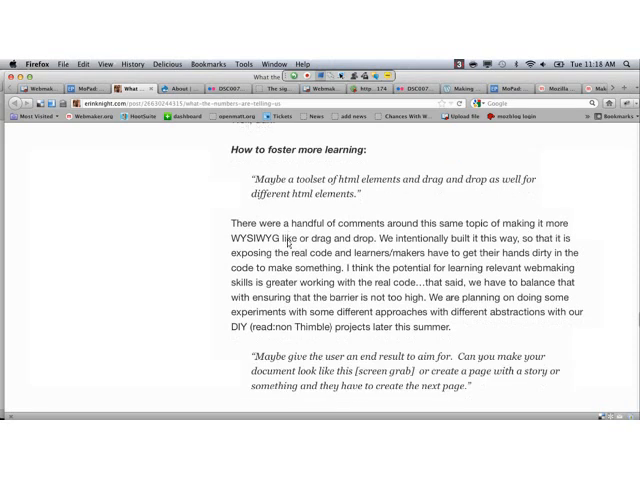
scroll(down, 3)
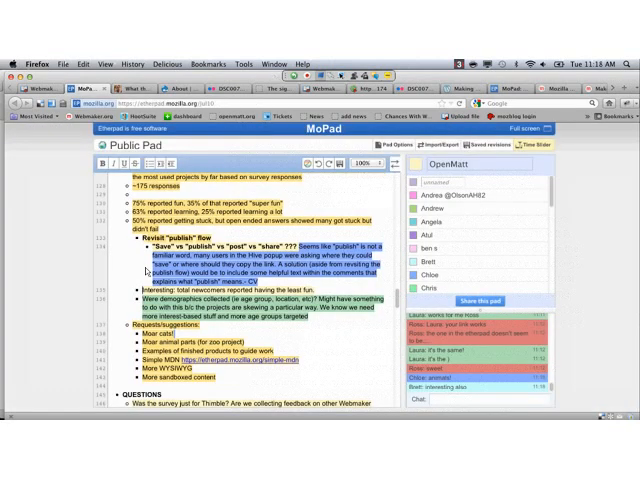
scroll(down, 3)
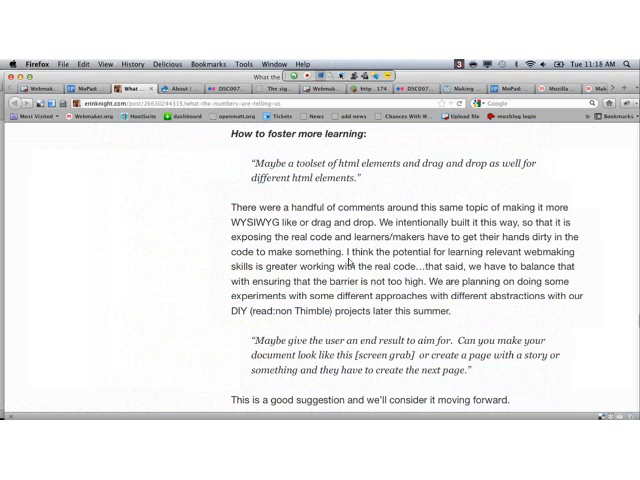
scroll(down, 3)
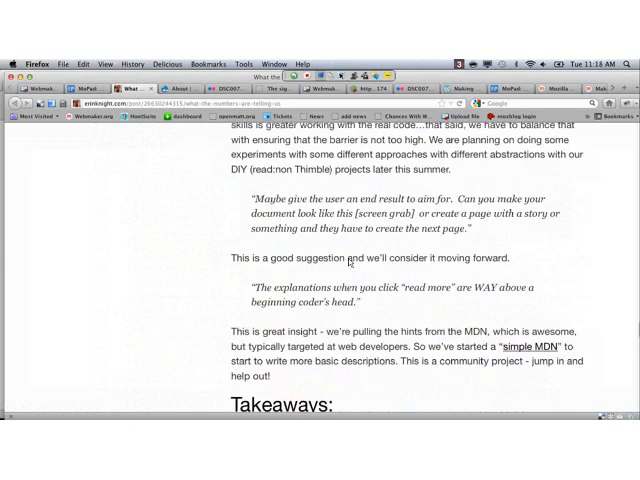
scroll(down, 3)
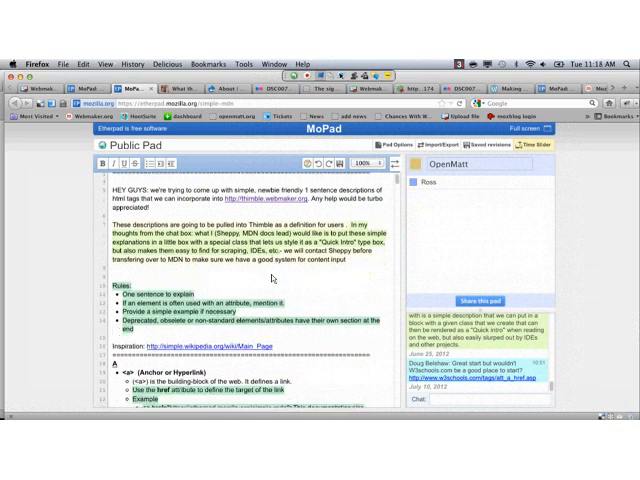
Step: Scroll the HTML descriptions pad and the blog's Takeaways before landing back on the agenda's survey Questions
scroll(down, 3)
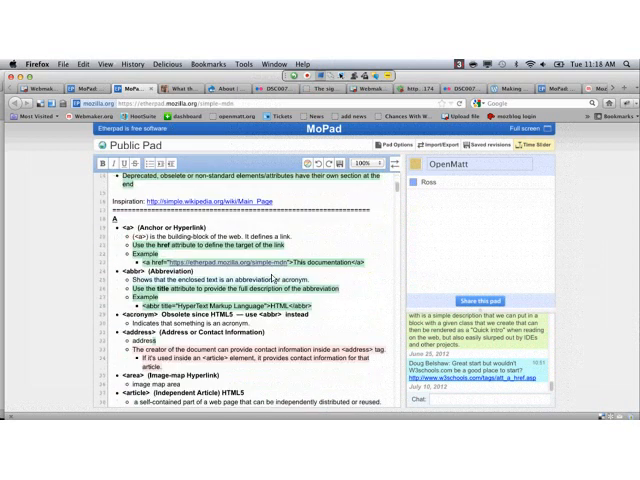
scroll(down, 3)
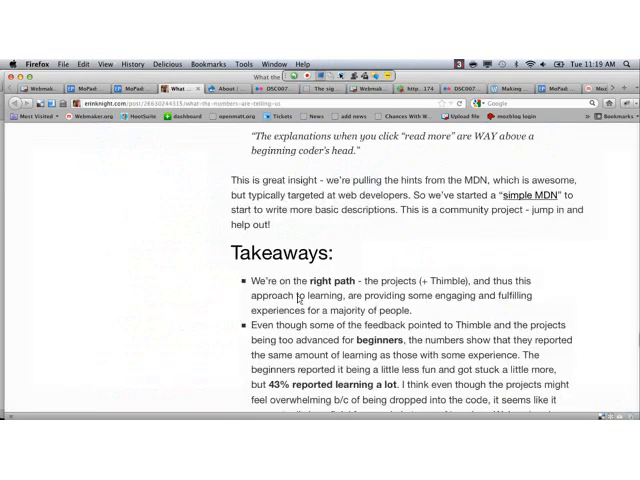
scroll(down, 3)
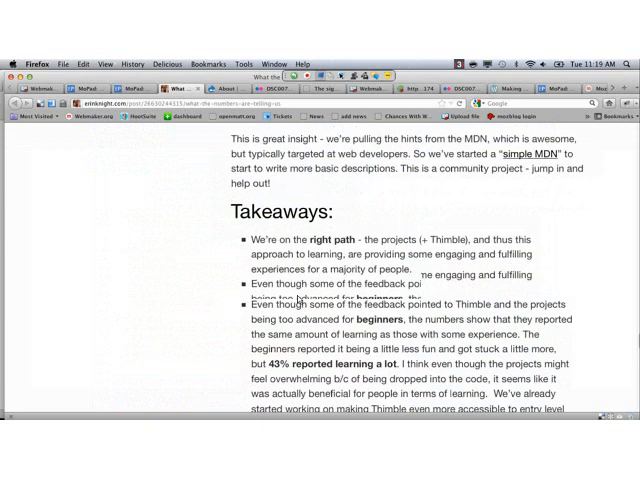
scroll(down, 3)
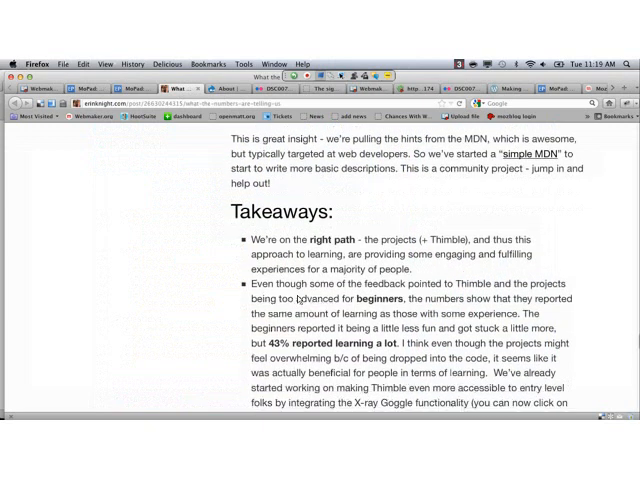
scroll(down, 3)
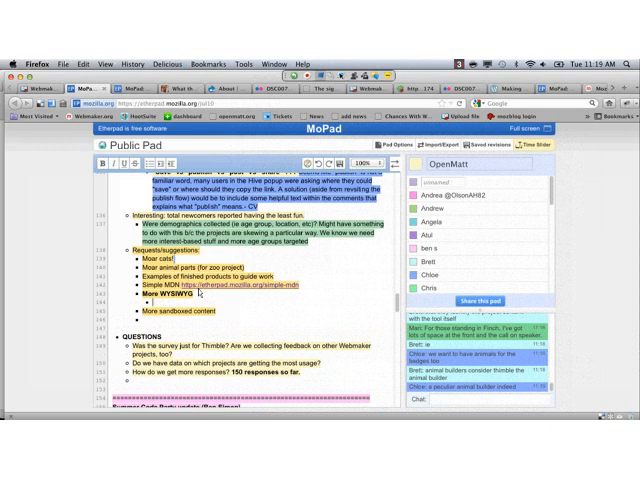
Step: Add a design note under More WYSIWYG and the question 'Is it possible to make Thimble run on an iPad?'
text(Des)
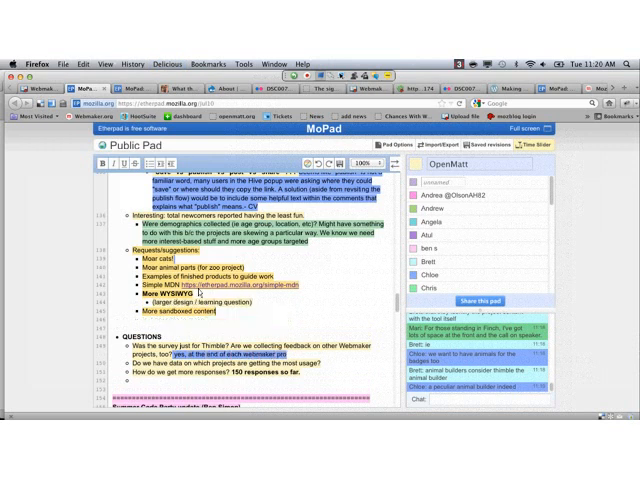
text(Is it possible to make Thimble run on an iPad?)
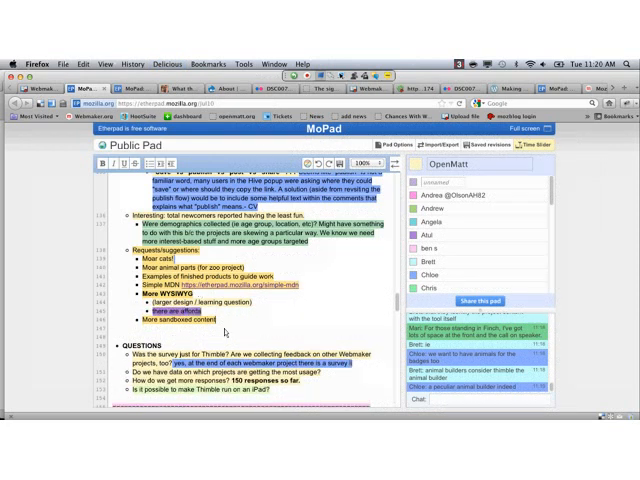
scroll(down, 3)
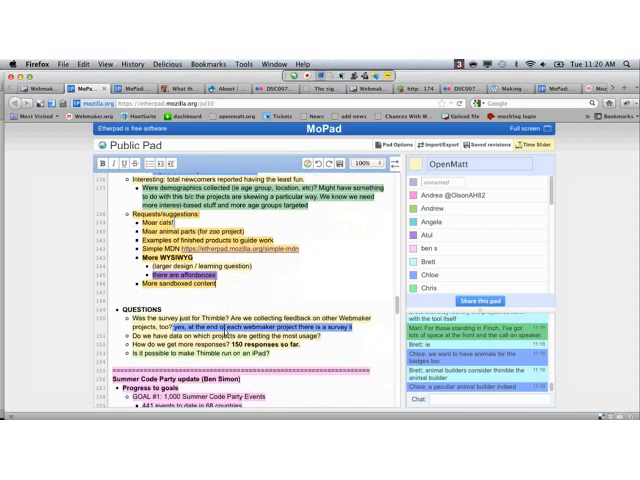
scroll(down, 3)
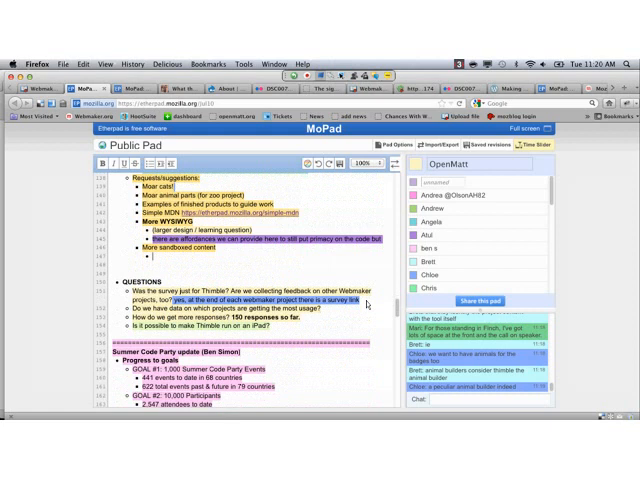
scroll(down, 3)
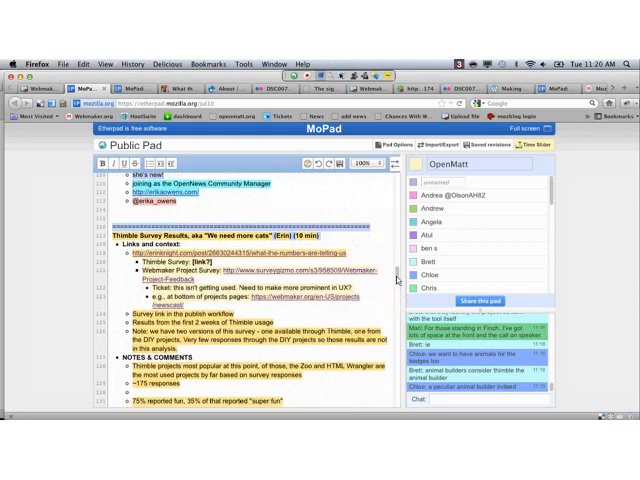
Step: Reply in the pad chat with 'probably you', 'Thimble Survey' and 'where it is'
scroll(down, 3)
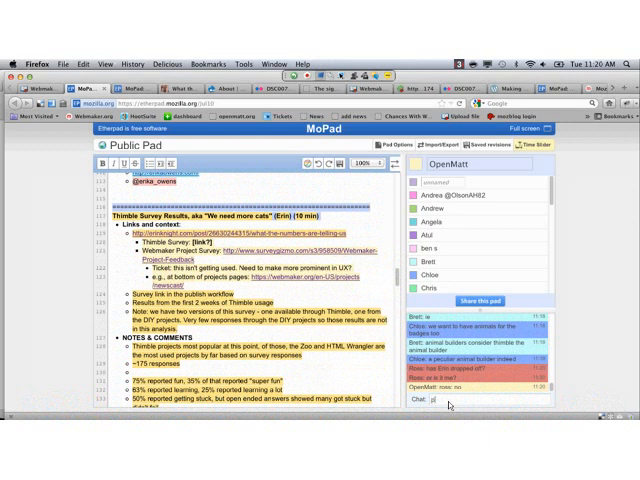
text(probably you)
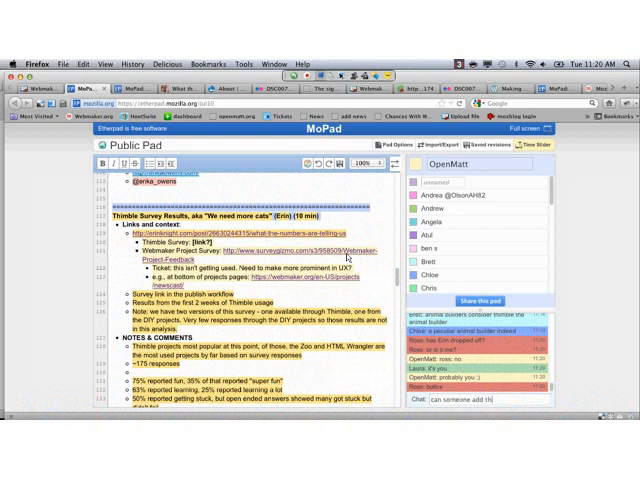
text(Thimbl)
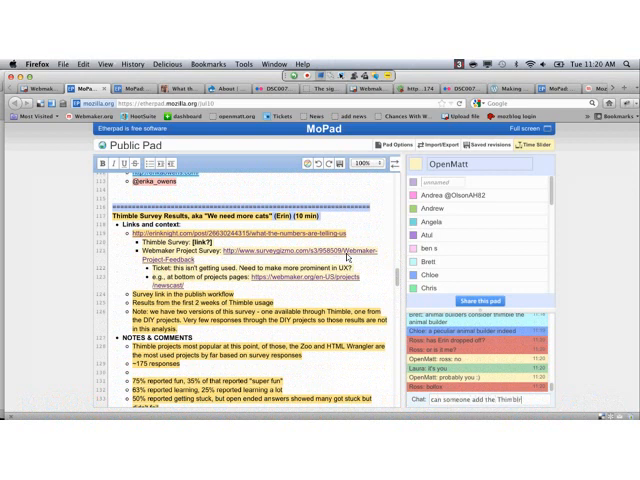
text(Survey)
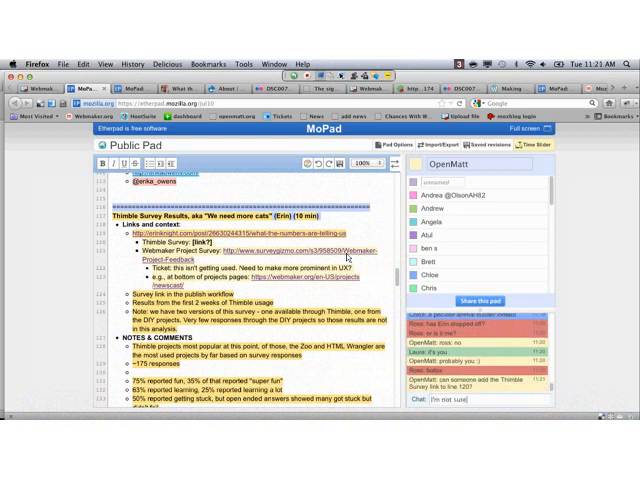
text(where it is)
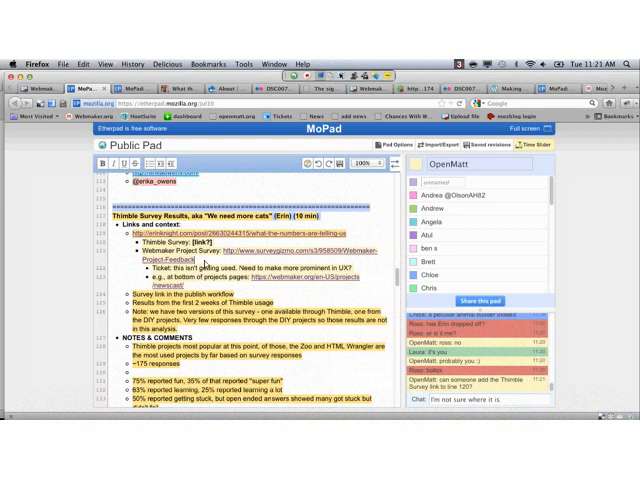
mouse_move(360, 320)
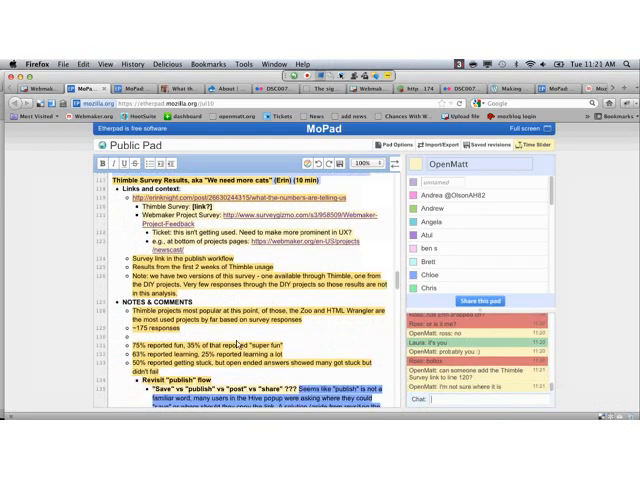
Step: Read down from the Thimble Survey Results to the QUESTIONS answers and roadmap note
scroll(down, 3)
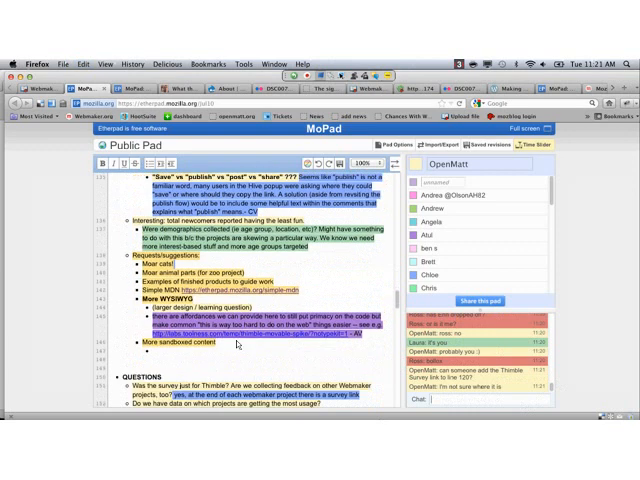
scroll(down, 3)
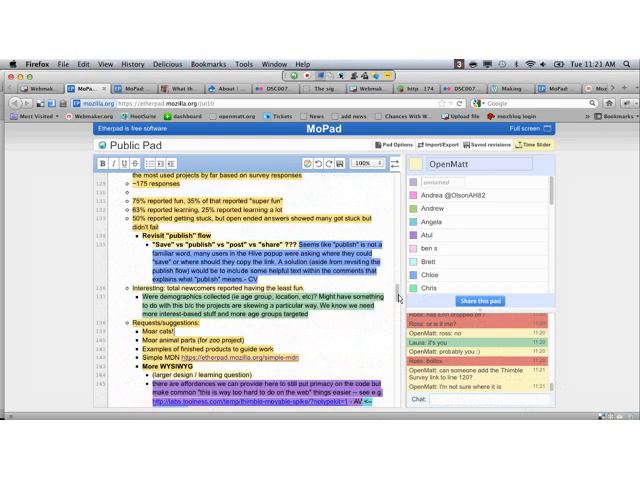
scroll(down, 3)
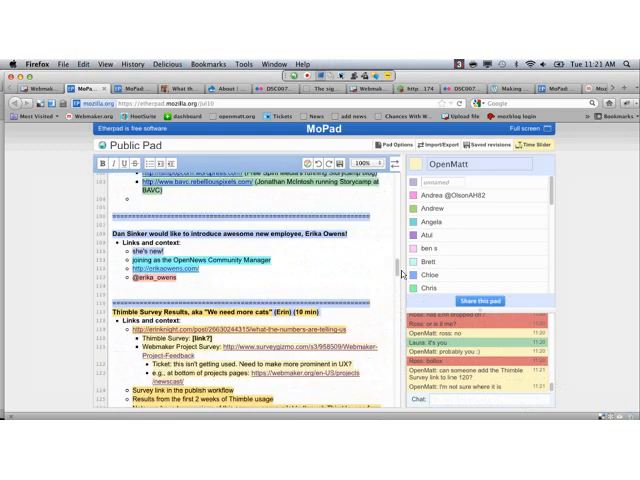
scroll(down, 3)
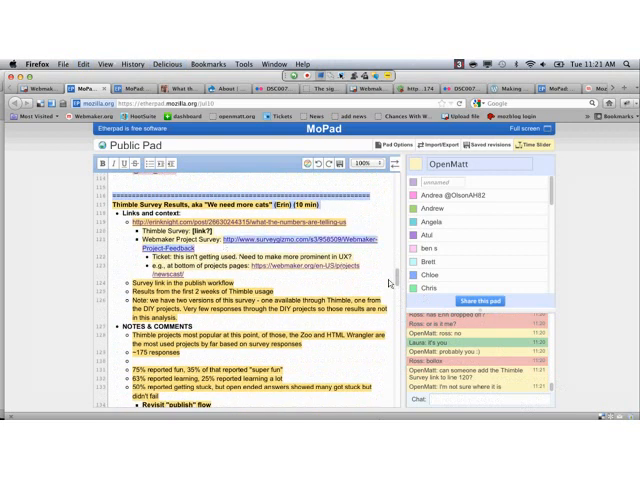
scroll(down, 3)
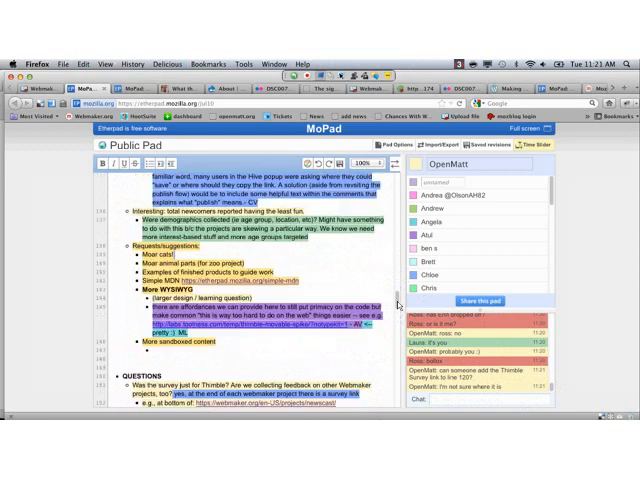
scroll(down, 3)
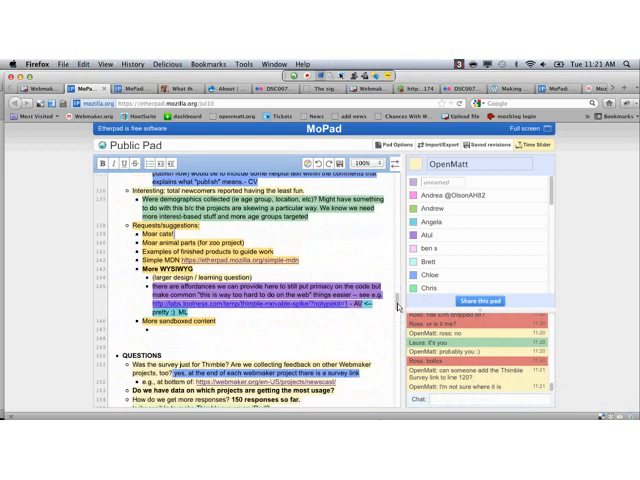
scroll(down, 3)
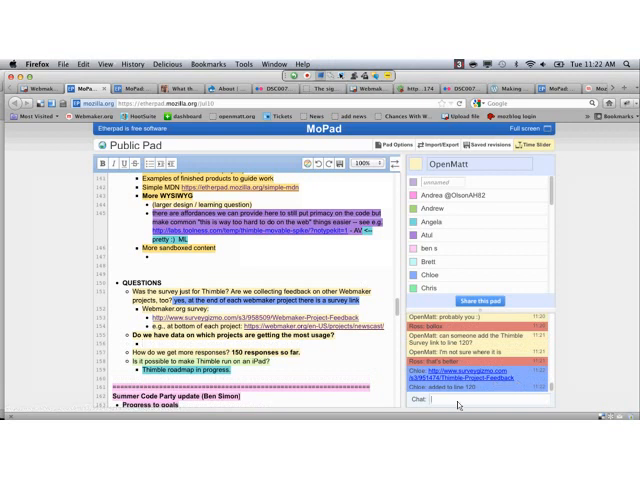
Step: Post 'chloe' in the sidebar chat and continue to the Summer Code Party update
text(chloe)
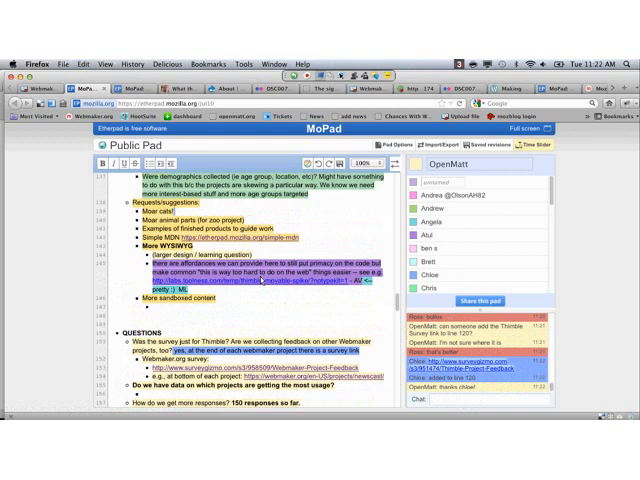
scroll(down, 3)
text(Thimble projec)
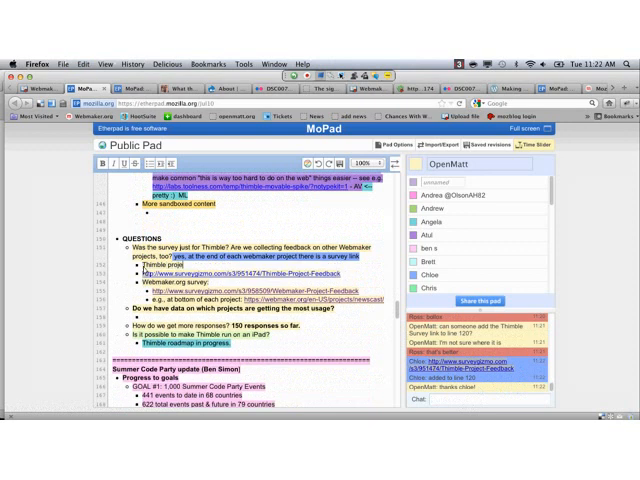
Step: Write 'survey' and 'lighthouse web' notes and check the Lighthouse page in another tab
text(survey)
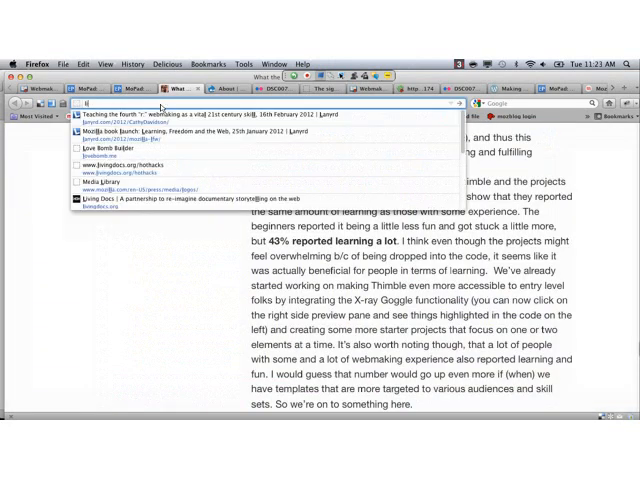
text(lighthouse web)
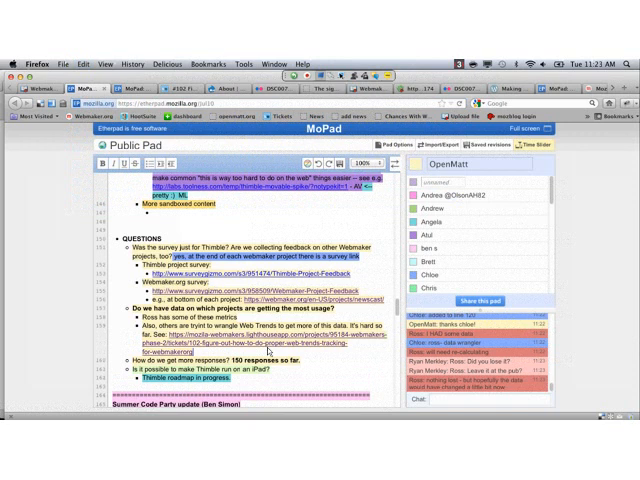
scroll(down, 3)
text(Harmonize feedback process so that it all goes to the same place? instead of two different)
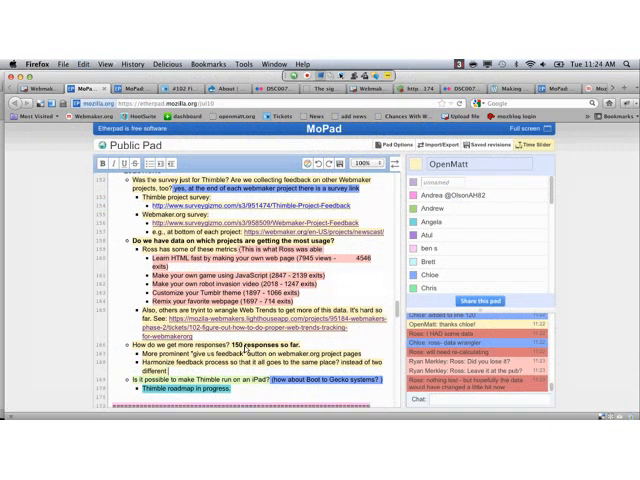
scroll(down, 3)
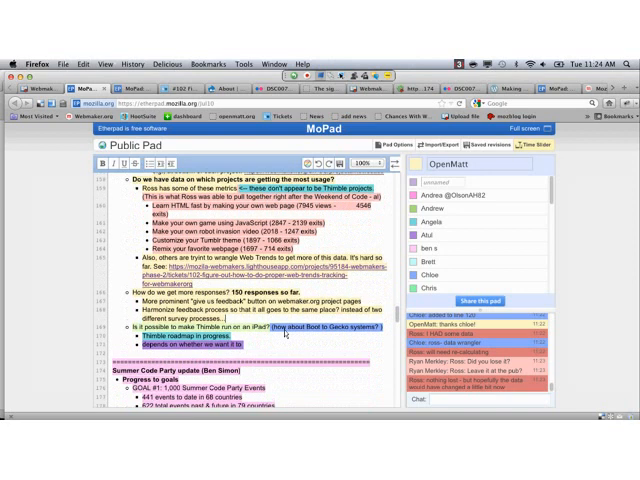
Step: Review the QUESTIONS answers listing view counts for the most-used Thimble starter projects
scroll(down, 3)
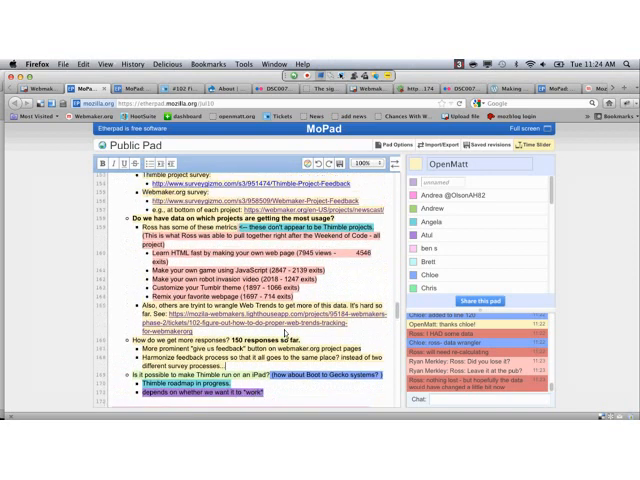
scroll(down, 3)
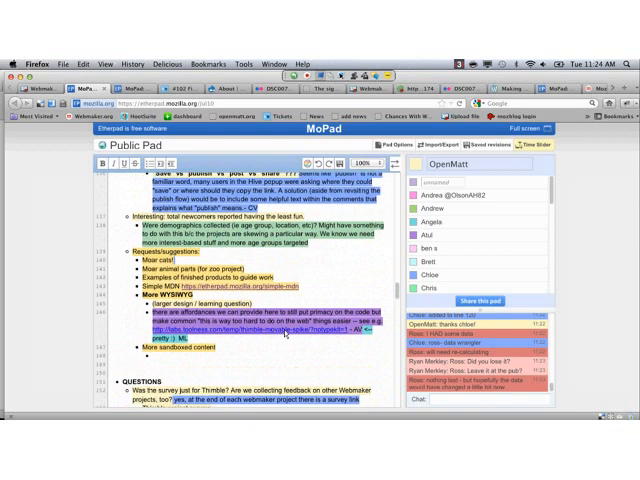
scroll(down, 3)
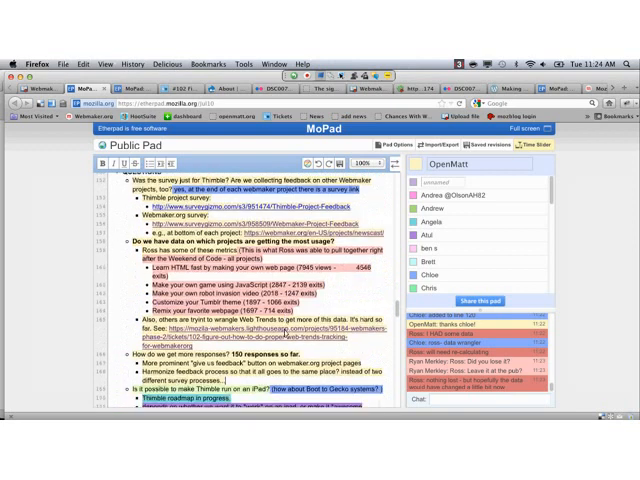
scroll(down, 3)
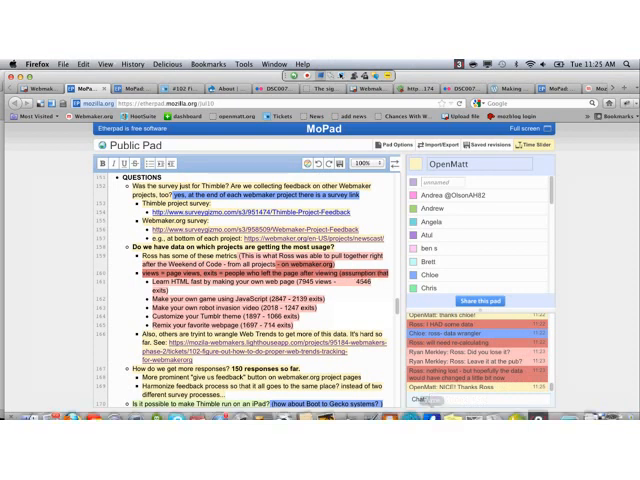
Step: Read through the iPad discussion notes and the Summer Code Party update in the pad
scroll(down, 3)
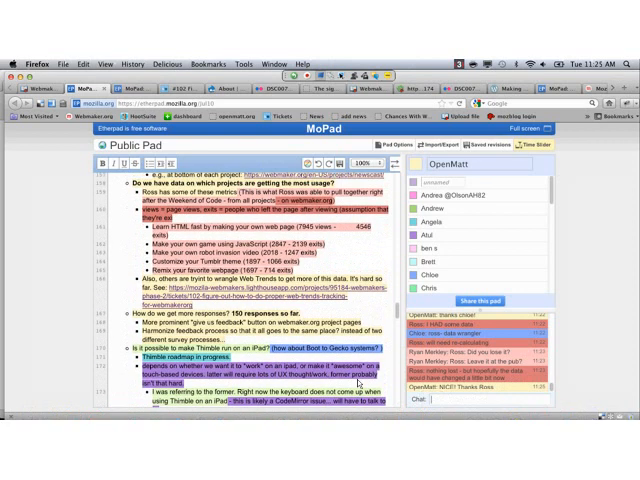
scroll(down, 3)
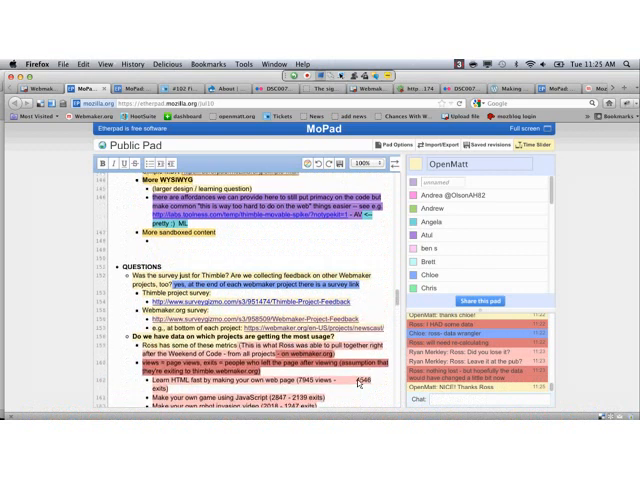
scroll(down, 3)
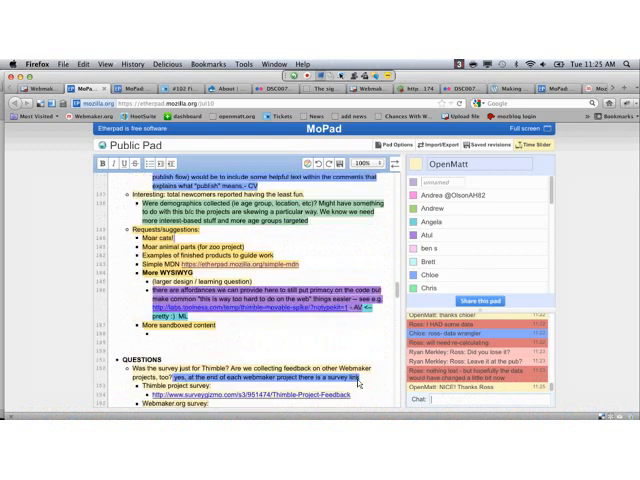
scroll(down, 3)
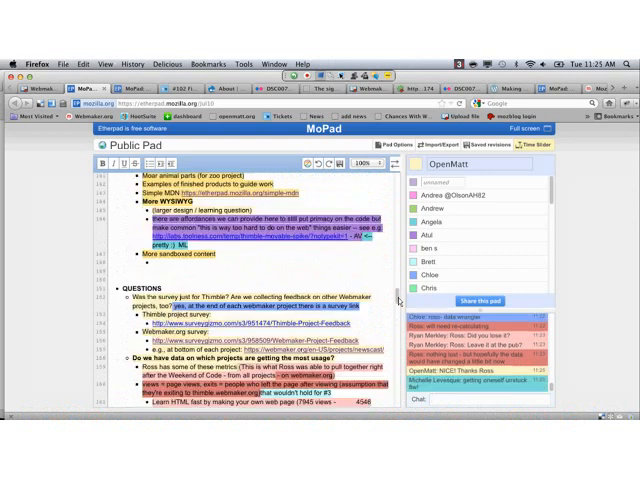
scroll(down, 3)
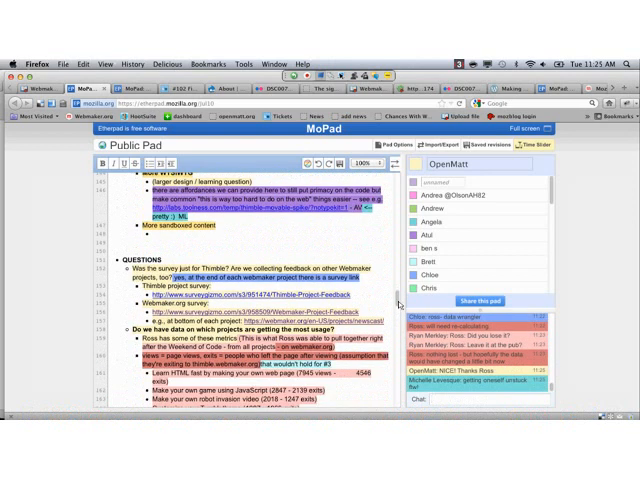
scroll(down, 3)
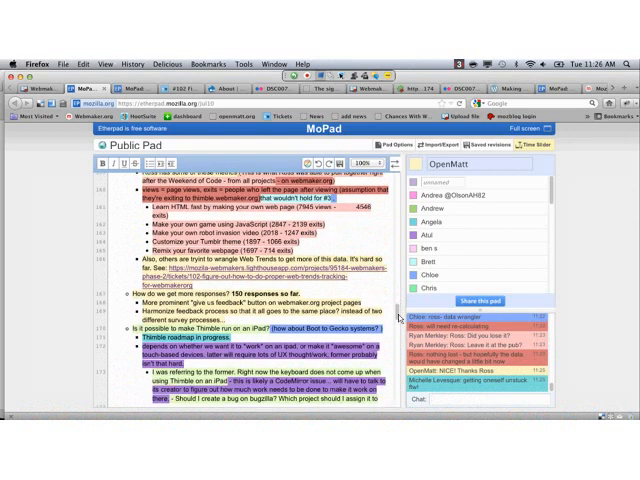
scroll(down, 3)
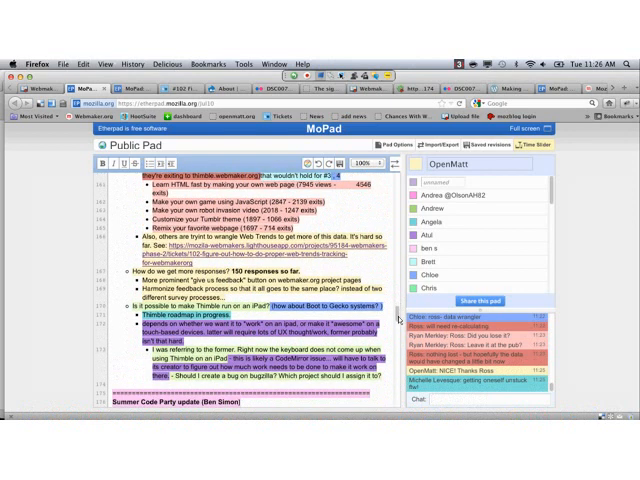
scroll(down, 3)
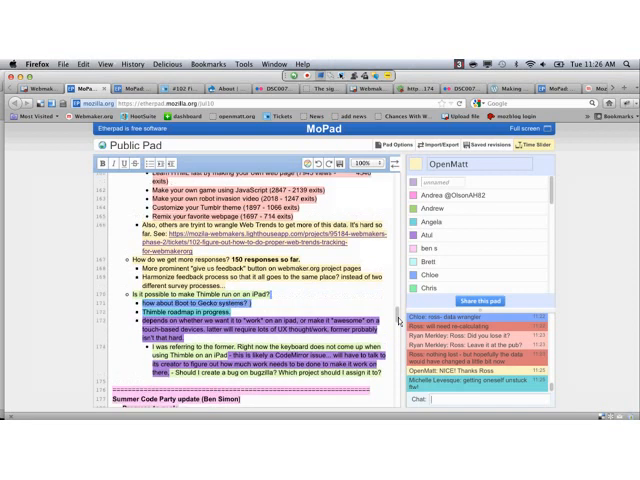
scroll(down, 3)
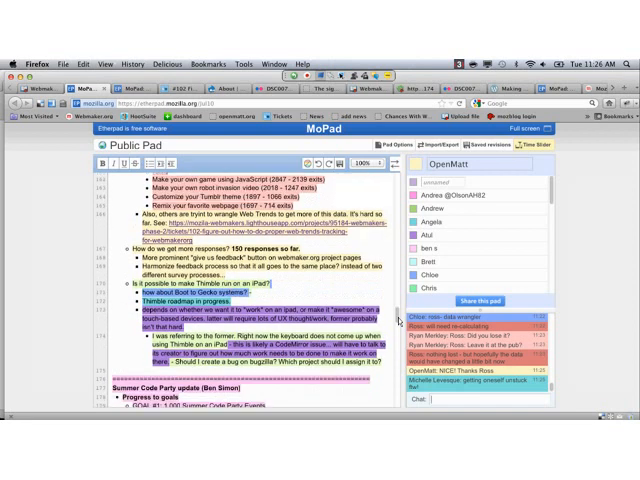
scroll(down, 3)
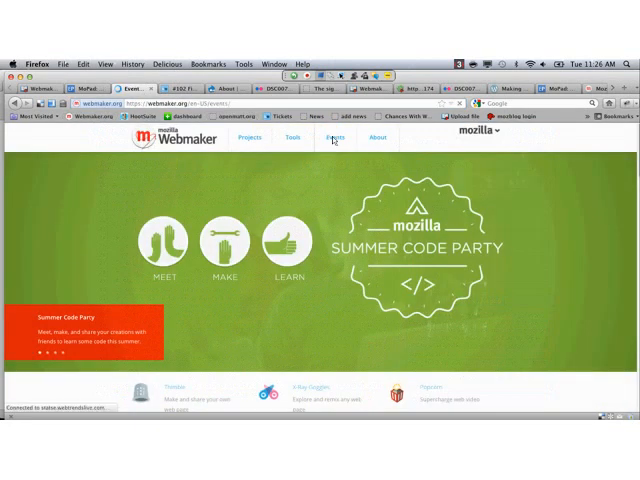
Step: Go to the Webmaker Events page showing the Find an event map and upcoming events list
click(334, 136)
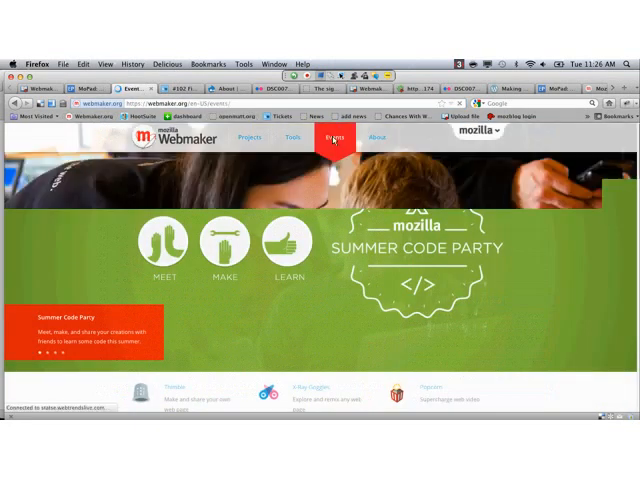
click(332, 136)
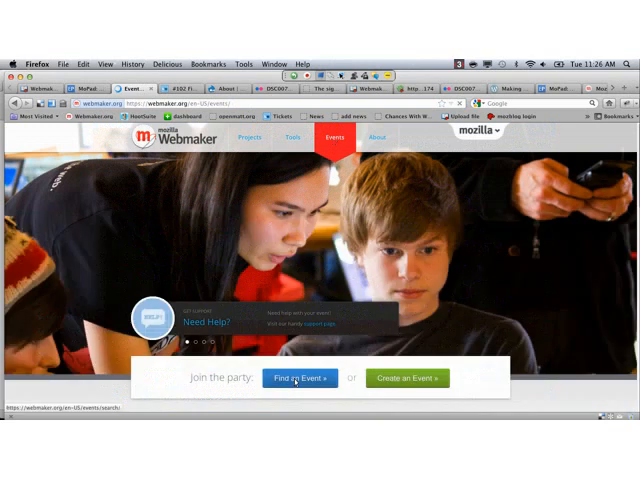
click(300, 378)
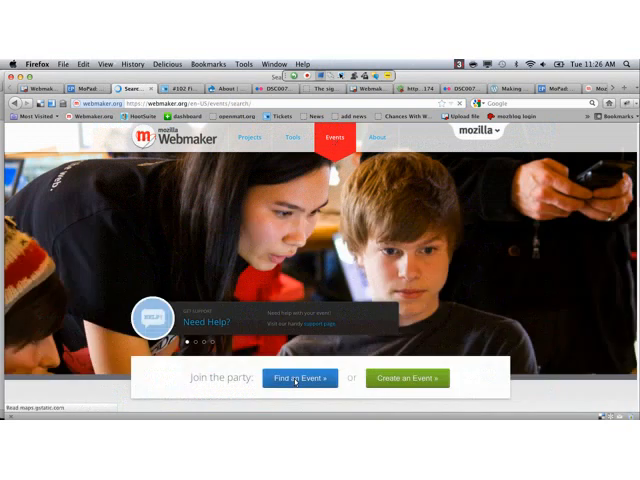
click(300, 378)
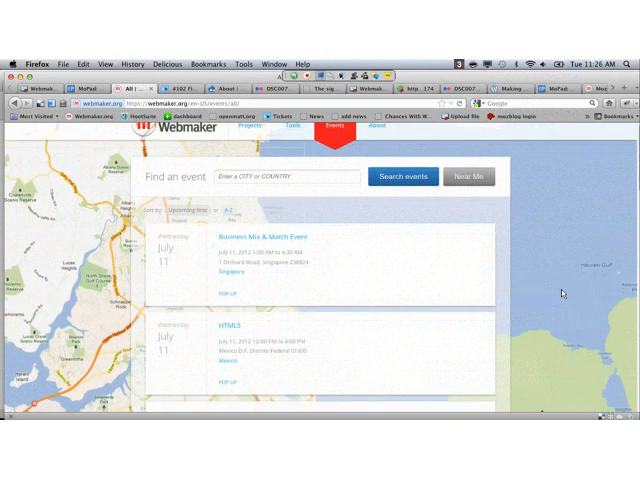
Step: Browse down the upcoming Summer Code Party events list to the Web Learning Party event
scroll(down, 3)
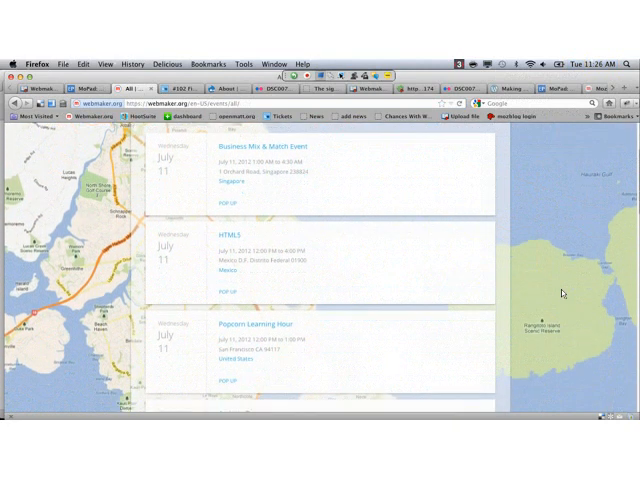
scroll(down, 3)
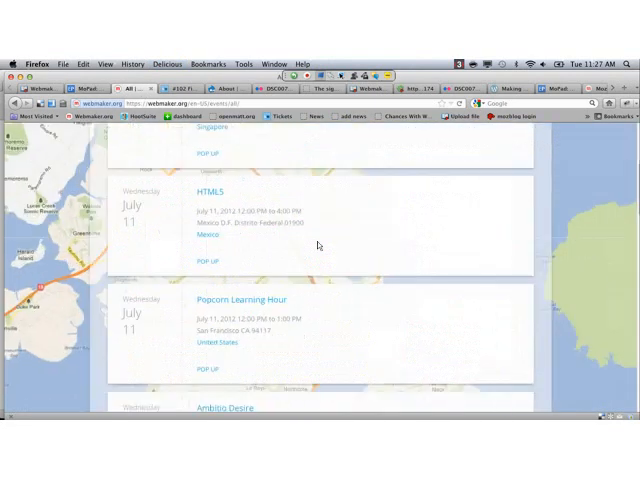
scroll(down, 3)
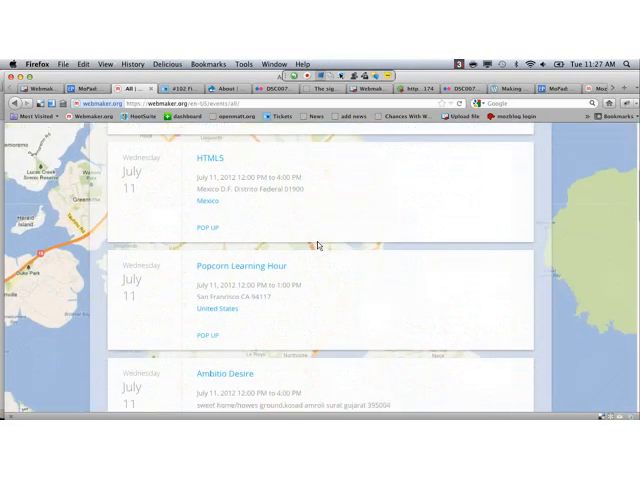
scroll(down, 3)
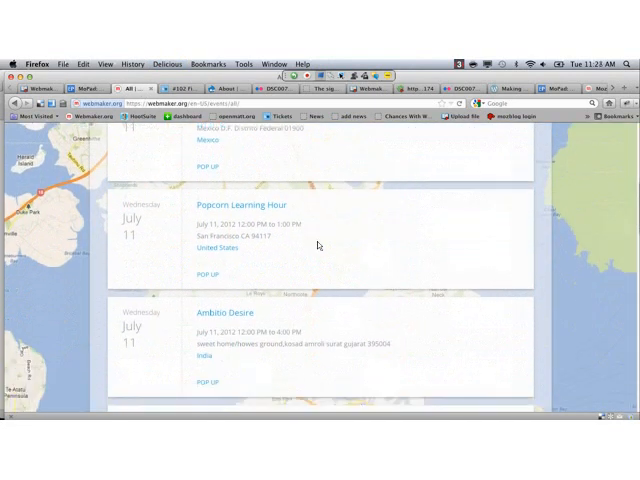
scroll(down, 3)
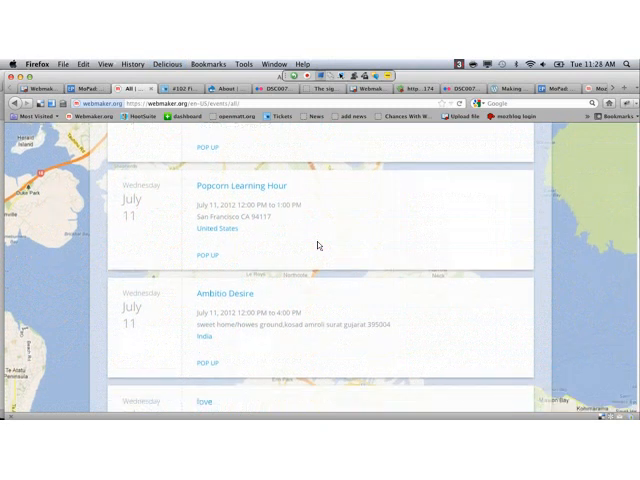
scroll(down, 3)
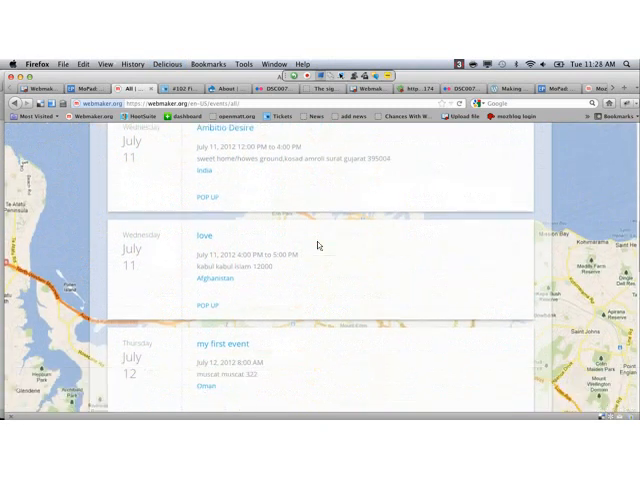
scroll(down, 3)
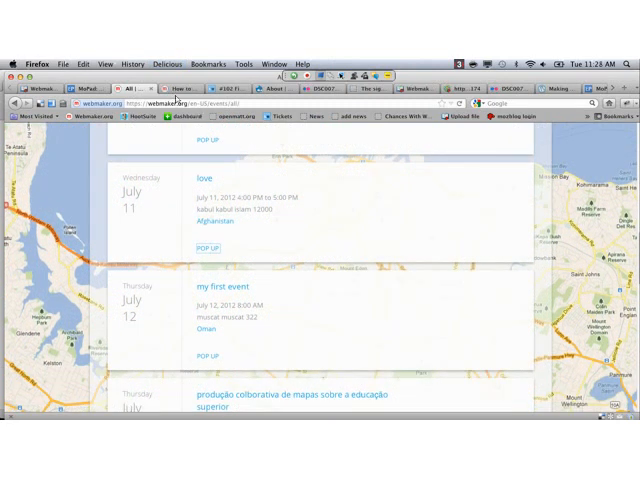
mouse_move(248, 210)
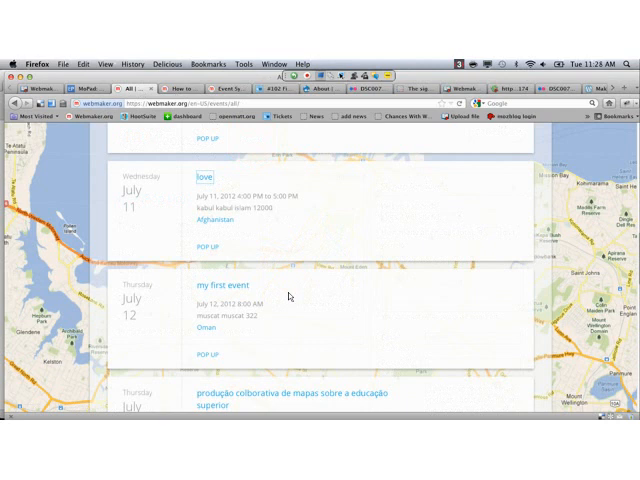
scroll(down, 3)
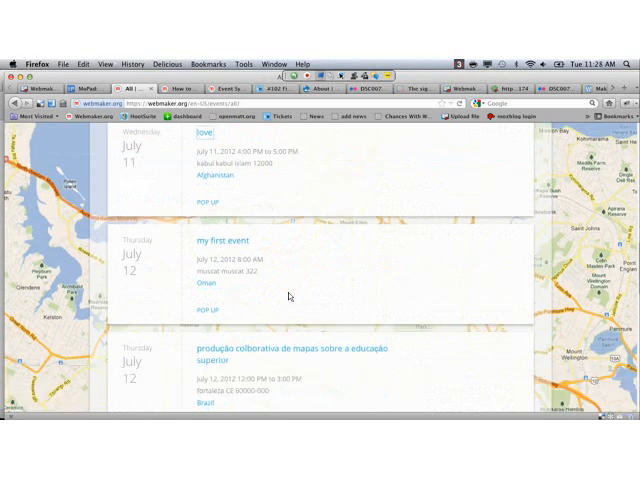
scroll(down, 3)
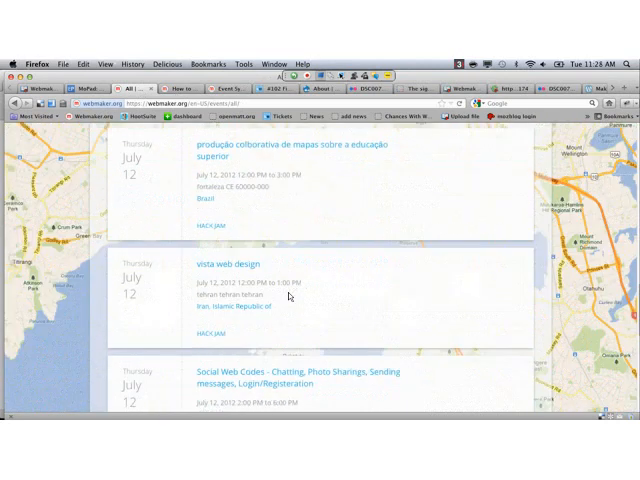
scroll(down, 3)
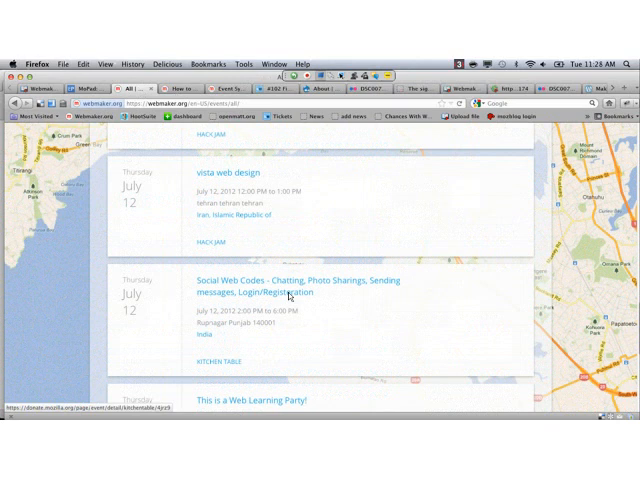
mouse_move(462, 318)
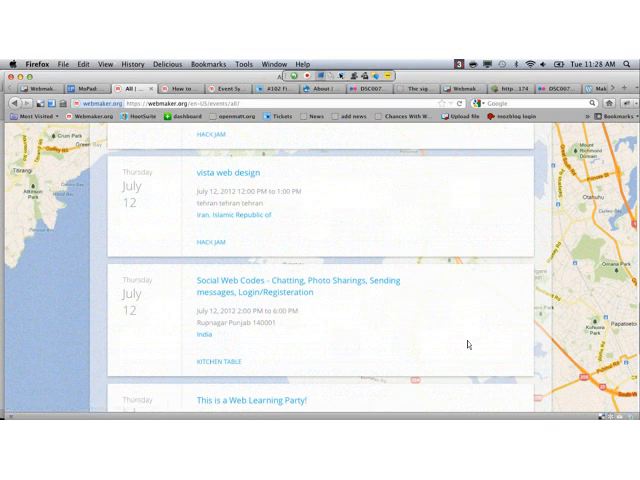
Step: Read the 'This is a Web Learning Party!' event details and signup page, then return to the Webmaker home
scroll(down, 3)
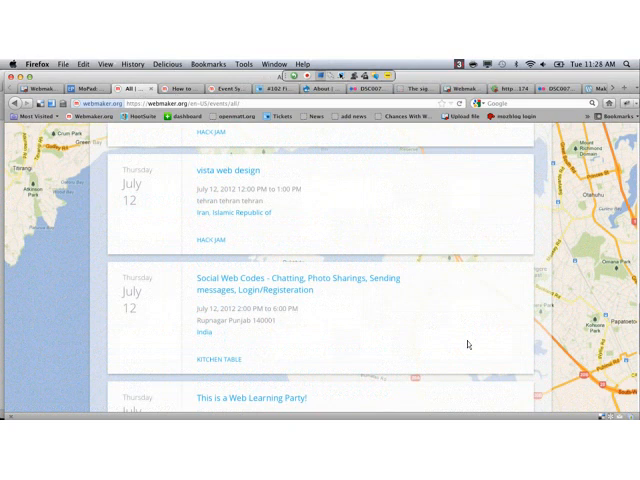
scroll(down, 3)
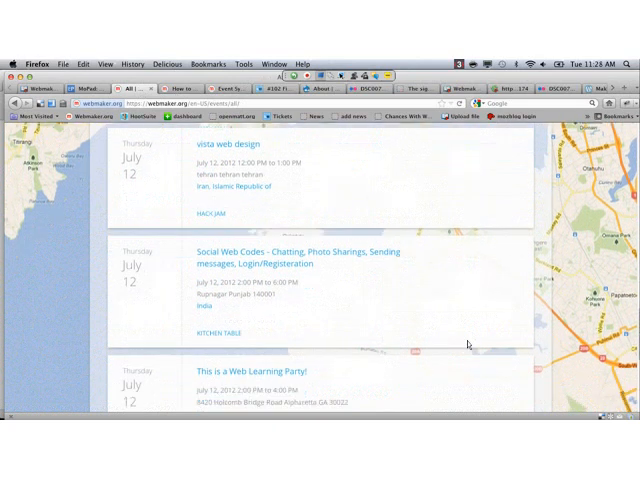
scroll(down, 3)
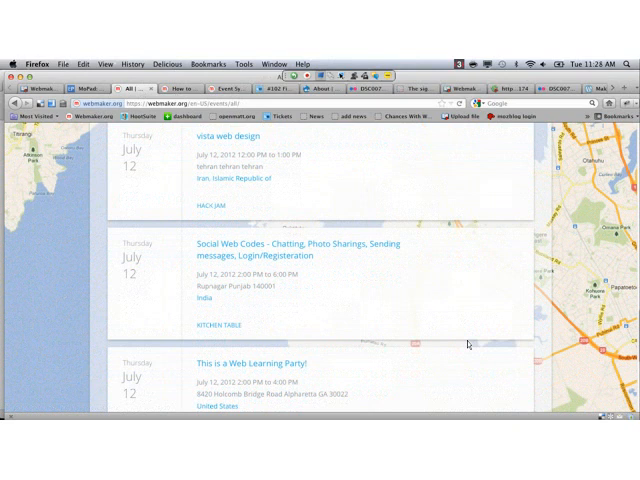
scroll(down, 3)
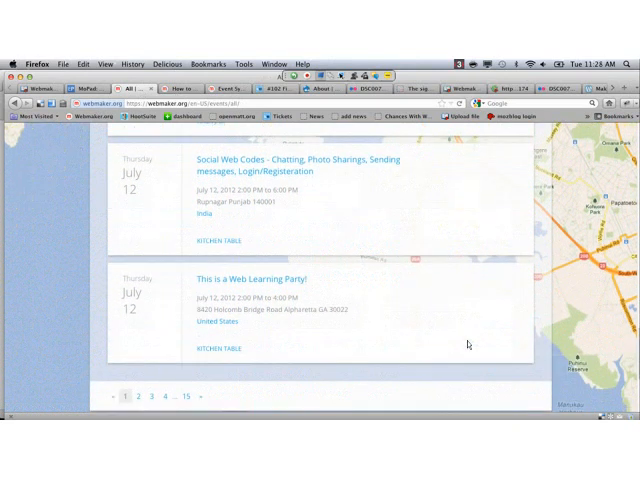
scroll(down, 3)
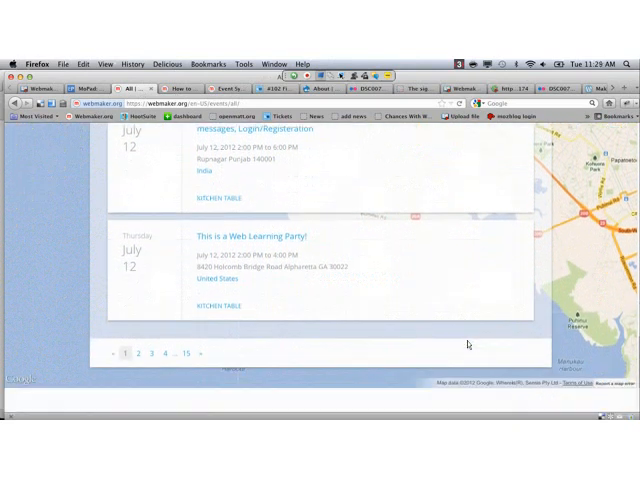
scroll(down, 3)
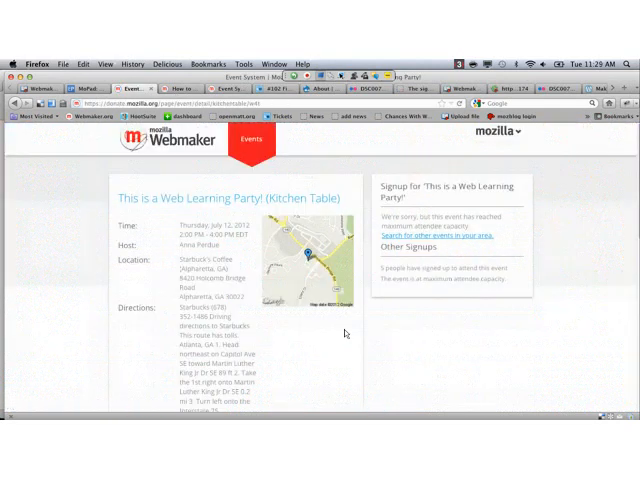
scroll(down, 3)
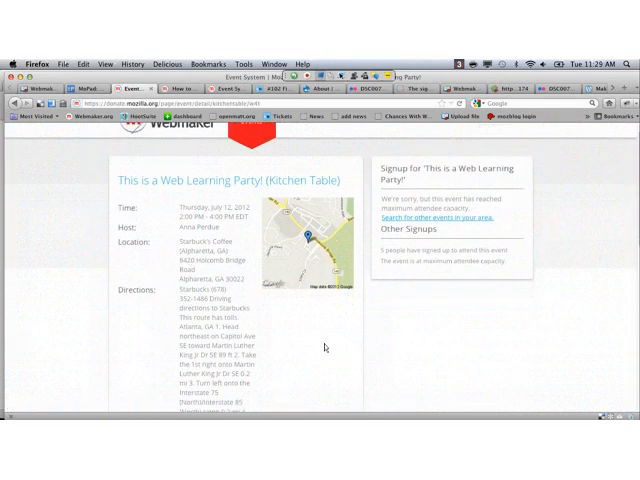
scroll(down, 3)
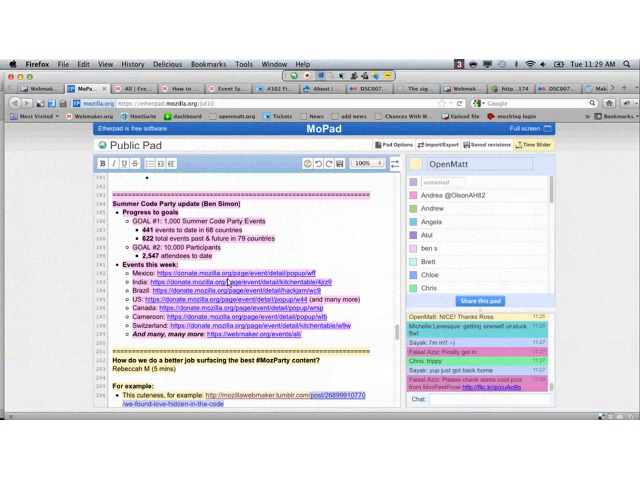
scroll(down, 3)
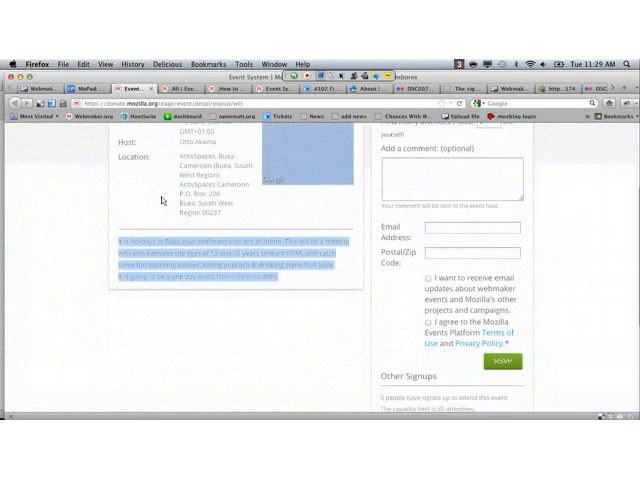
scroll(up, 3)
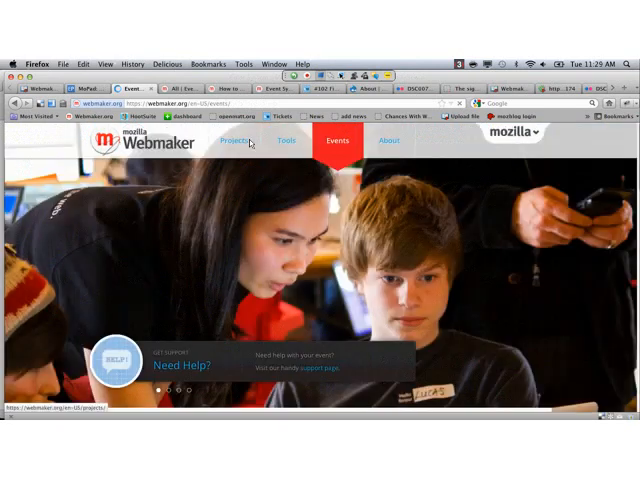
Step: Search Webmaker events for Cameroon on the Find an event page
click(336, 140)
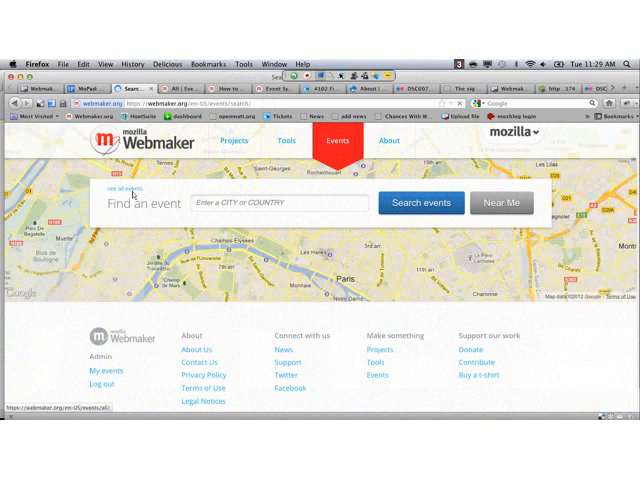
text(cameroni)
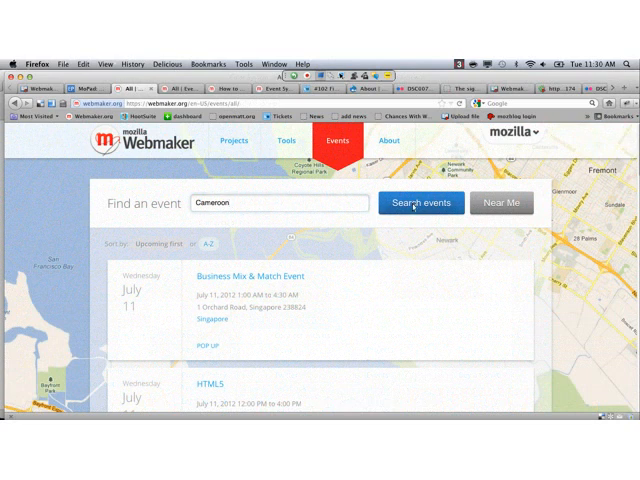
click(420, 204)
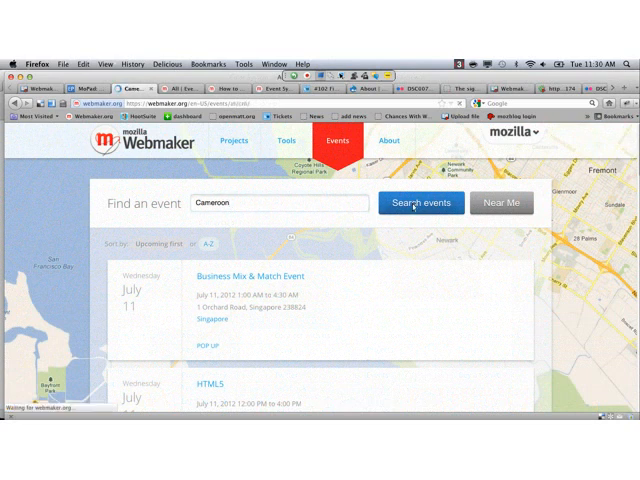
click(420, 204)
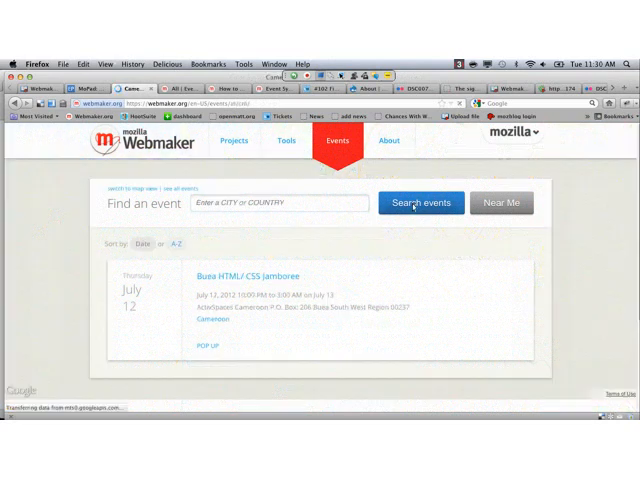
click(270, 204)
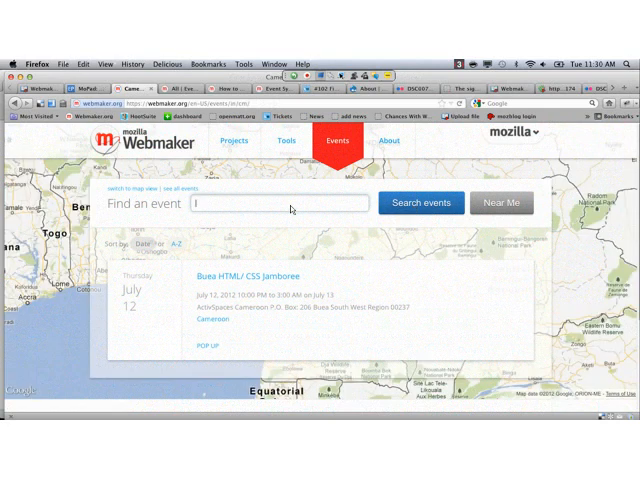
Step: Search Webmaker events for Nepal and then Switzerland, finding none
text(Nepal)
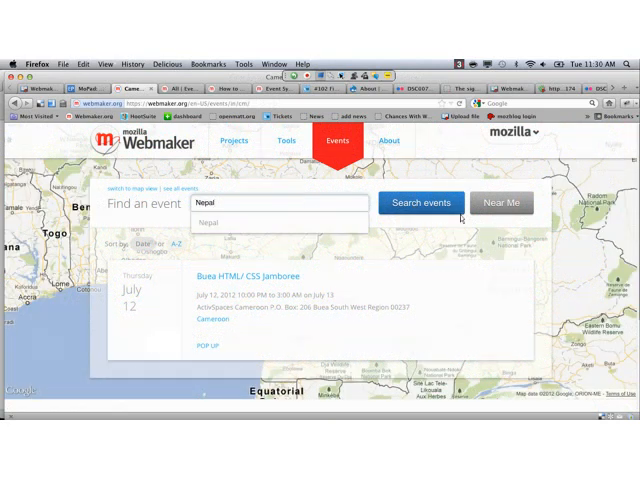
click(420, 204)
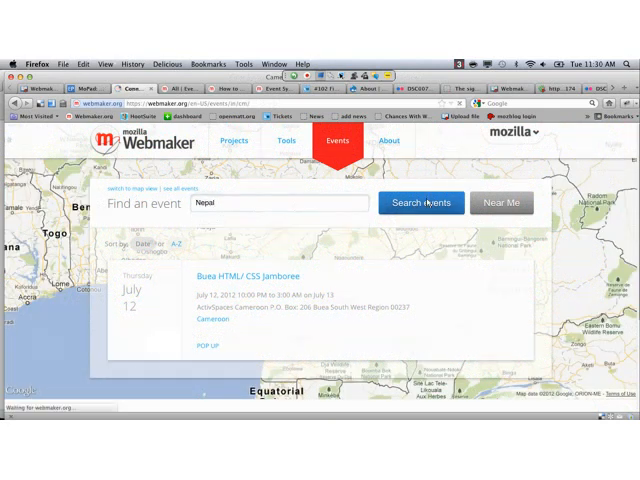
click(420, 204)
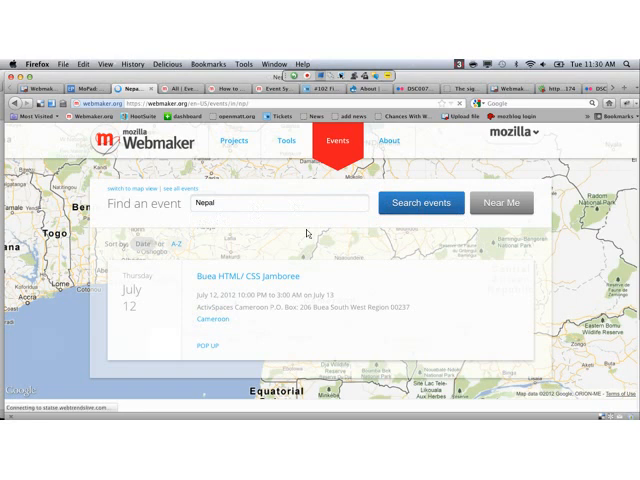
click(420, 204)
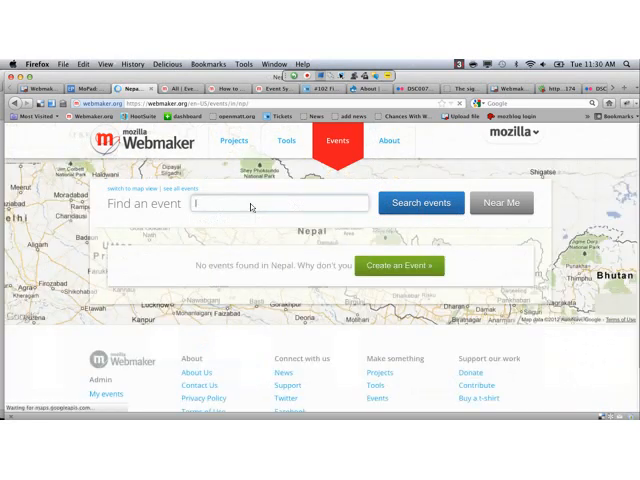
text(Switzerland)
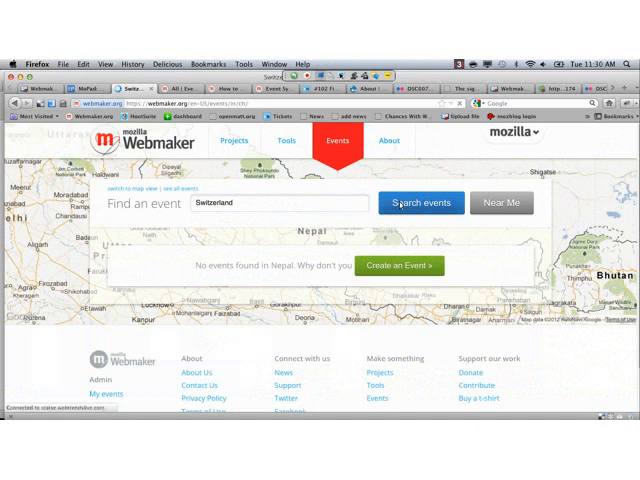
click(420, 204)
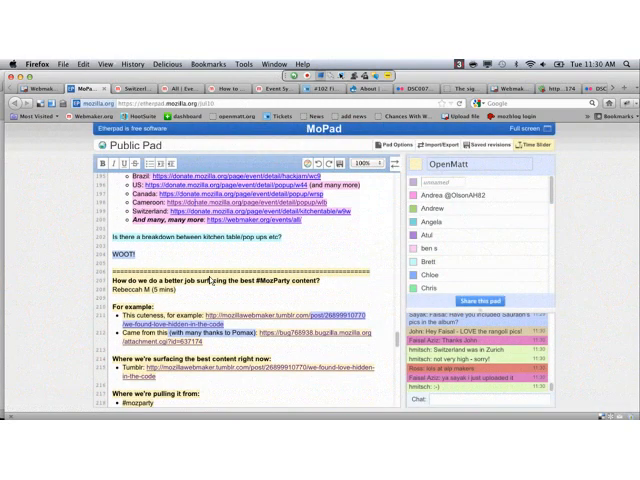
Step: Read through the Webmaker Tumblr post 'We found love hidden in the code'
scroll(down, 3)
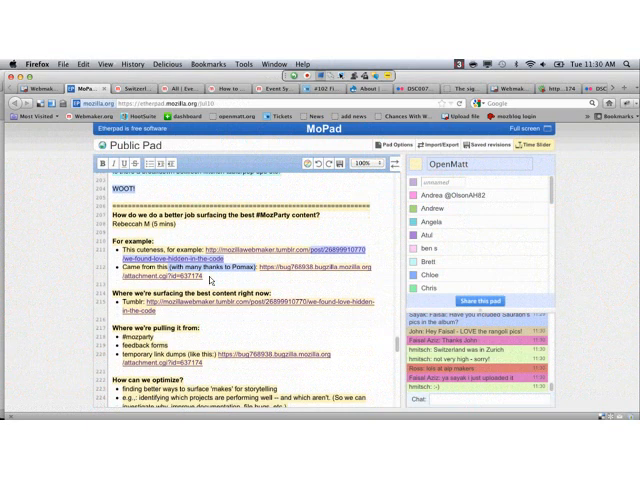
scroll(down, 3)
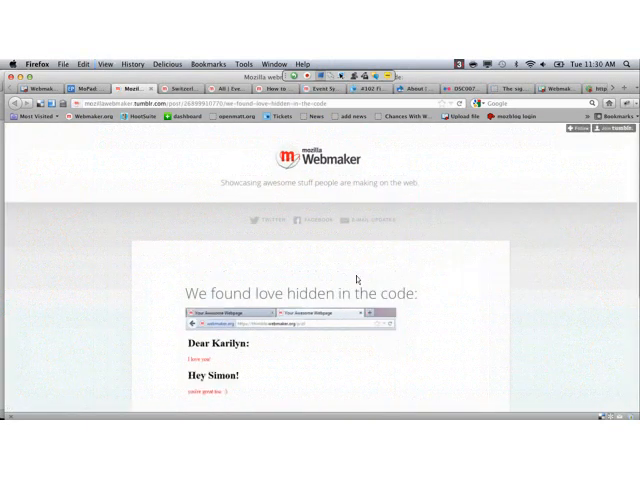
scroll(down, 3)
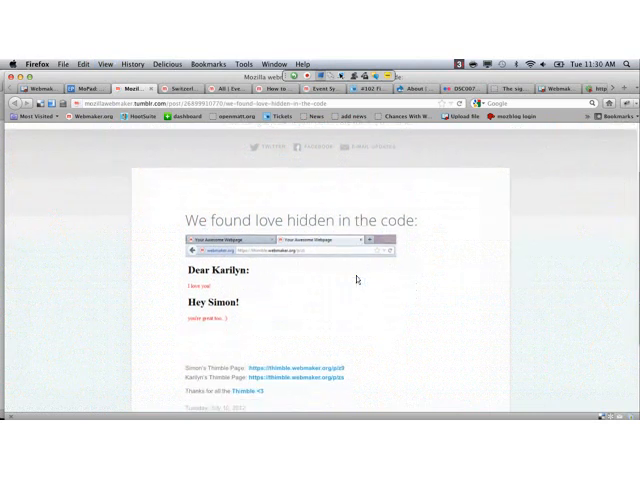
scroll(down, 3)
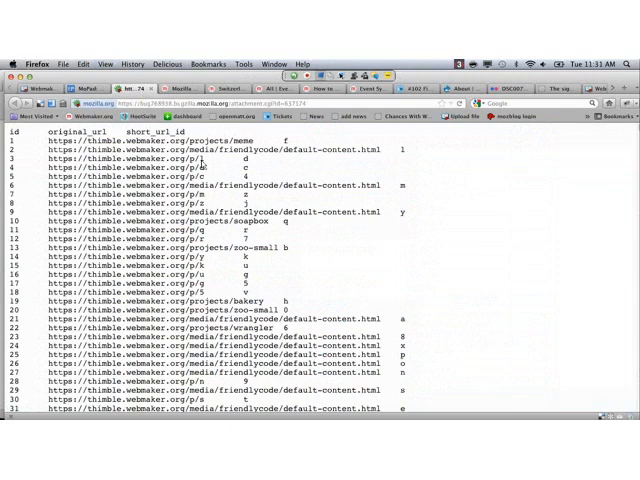
Step: Look through the long list of Thimble project URLs and short ids
scroll(down, 3)
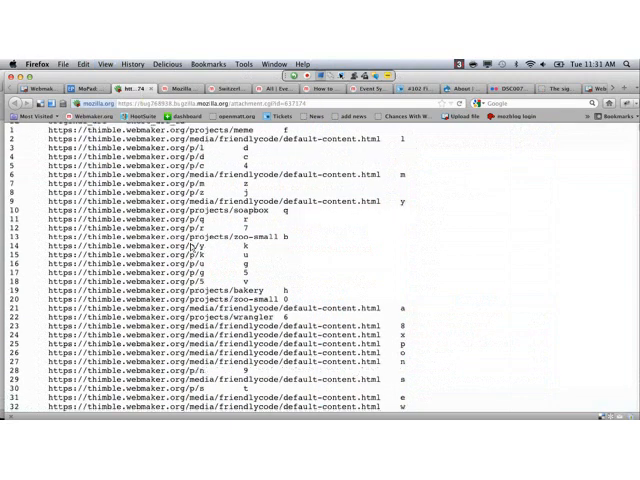
scroll(down, 3)
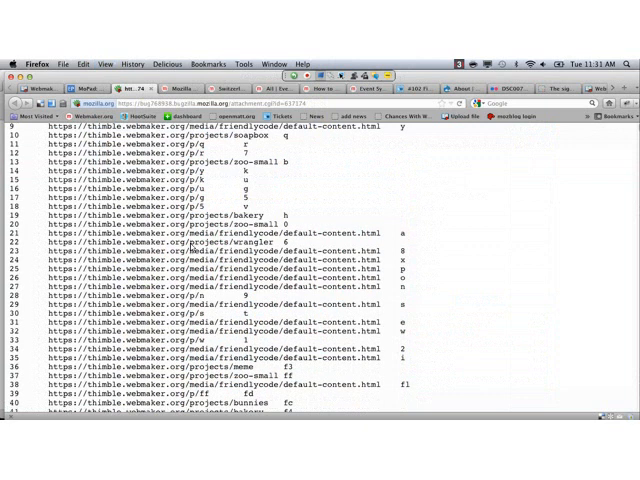
scroll(down, 3)
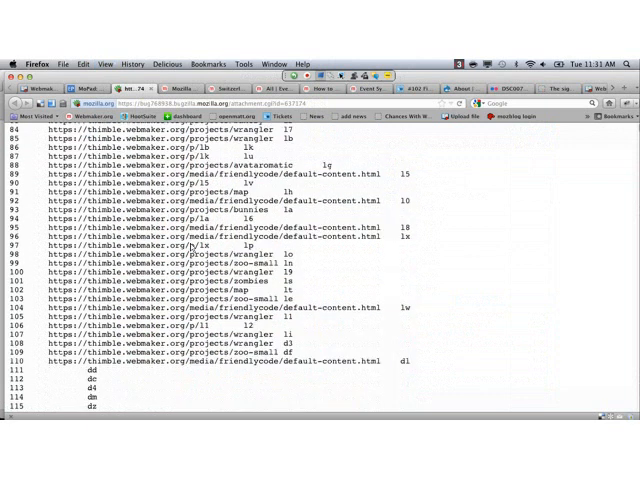
scroll(down, 3)
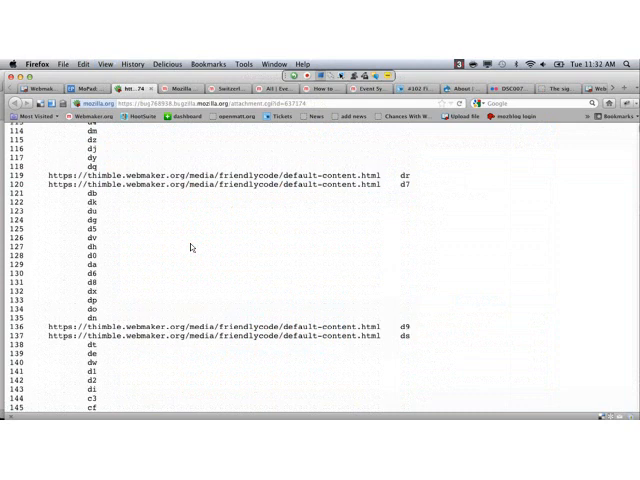
scroll(up, 3)
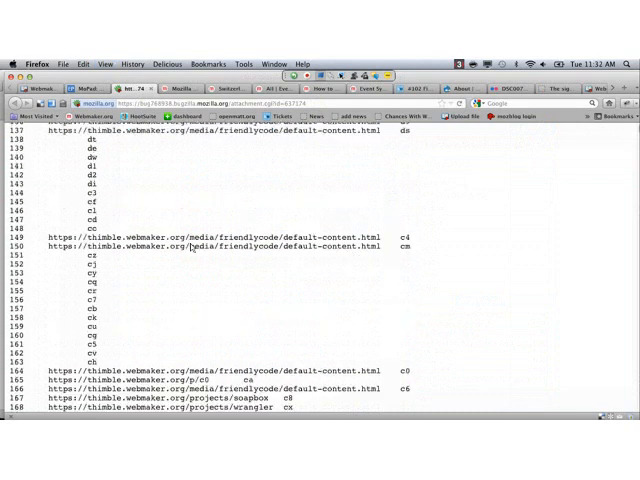
scroll(down, 3)
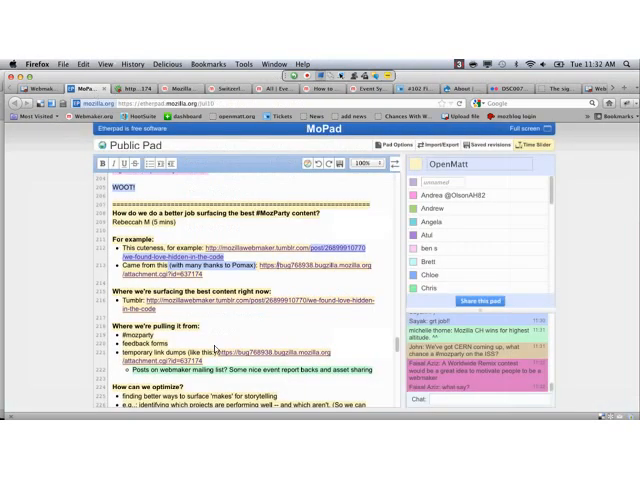
Step: Note under Questions an etherpad or other shared doc where people can drop the sites they built
scroll(down, 3)
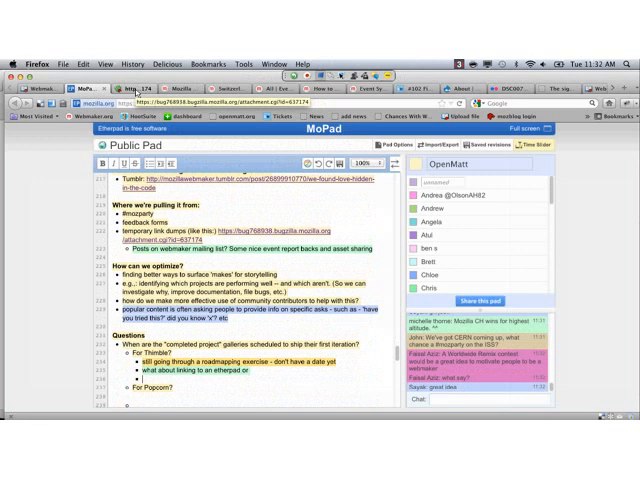
text(or other shared doc)
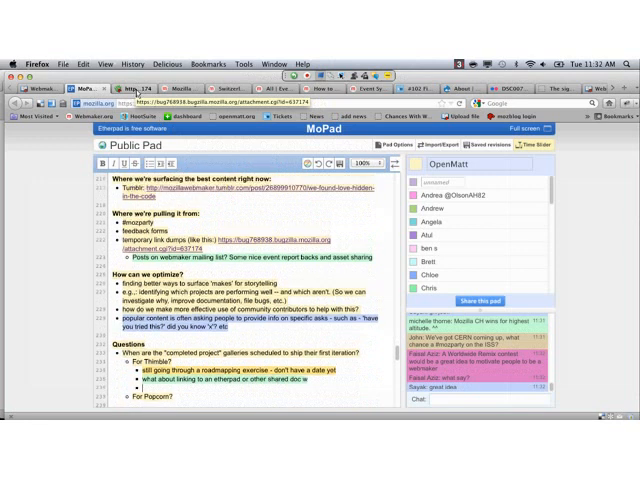
text(where people can drop their link after publishing?)
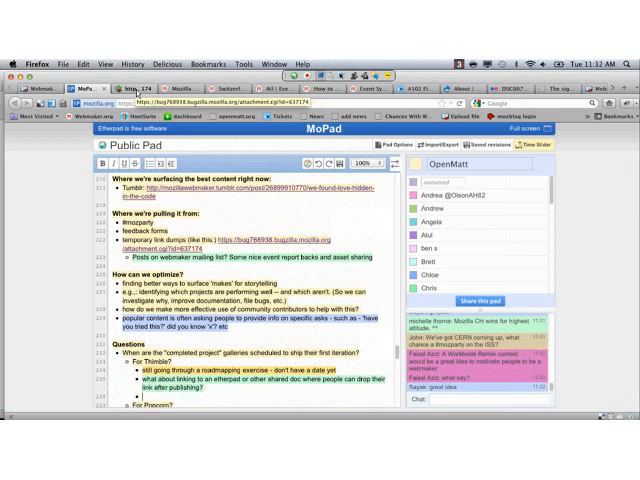
text(built)
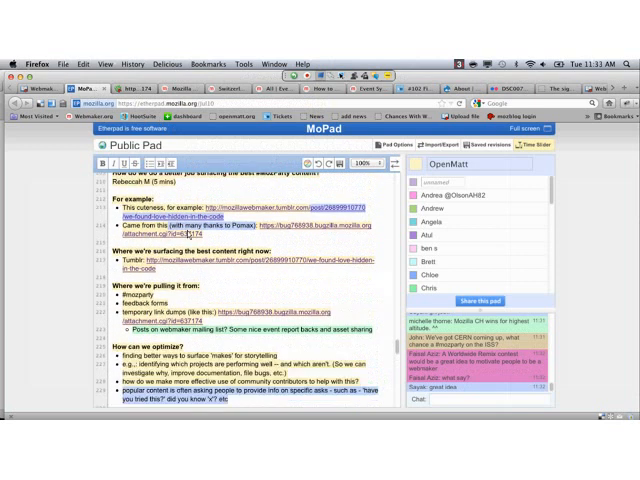
Step: Add the question about being able to use Tumblr's submit function better, then review the notes
scroll(down, 3)
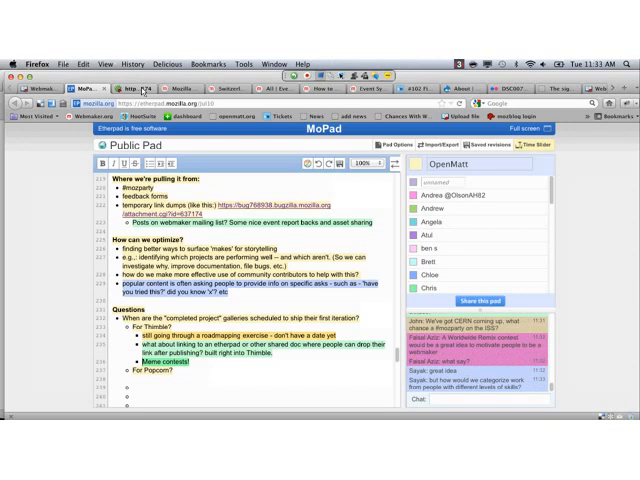
text(Able to)
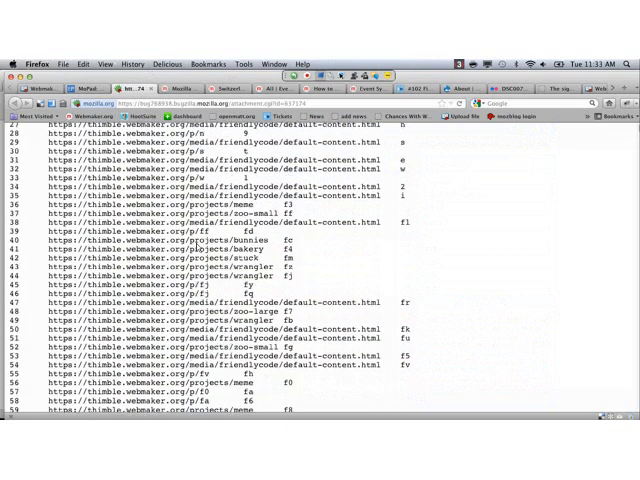
scroll(up, 3)
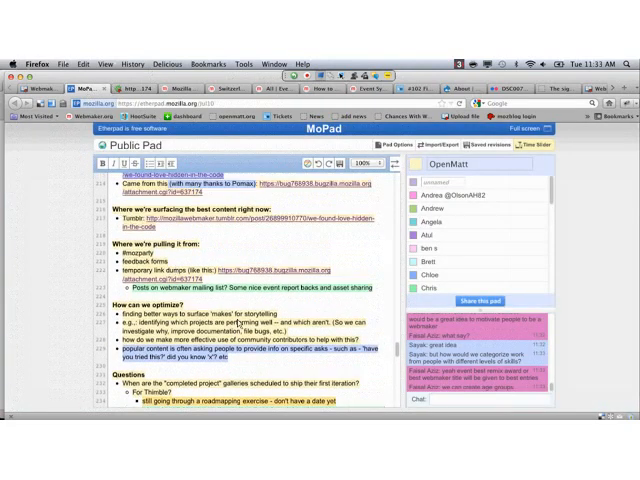
scroll(down, 3)
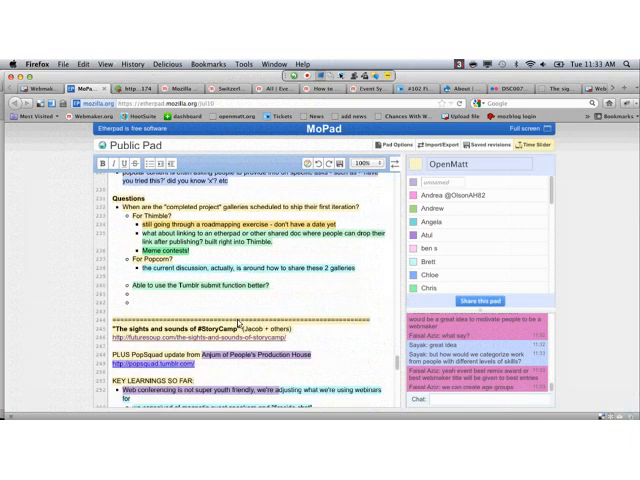
scroll(down, 3)
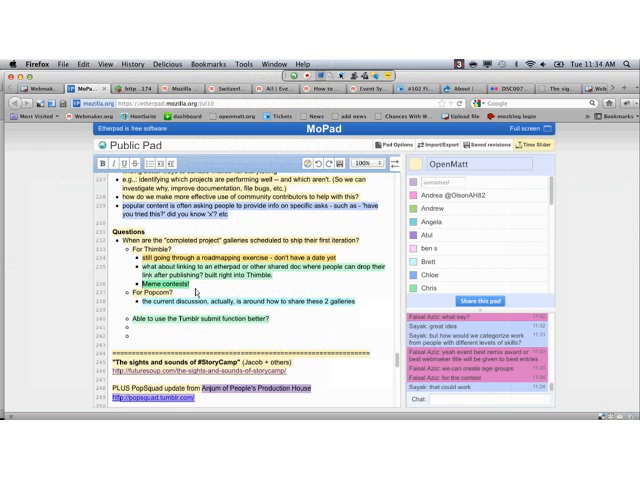
scroll(down, 3)
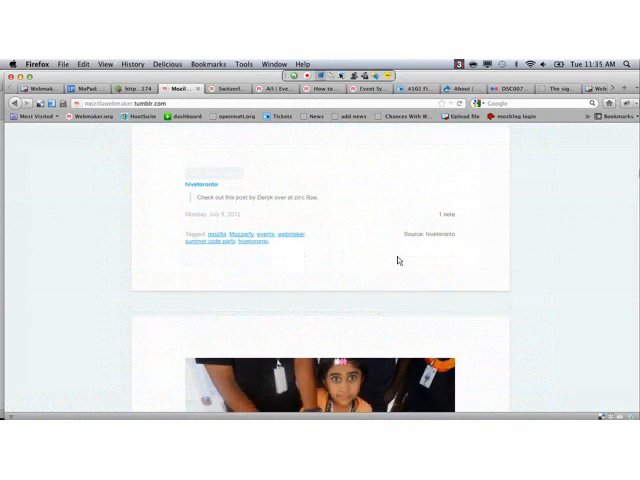
Step: Scroll down through the Webmaker Tumblr blog's posts to look them over
scroll(down, 3)
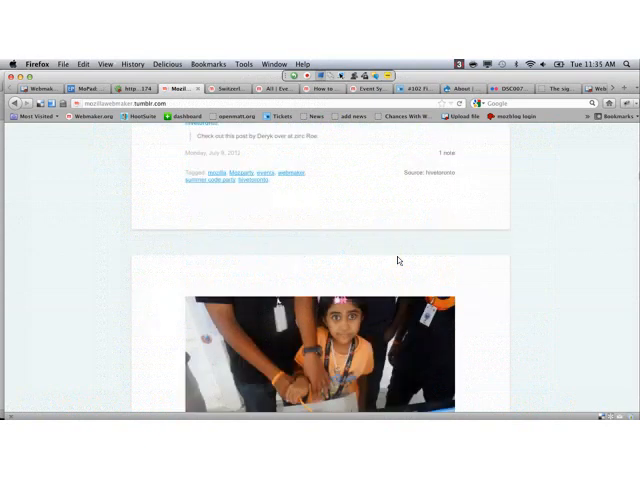
scroll(down, 3)
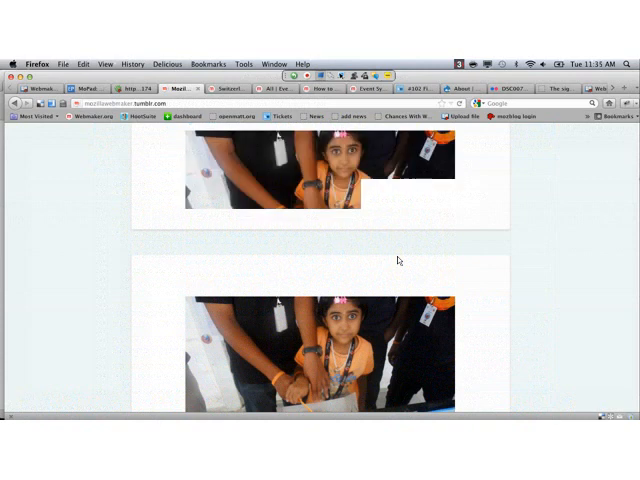
scroll(down, 3)
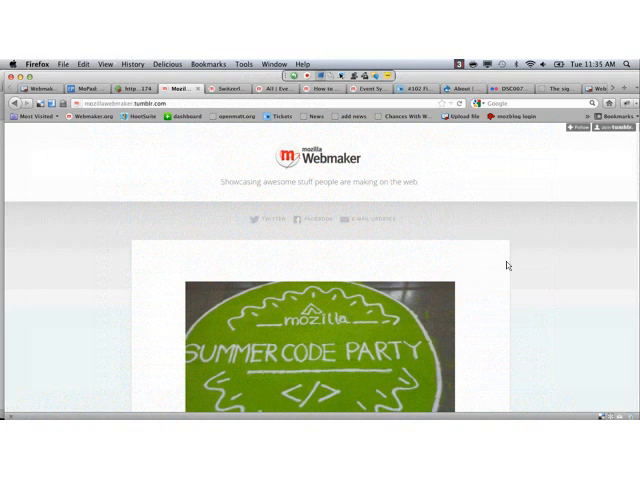
scroll(down, 3)
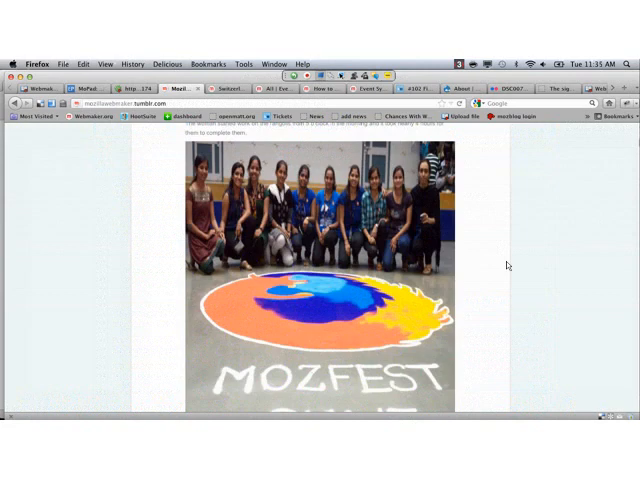
scroll(down, 3)
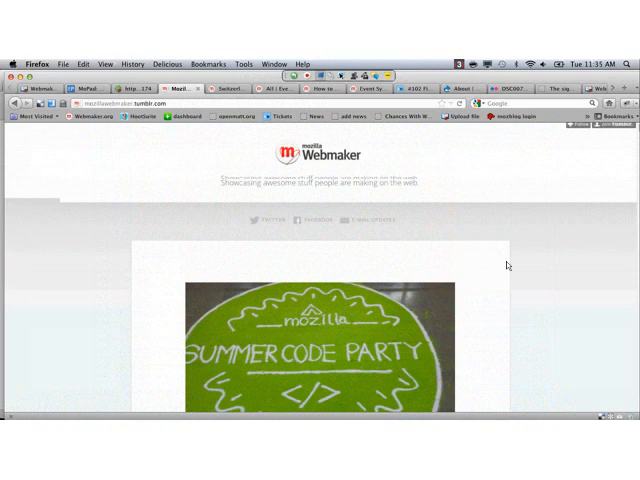
scroll(down, 3)
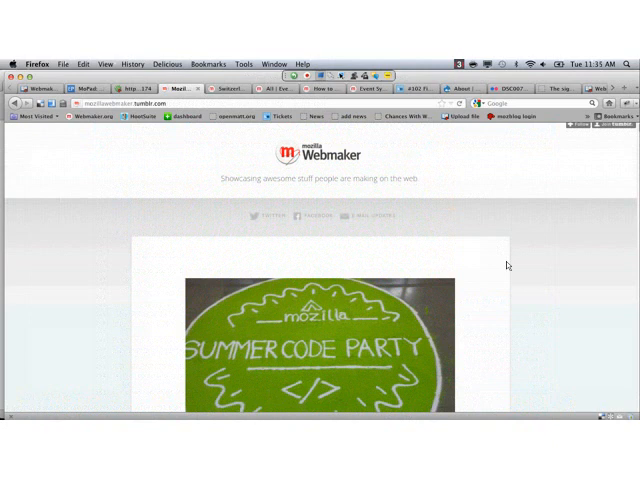
scroll(down, 3)
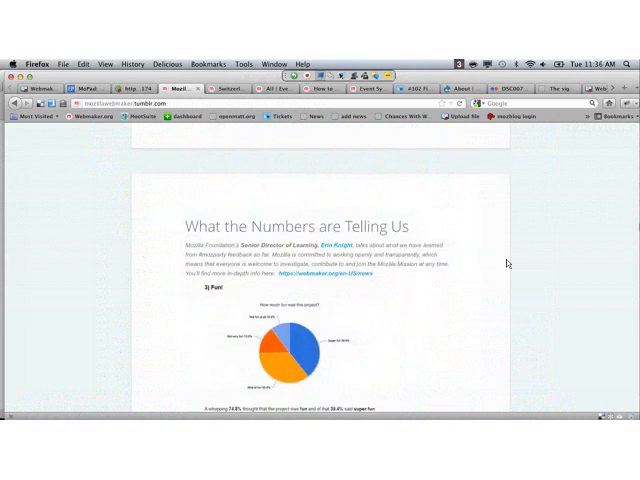
scroll(down, 3)
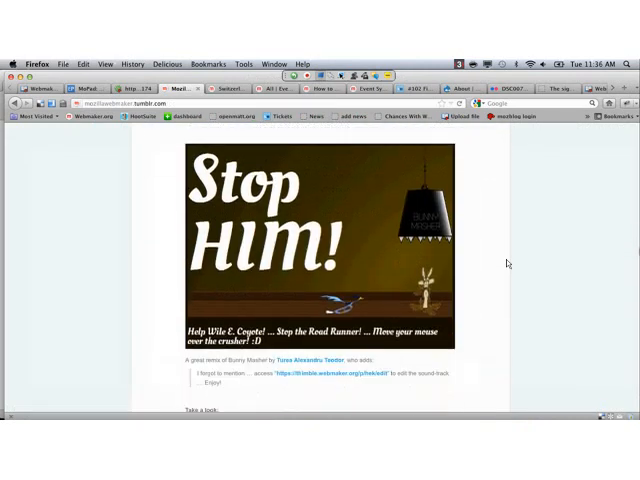
scroll(down, 3)
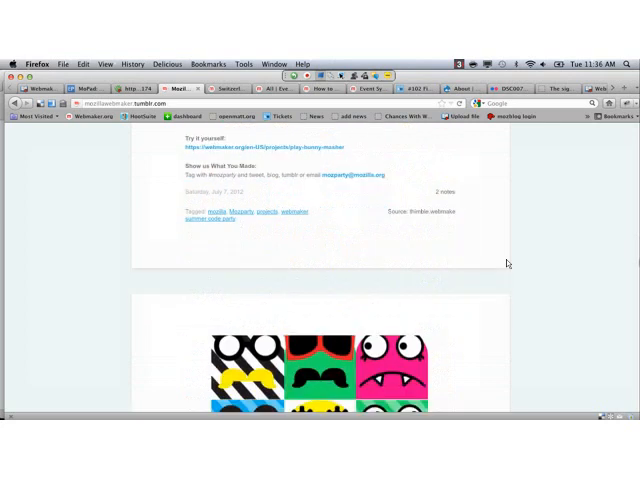
scroll(down, 3)
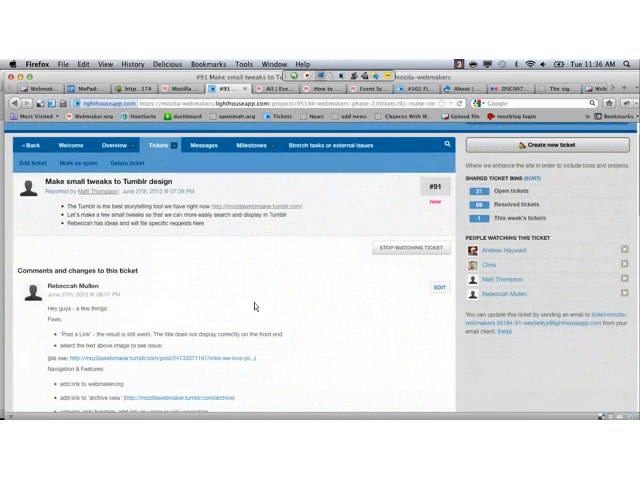
Step: Scroll down through the comments on the 'Make small tweaks to Tumblr design' ticket
scroll(down, 3)
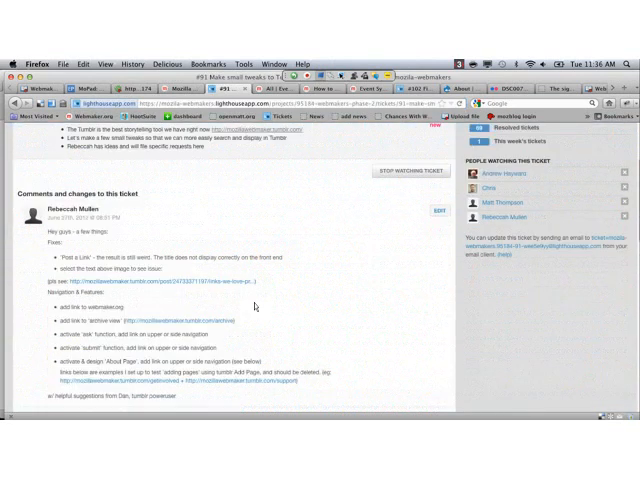
scroll(down, 3)
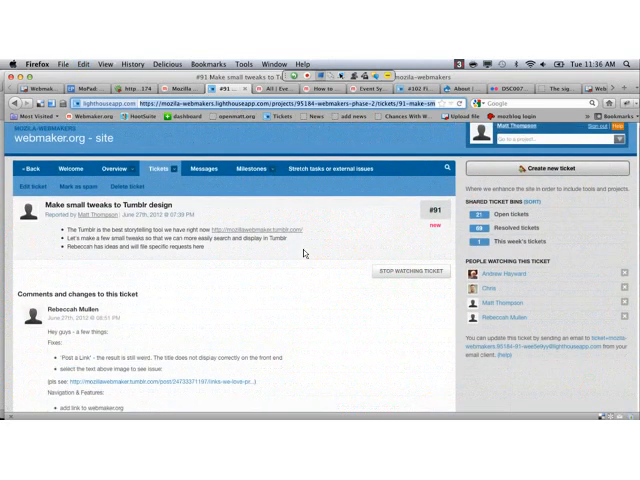
scroll(down, 3)
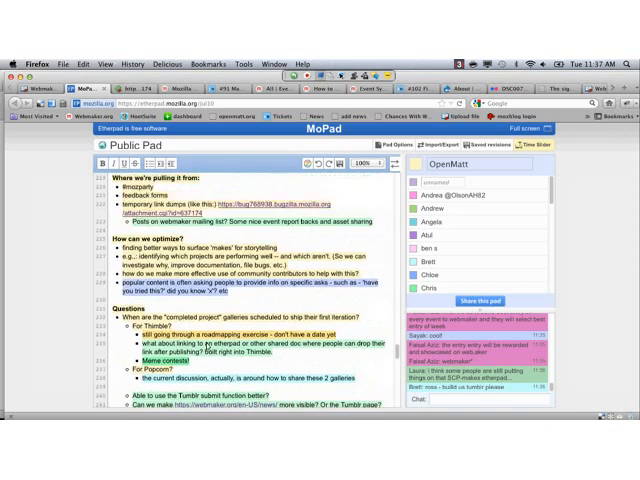
Step: Add the 'If you see something great, coordinate' bullet naming Rebecca for submitting finds to Tumblr
scroll(down, 3)
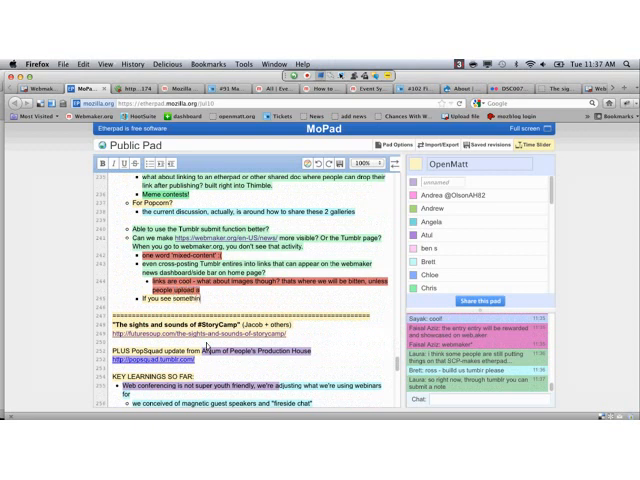
text(something great, co)
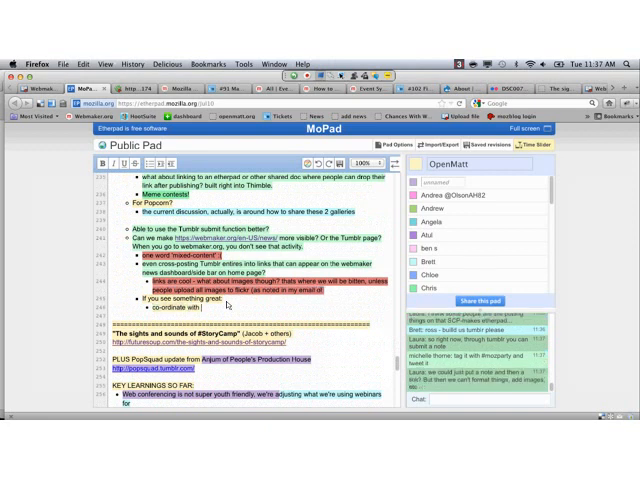
text(Rebeccah (@)
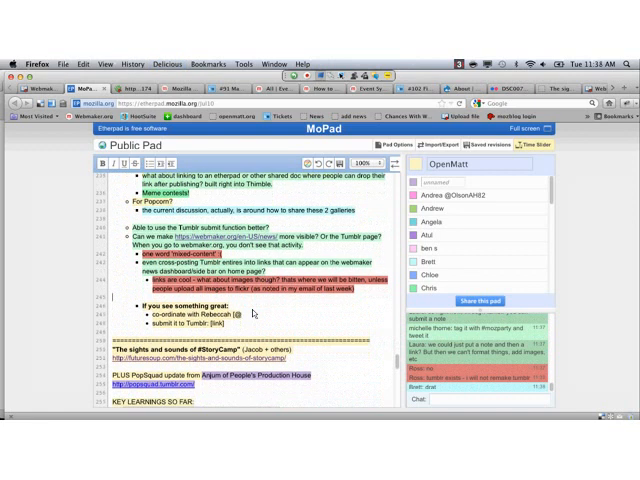
scroll(down, 3)
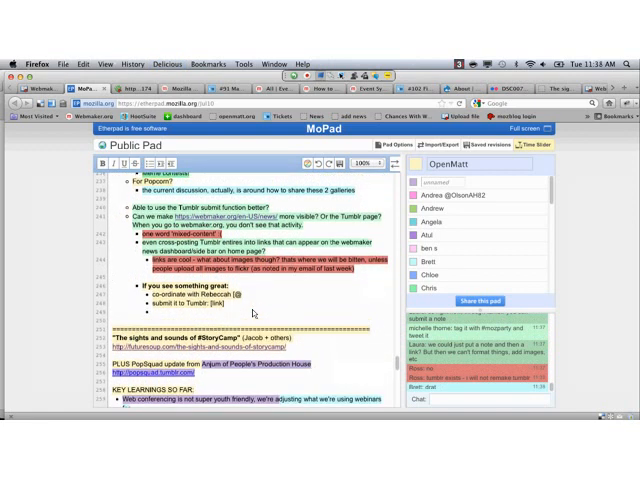
scroll(down, 3)
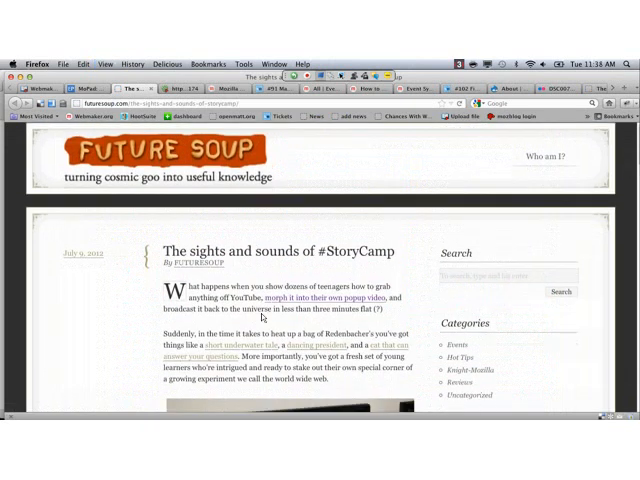
Step: Scroll through 'The sights and sounds of #StoryCamp' post on Future Soup
scroll(down, 3)
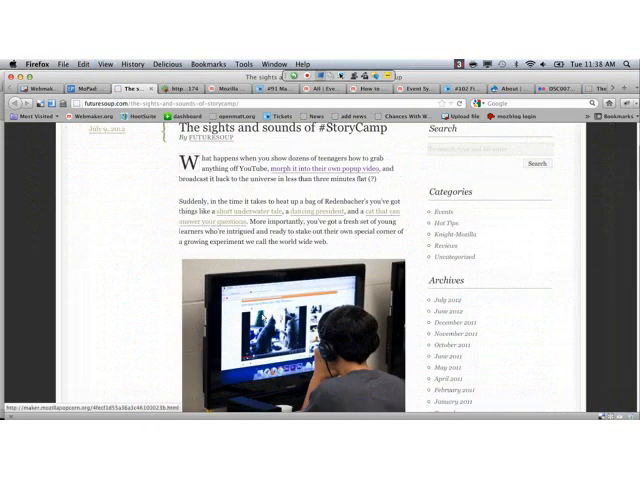
scroll(down, 3)
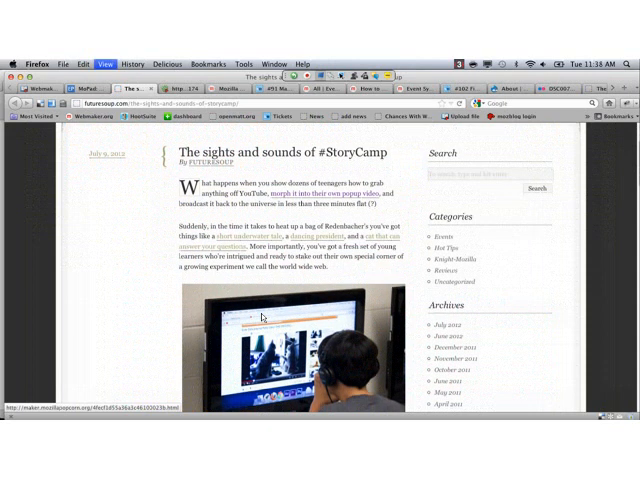
scroll(up, 3)
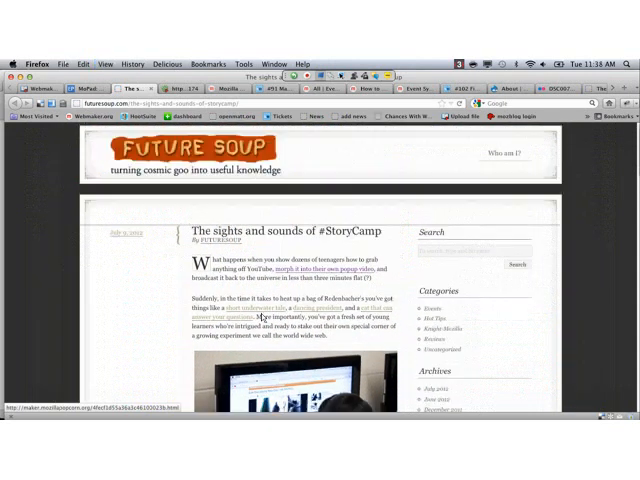
scroll(down, 3)
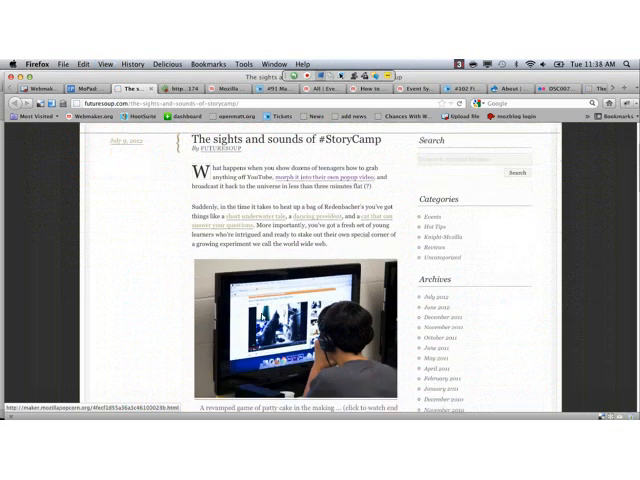
scroll(down, 3)
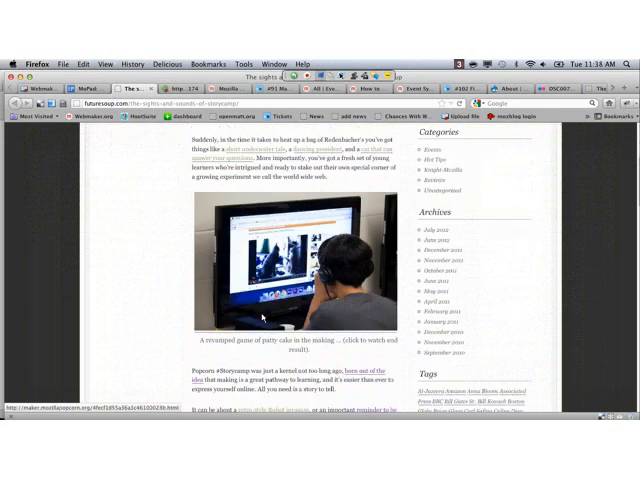
scroll(down, 3)
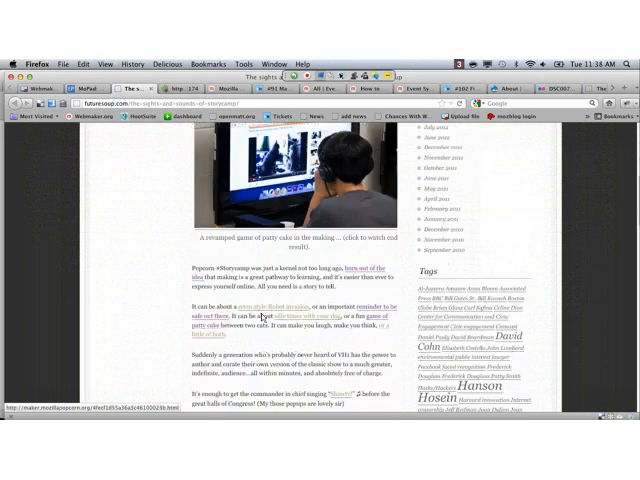
scroll(down, 3)
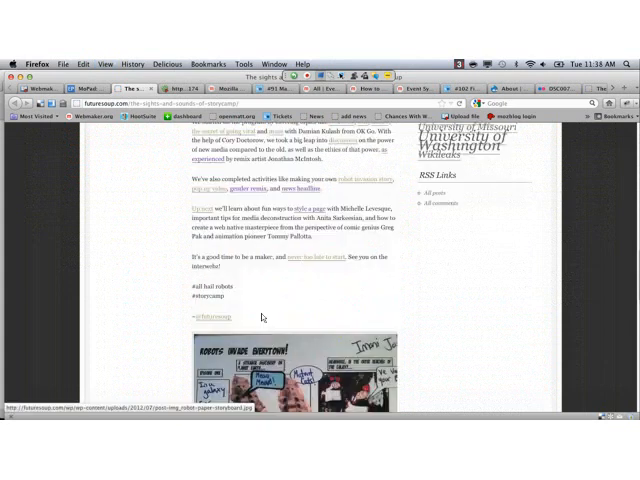
scroll(down, 3)
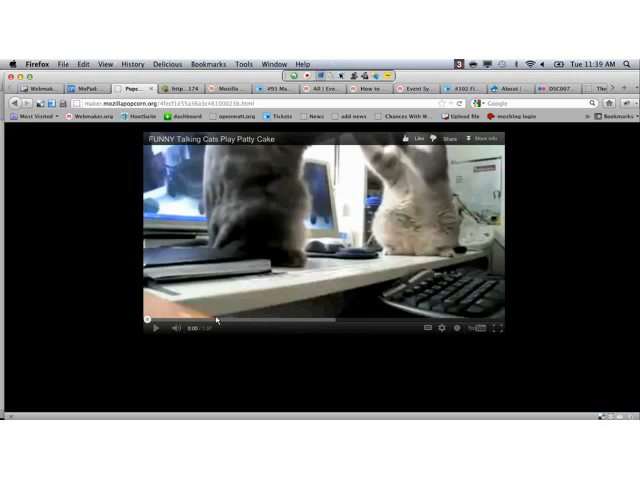
Step: Play the Popcorn Maker video of two cats playing patty cake
click(156, 328)
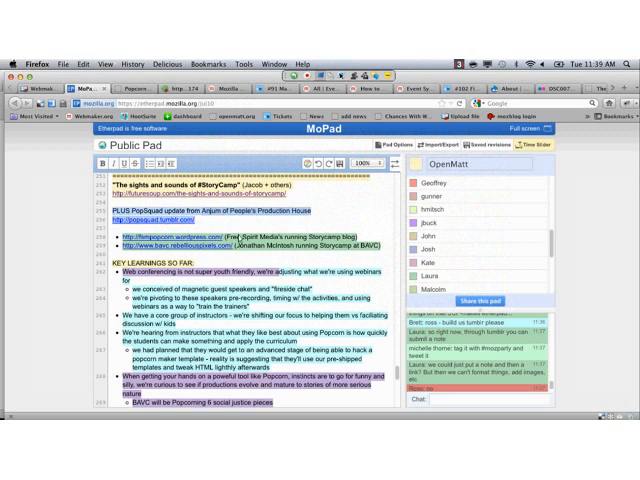
Step: Scroll through the pad's Key Learnings and Questions sections
scroll(down, 3)
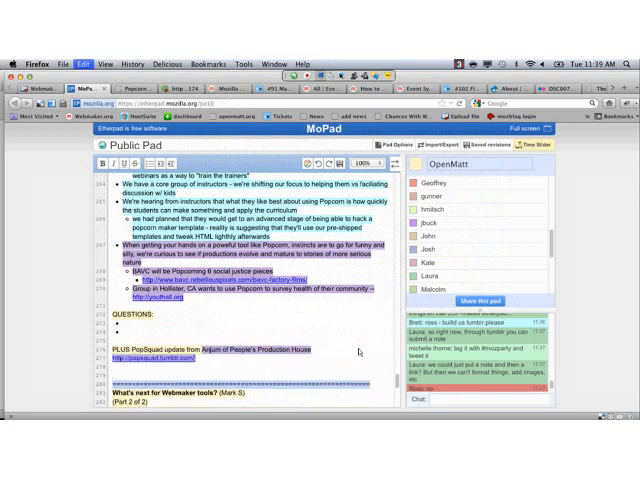
mouse_move(378, 390)
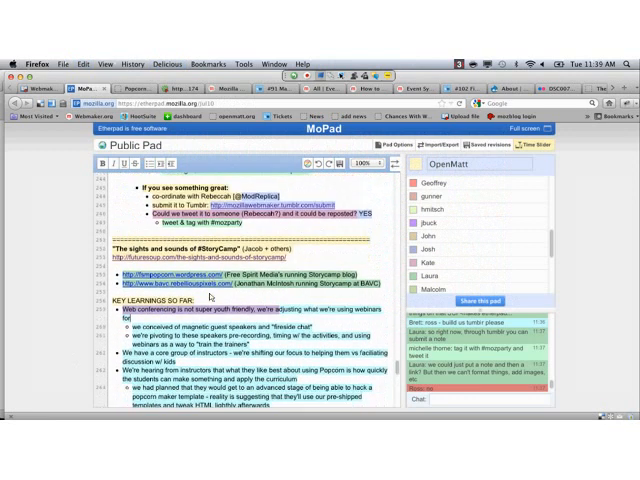
scroll(down, 3)
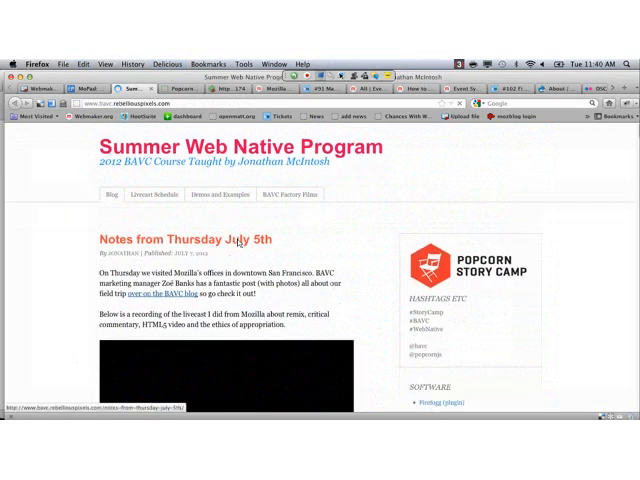
Step: Play the embedded Air Mozilla recording in the July 5th notes, view the assignment, then pause it
scroll(down, 3)
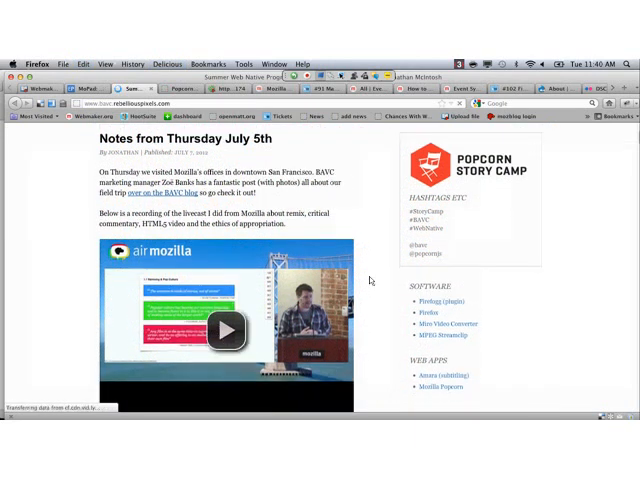
click(224, 330)
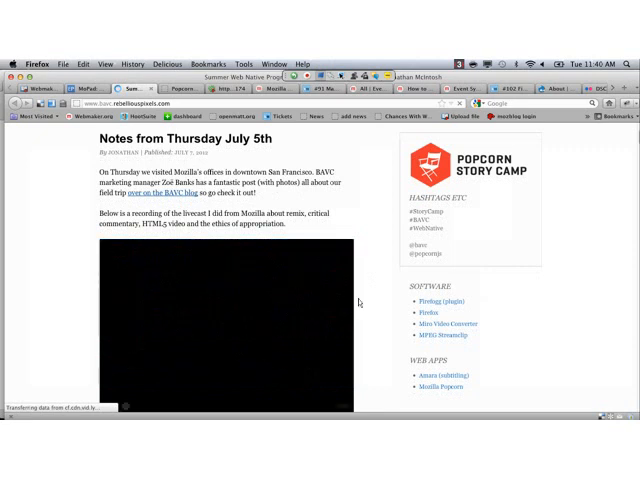
scroll(down, 3)
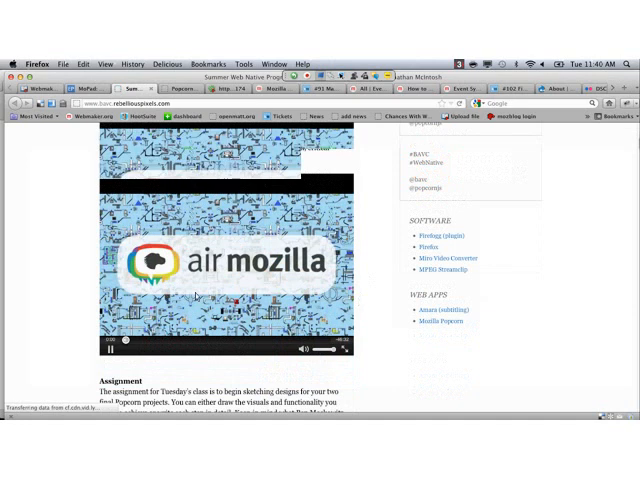
scroll(down, 3)
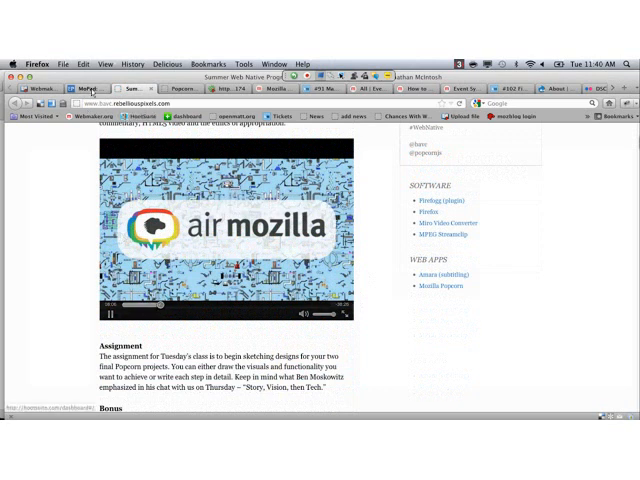
click(106, 88)
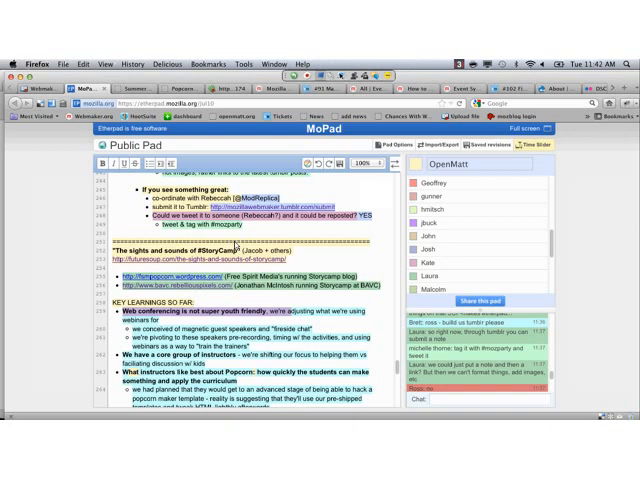
scroll(down, 3)
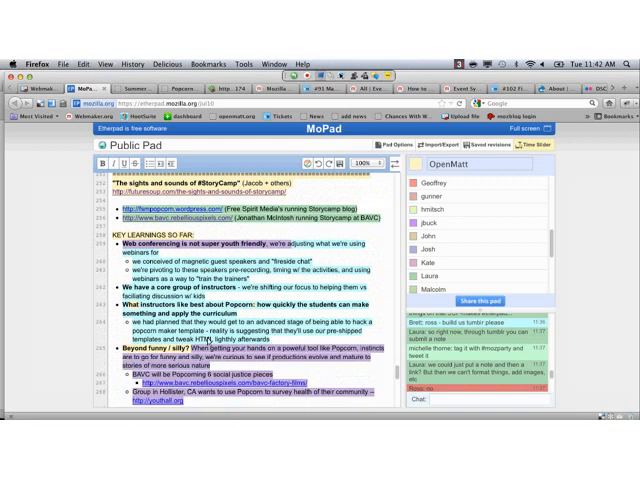
scroll(down, 3)
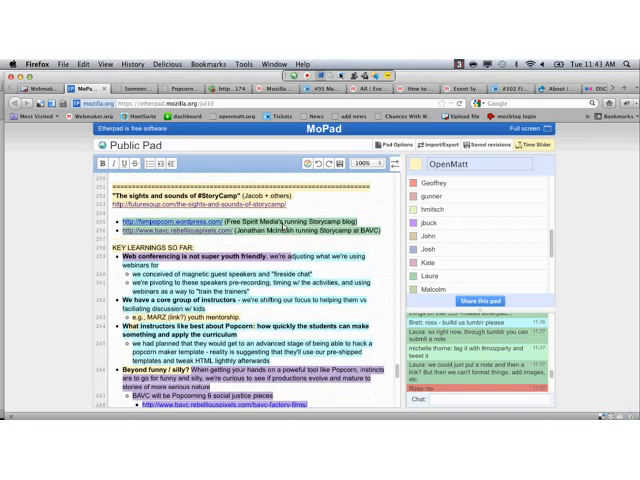
scroll(down, 3)
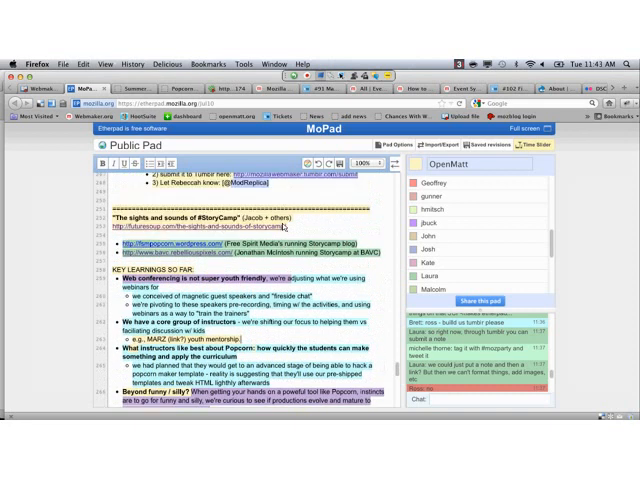
scroll(down, 3)
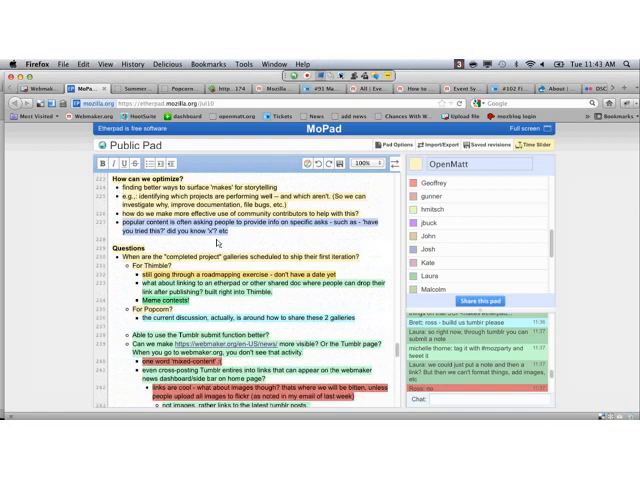
Step: Scroll down the MoPad agenda past the Questions notes to the StoryCamp link
scroll(down, 3)
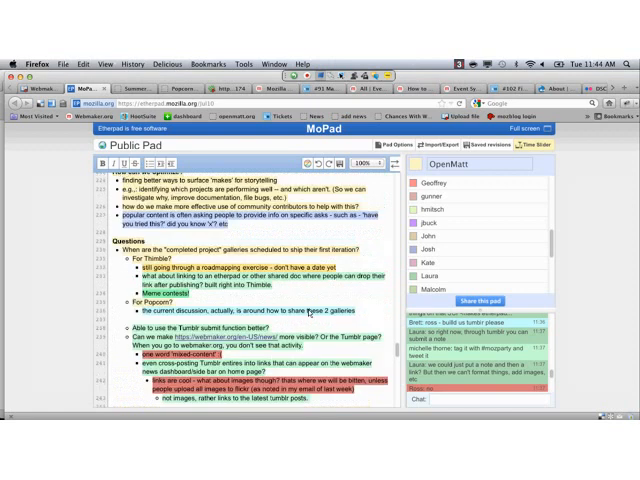
scroll(down, 3)
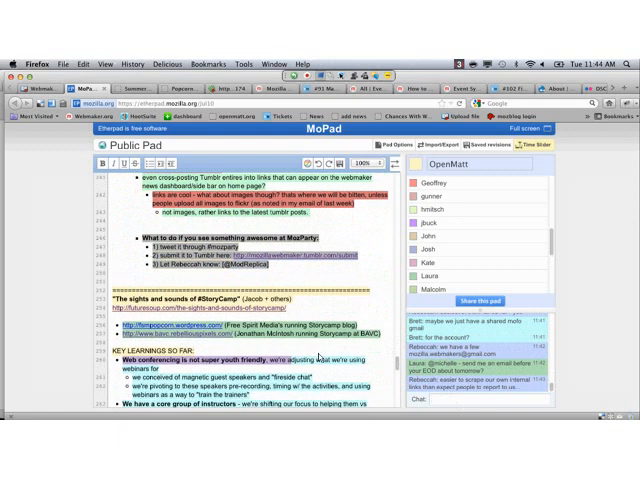
scroll(down, 3)
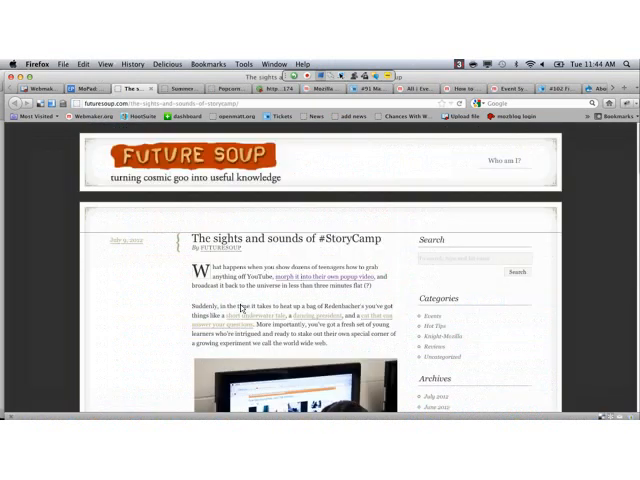
Step: Scroll down through the Future Soup #StoryCamp post
scroll(down, 3)
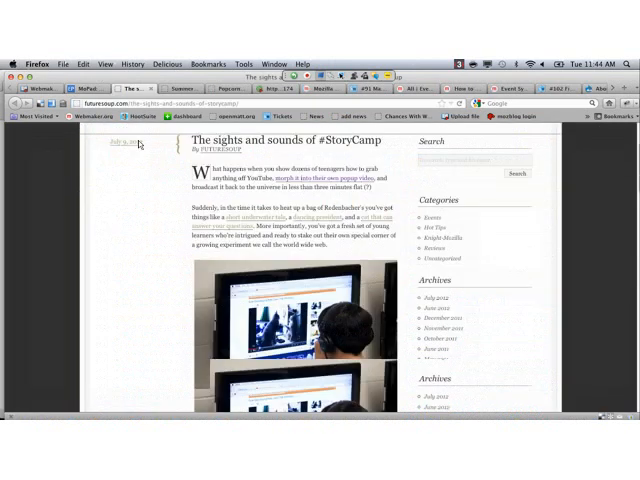
scroll(down, 3)
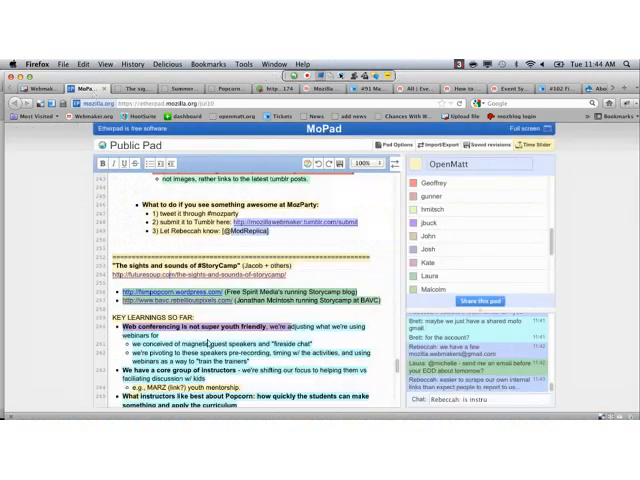
Step: Mark the Webmaker tools item 'NEED TO POSTPONE TO NEXT WEEK' and start noting he's on the road
scroll(down, 3)
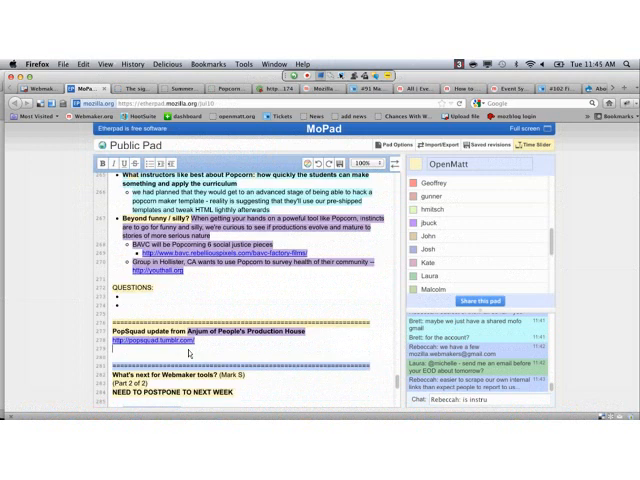
scroll(down, 3)
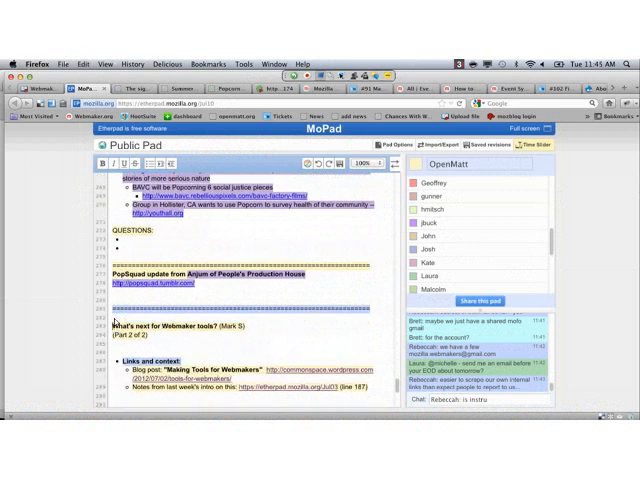
text(NEED TO POSTPONE TO NEXT WEEK:)
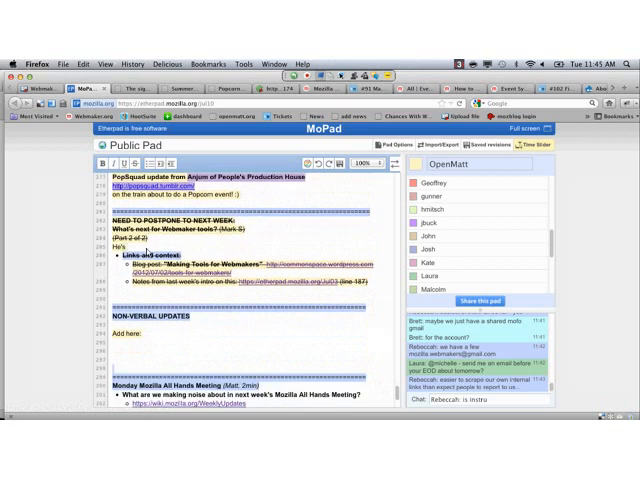
text(on the road)
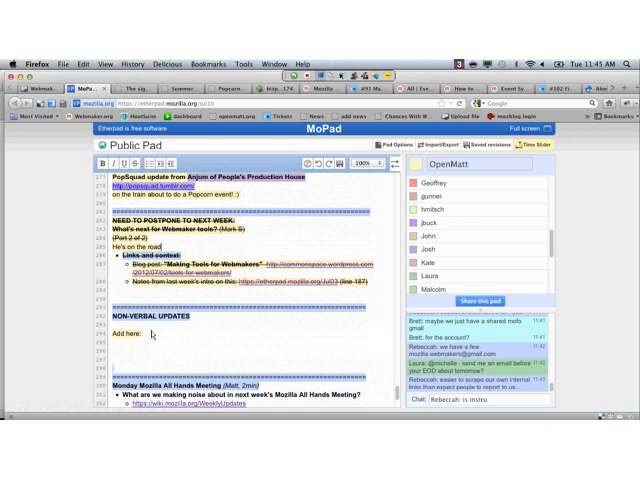
Step: Add a new agenda item reading 'Remo Camp summary' below the postponed Webmaker item
scroll(down, 3)
text(Next week: SCP highlights lightning talk)
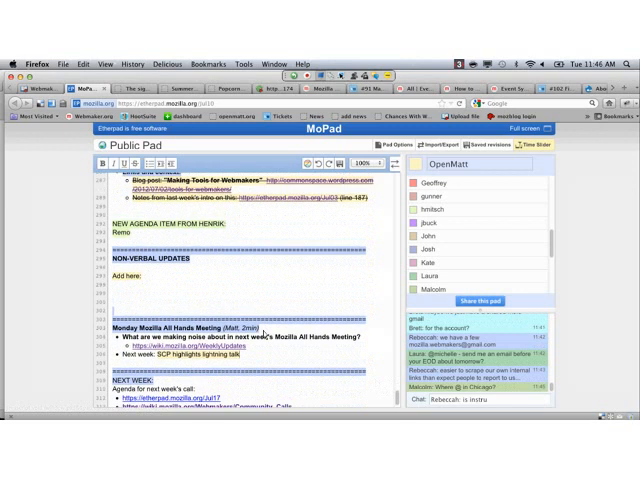
text(Camp summary)
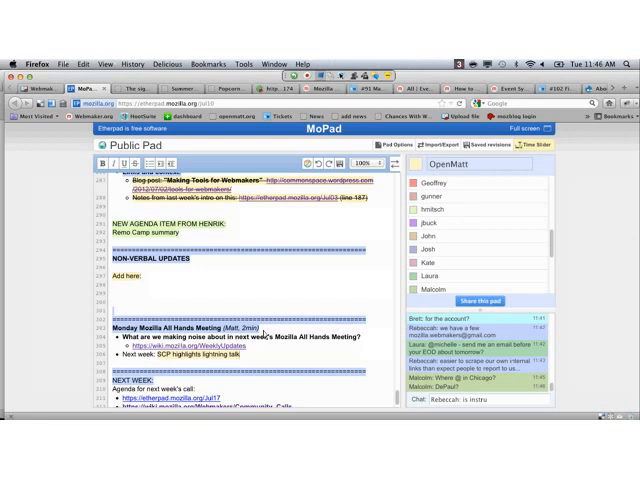
scroll(down, 3)
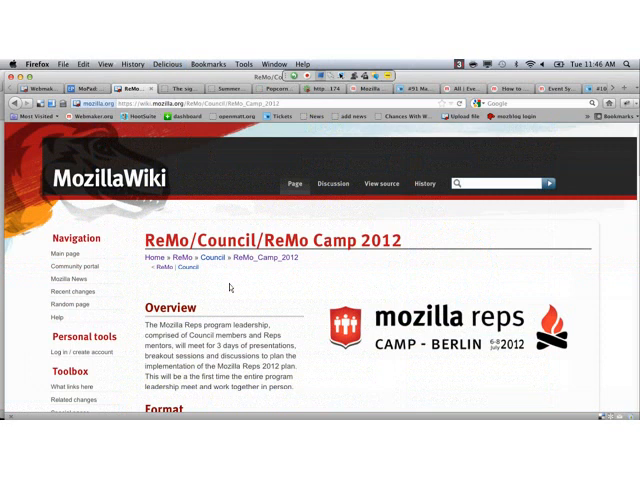
Step: Scroll the ReMo Camp 2012 wiki page past its Overview to the Format section
scroll(down, 3)
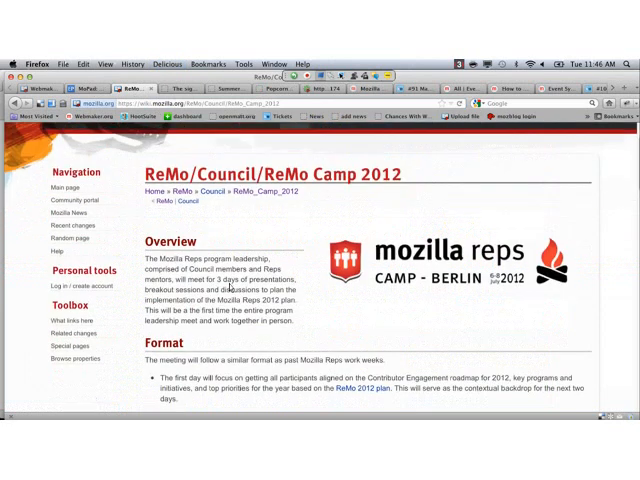
scroll(down, 3)
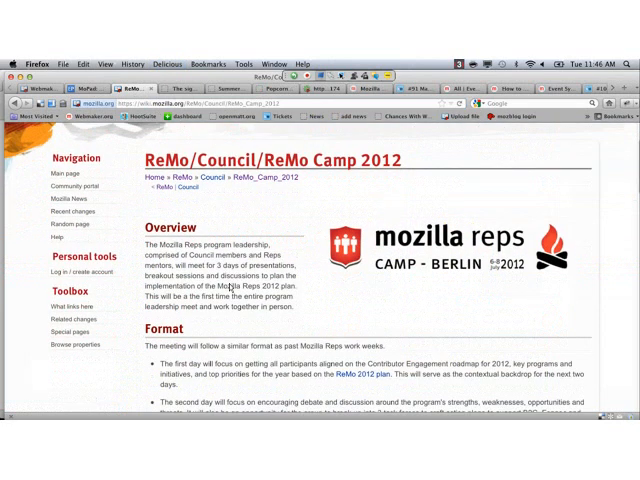
scroll(down, 3)
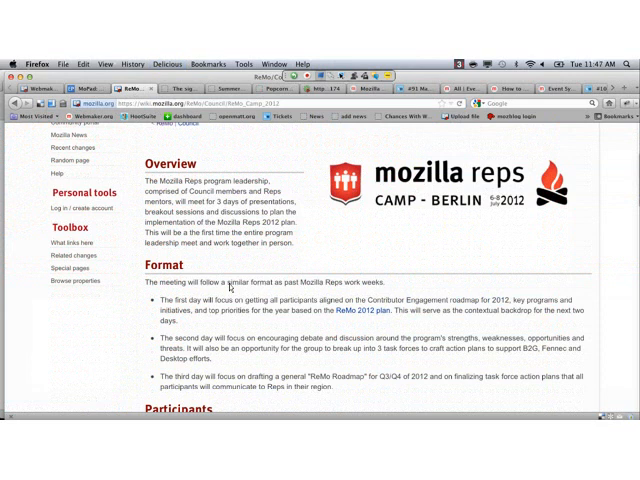
mouse_move(230, 288)
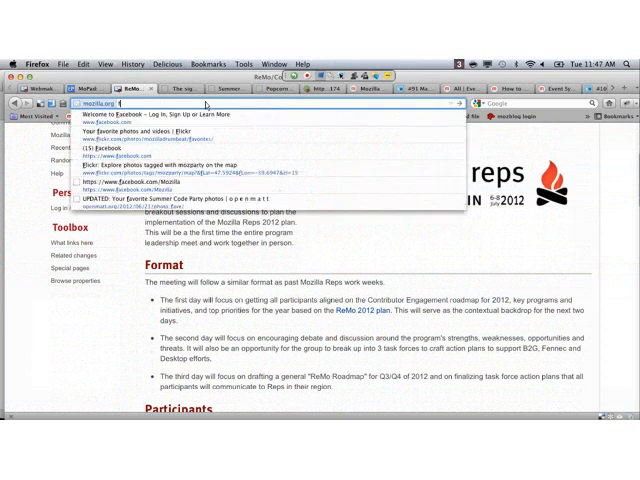
Step: Search Google for 'flickr mozilla remo' and open the Flickr photos tagged ReMo
text(flickr mozilla remo)
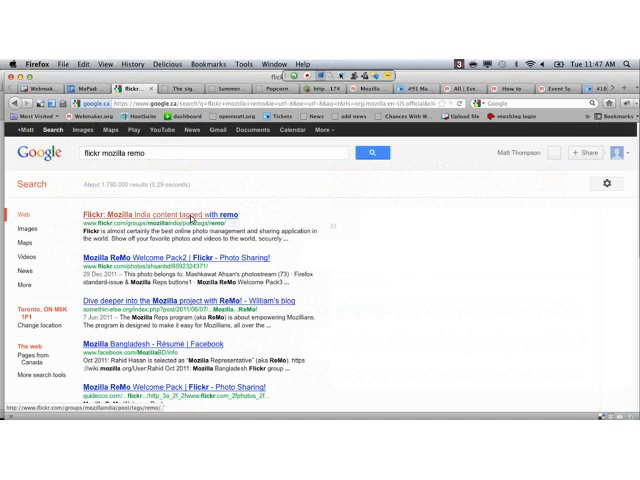
click(160, 218)
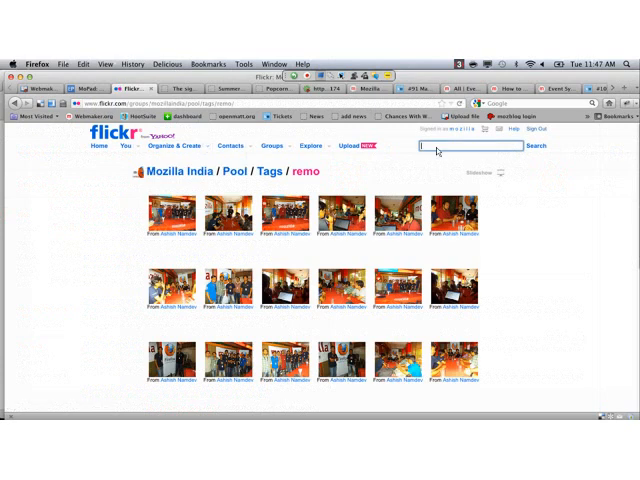
Step: Search Flickr for 'mozilla remo' and sort the results by most recent
text(mozilla remo)
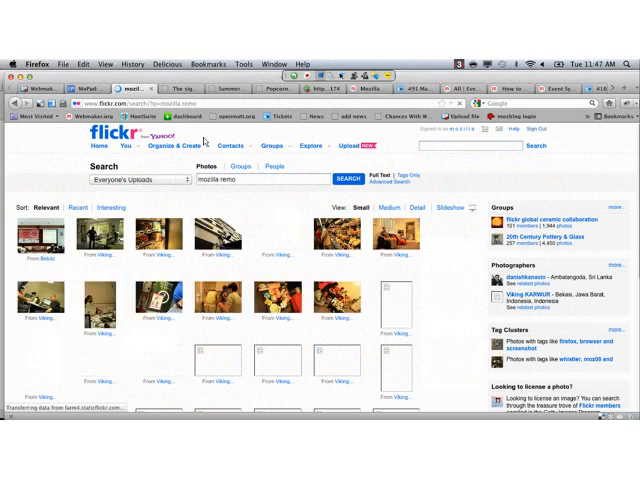
click(72, 208)
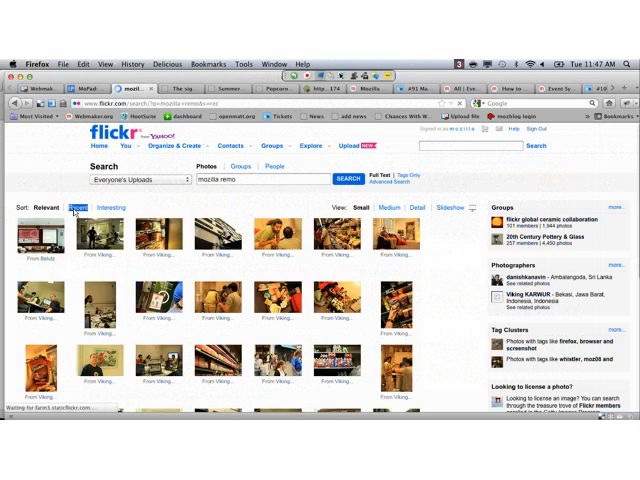
click(72, 208)
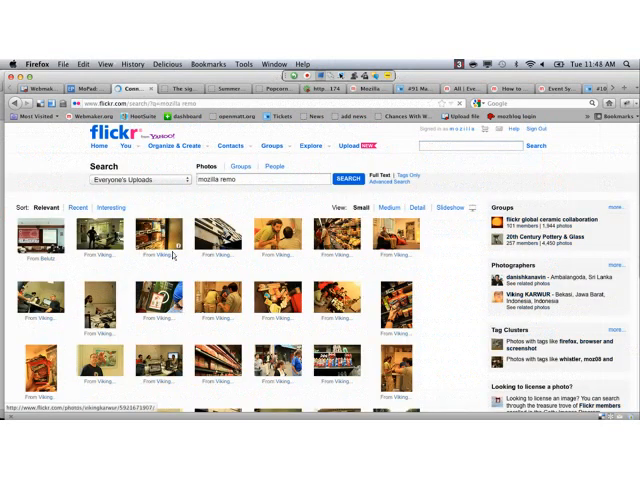
Step: Browse the most recent Mozilla ReMo photos, then return to the MoPad community call agenda
click(76, 208)
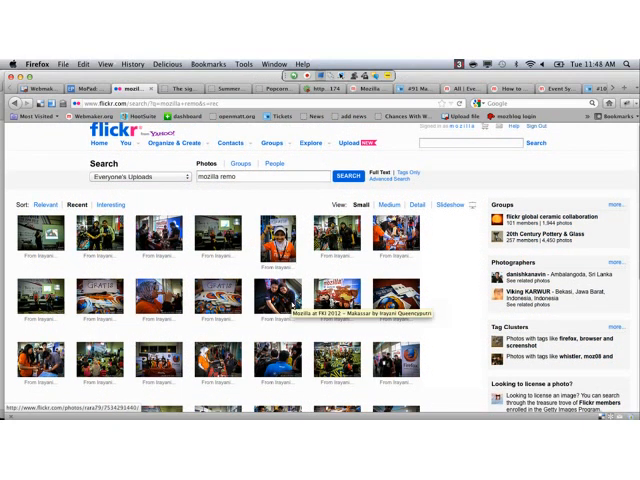
scroll(down, 3)
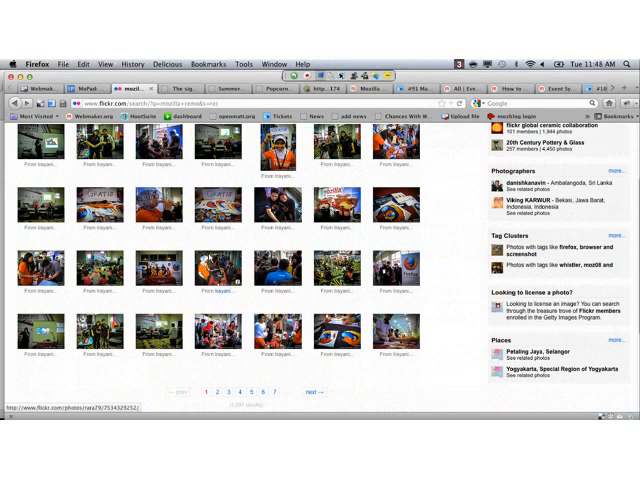
scroll(down, 3)
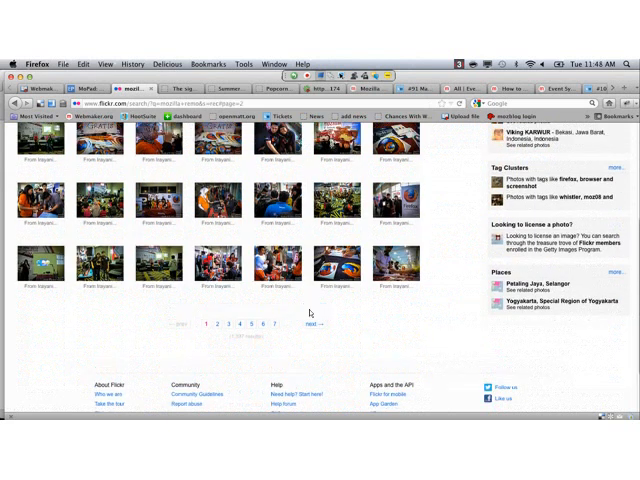
click(204, 320)
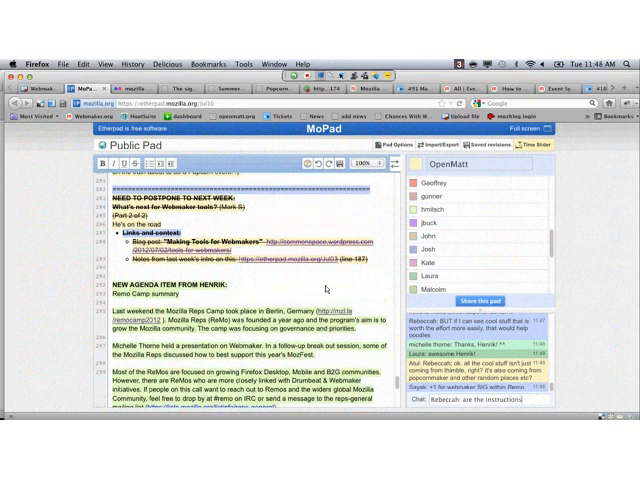
scroll(down, 3)
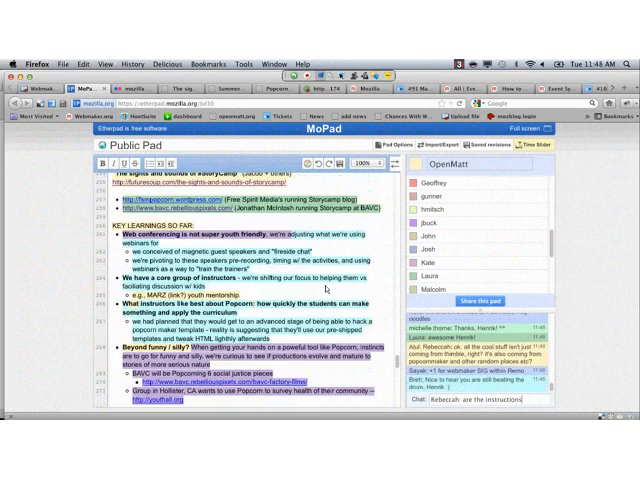
scroll(up, 3)
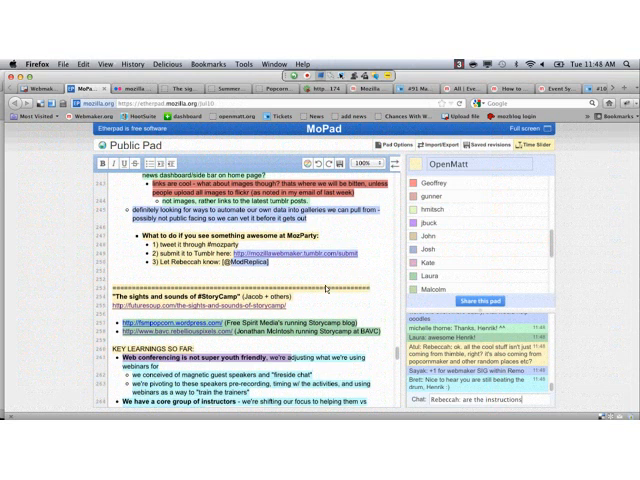